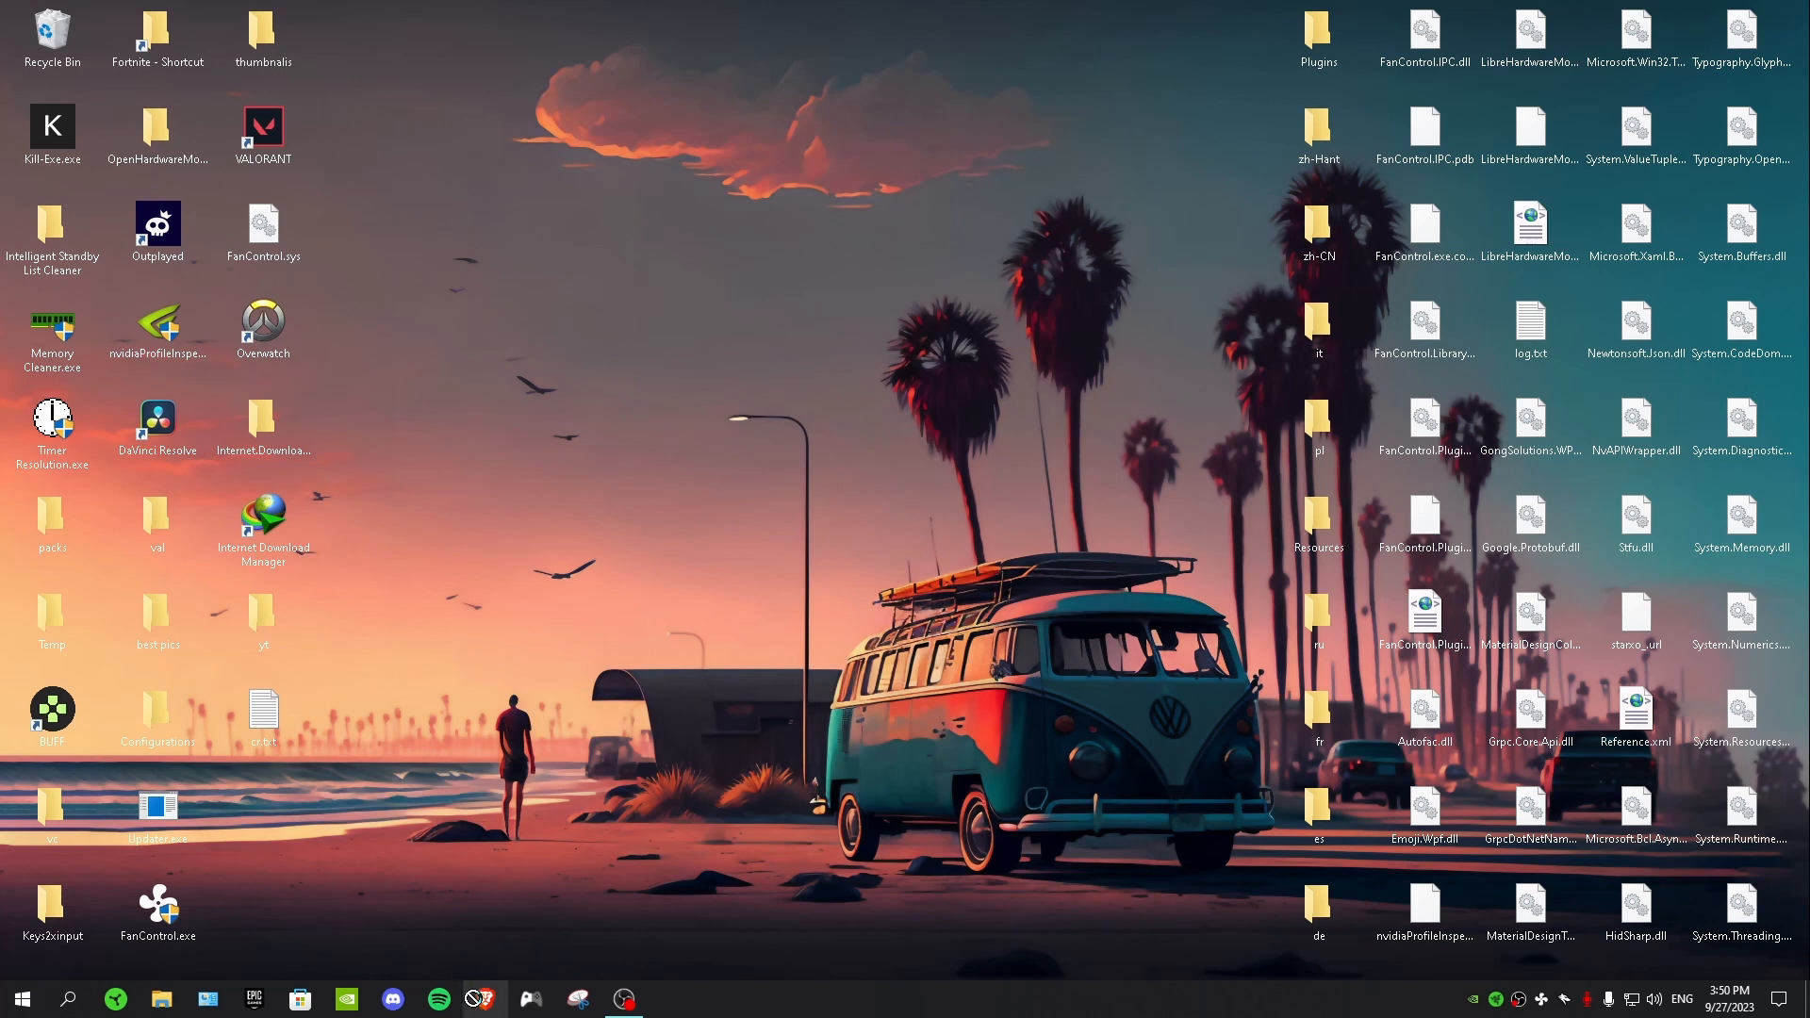
Step: Search the web for 'geforce' and open the official GeForce Experience result
click(483, 999)
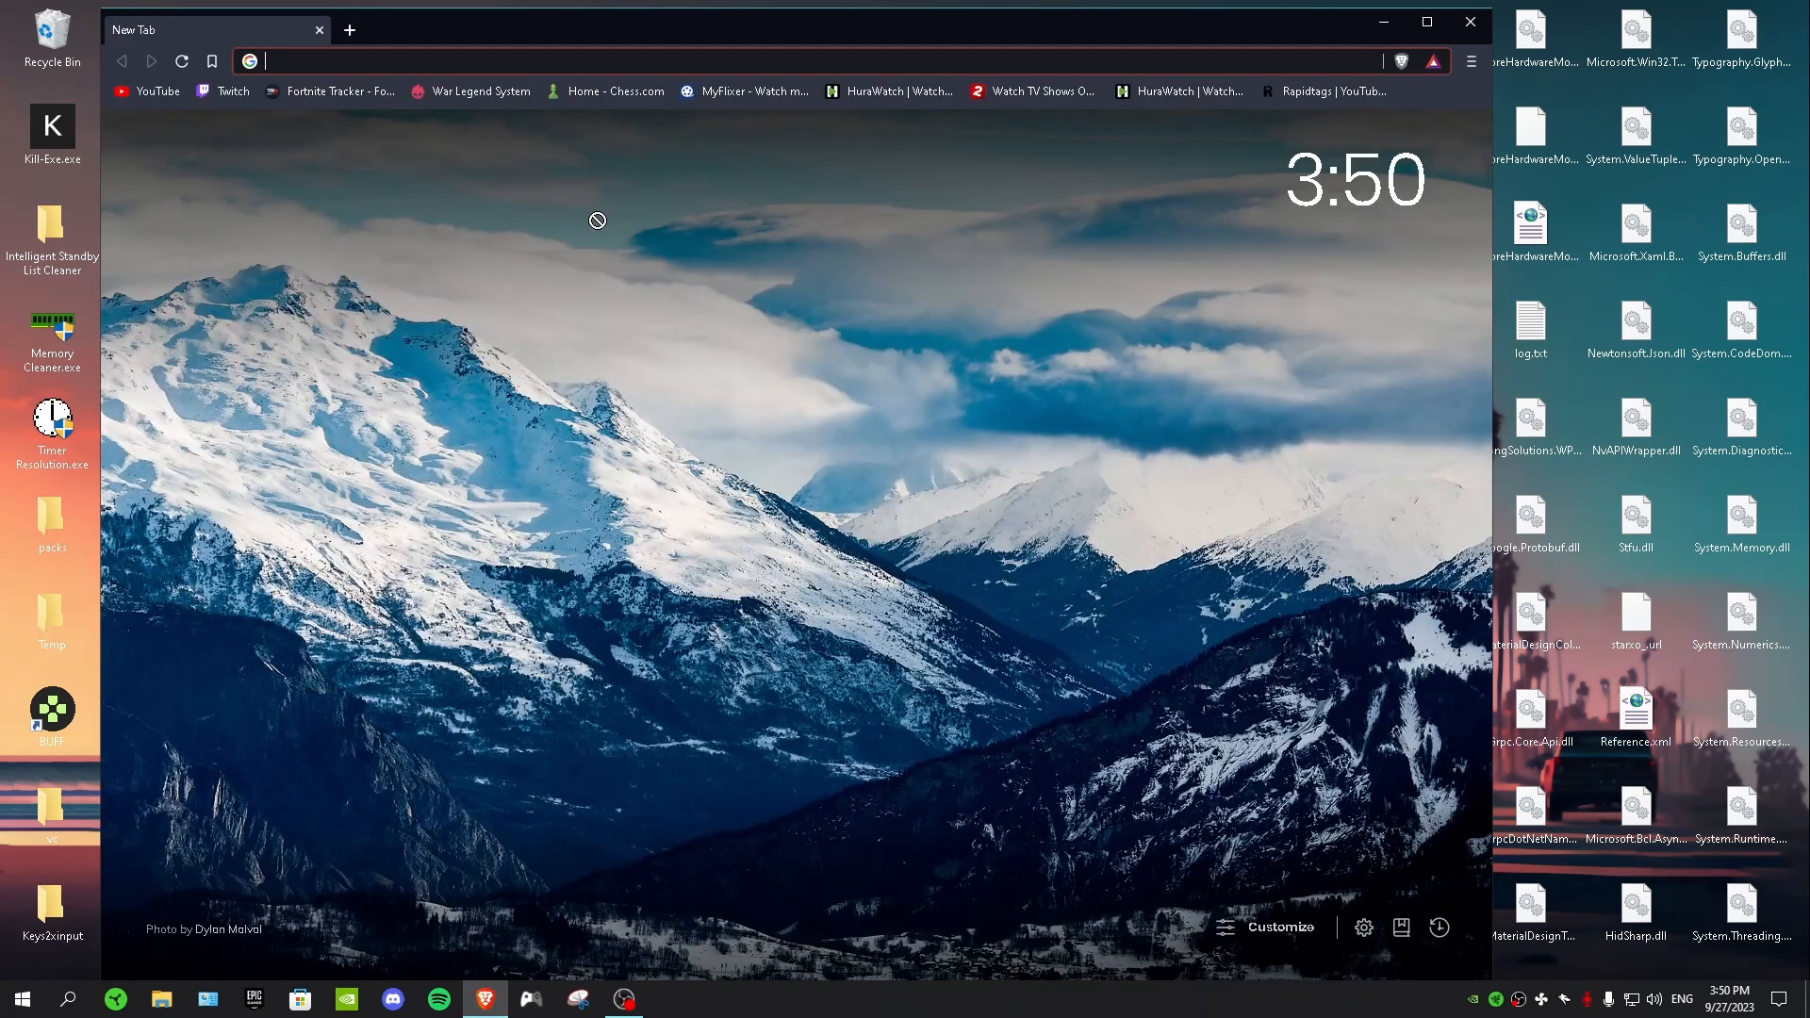
text(geforce)
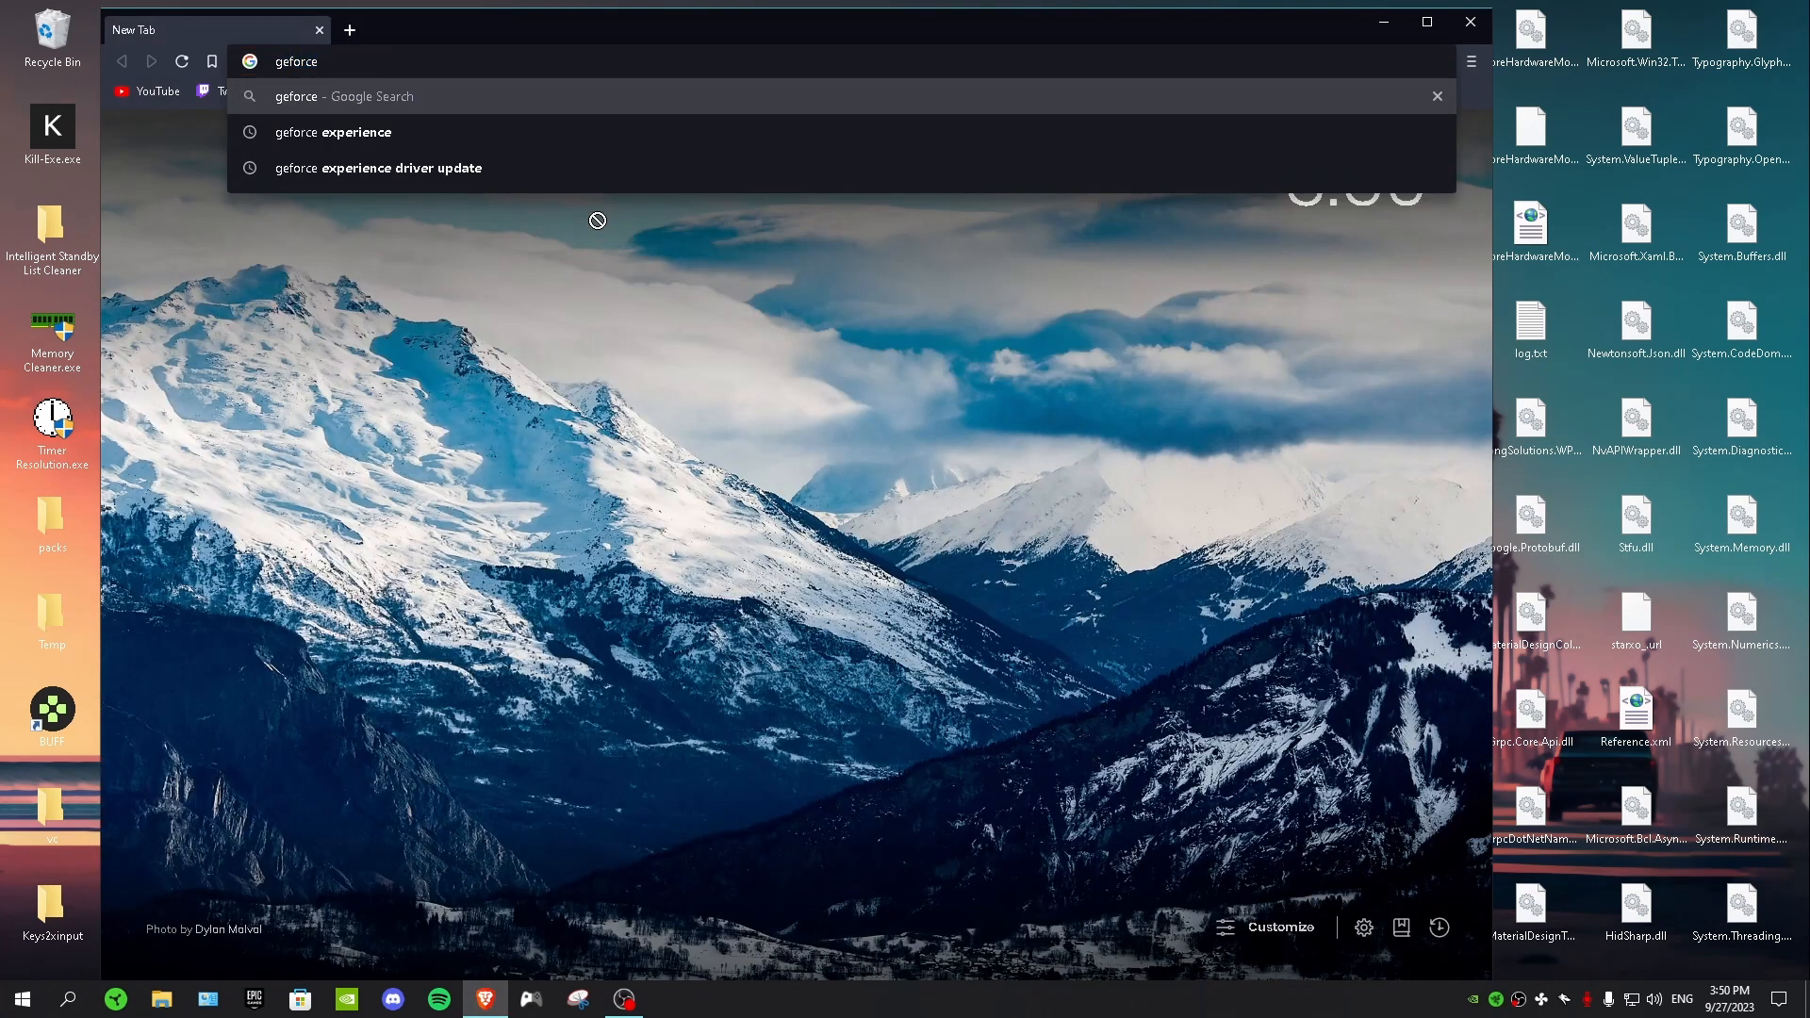
click(332, 132)
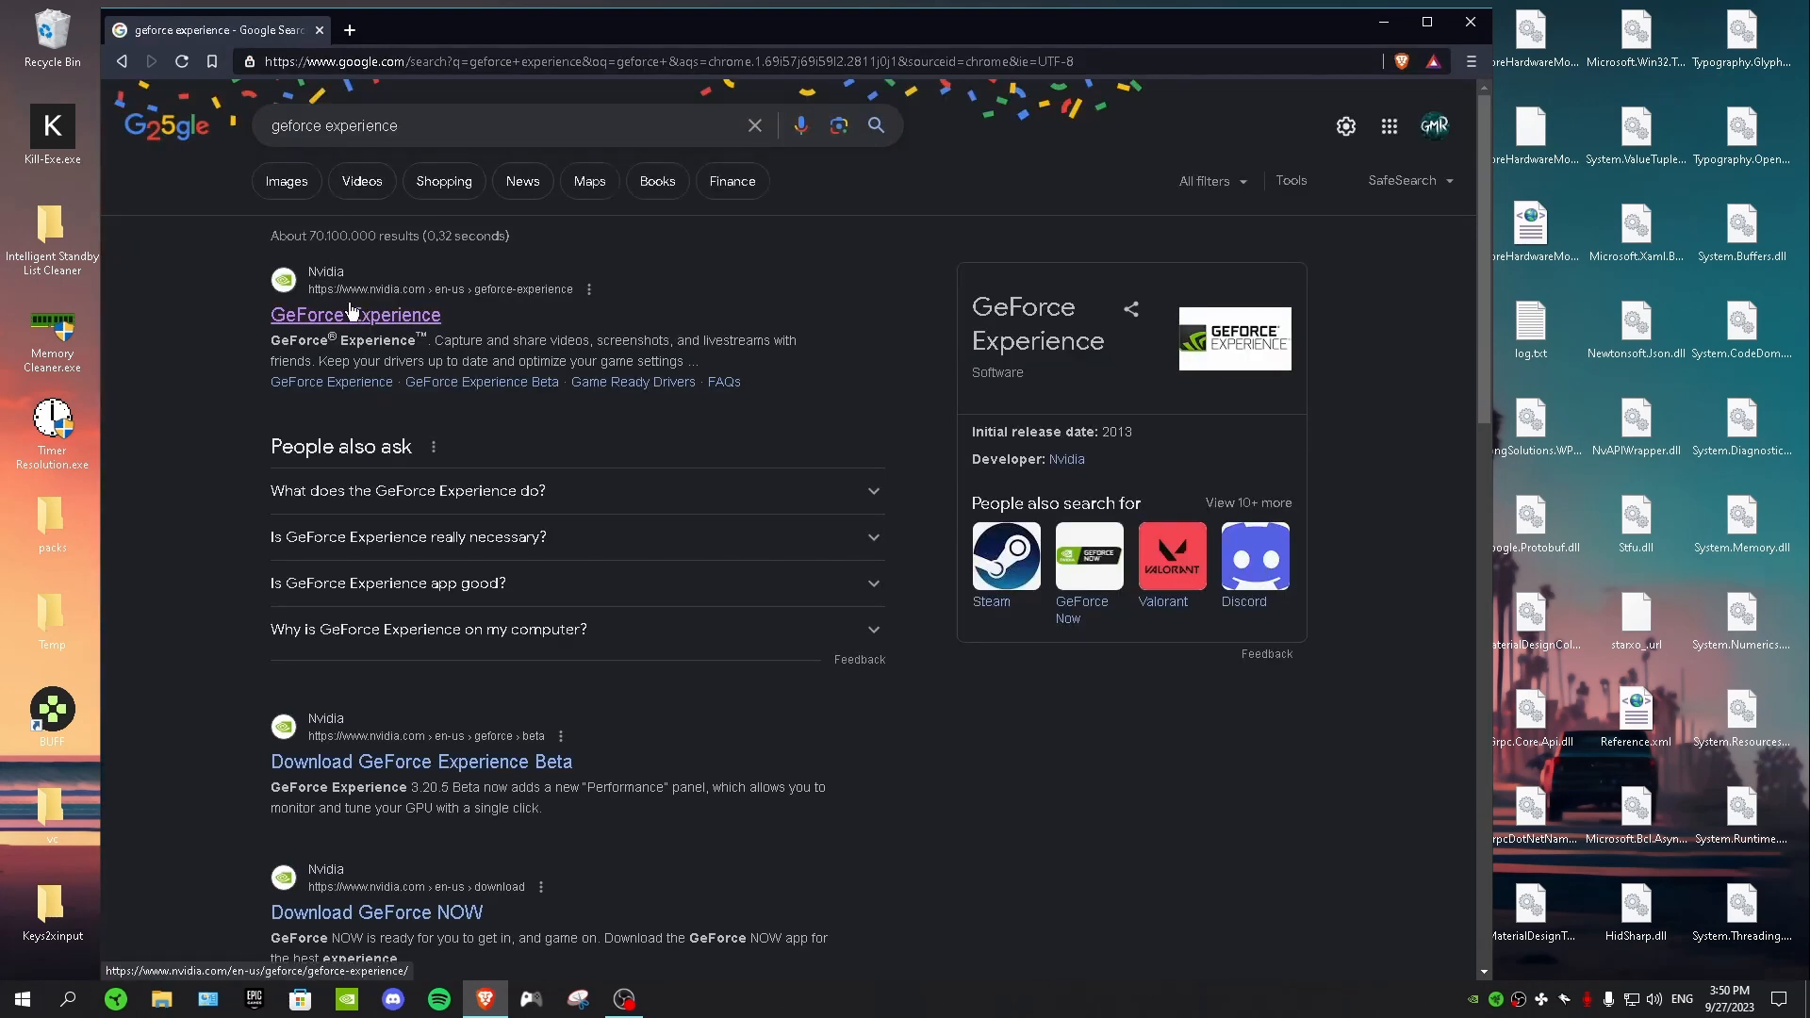
click(355, 314)
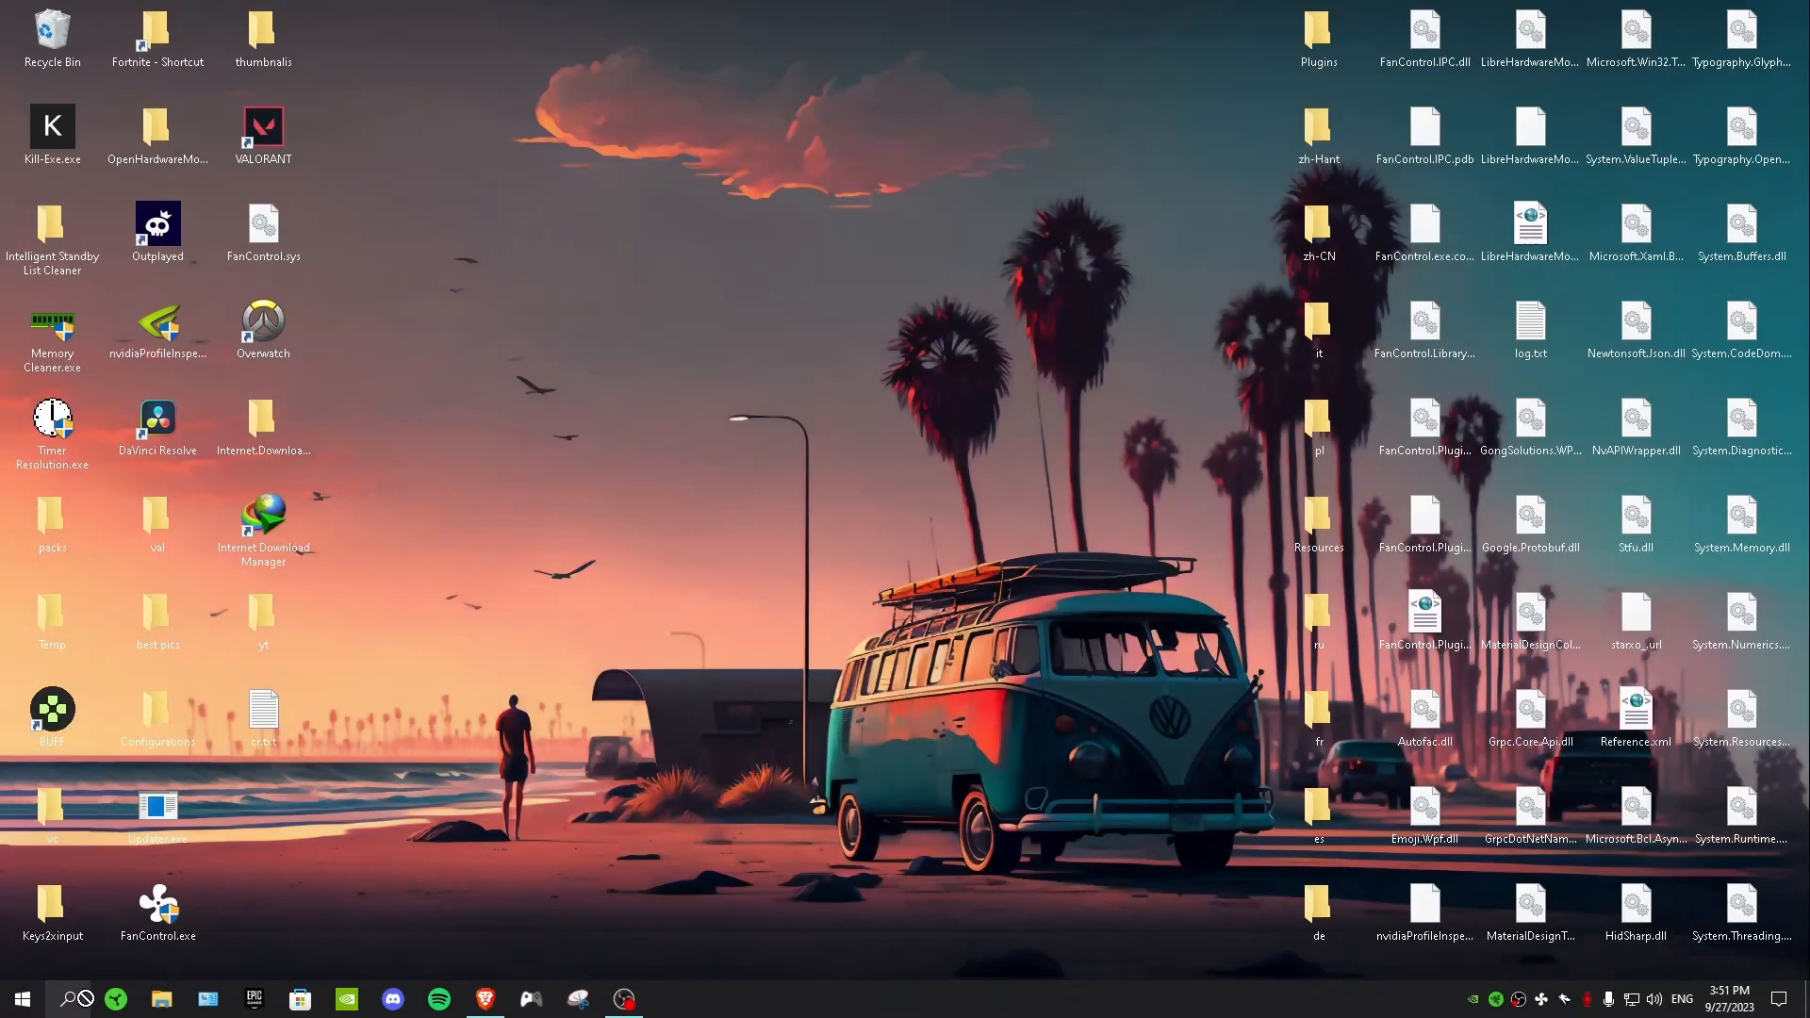
Step: Search Windows for 'geforce Experience' and launch the app
click(76, 999)
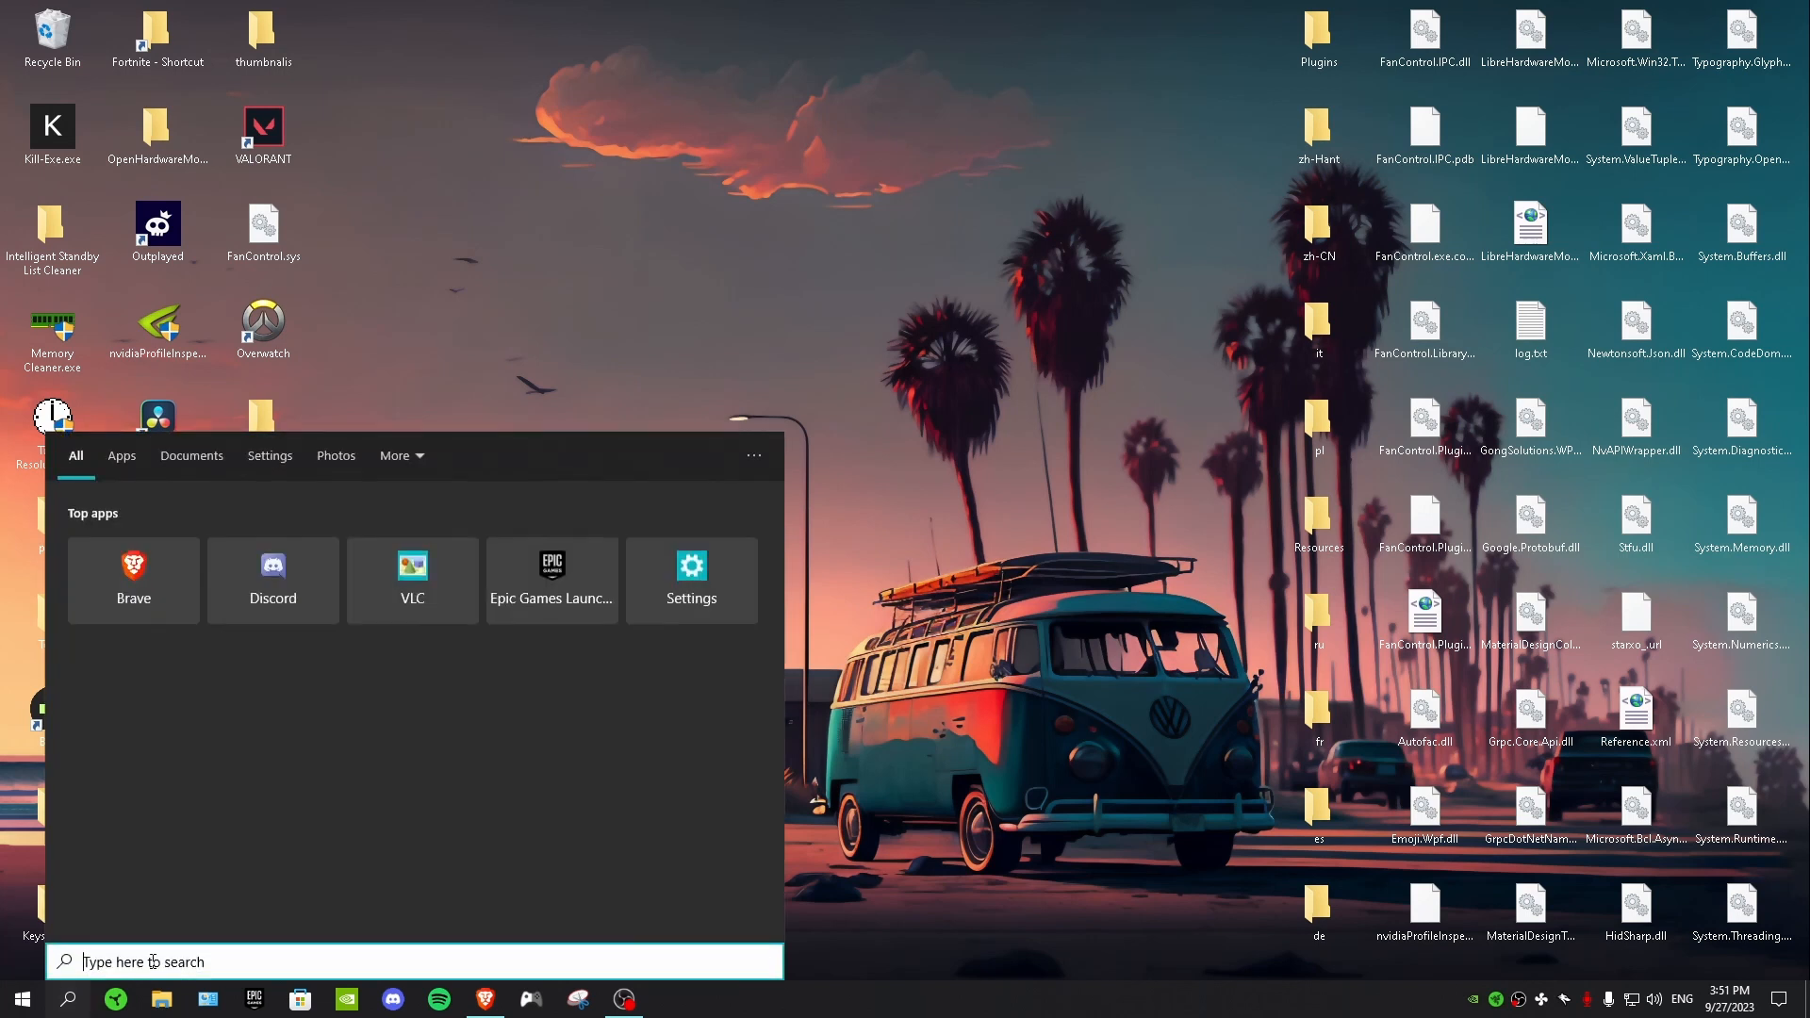
text(geforce Experience)
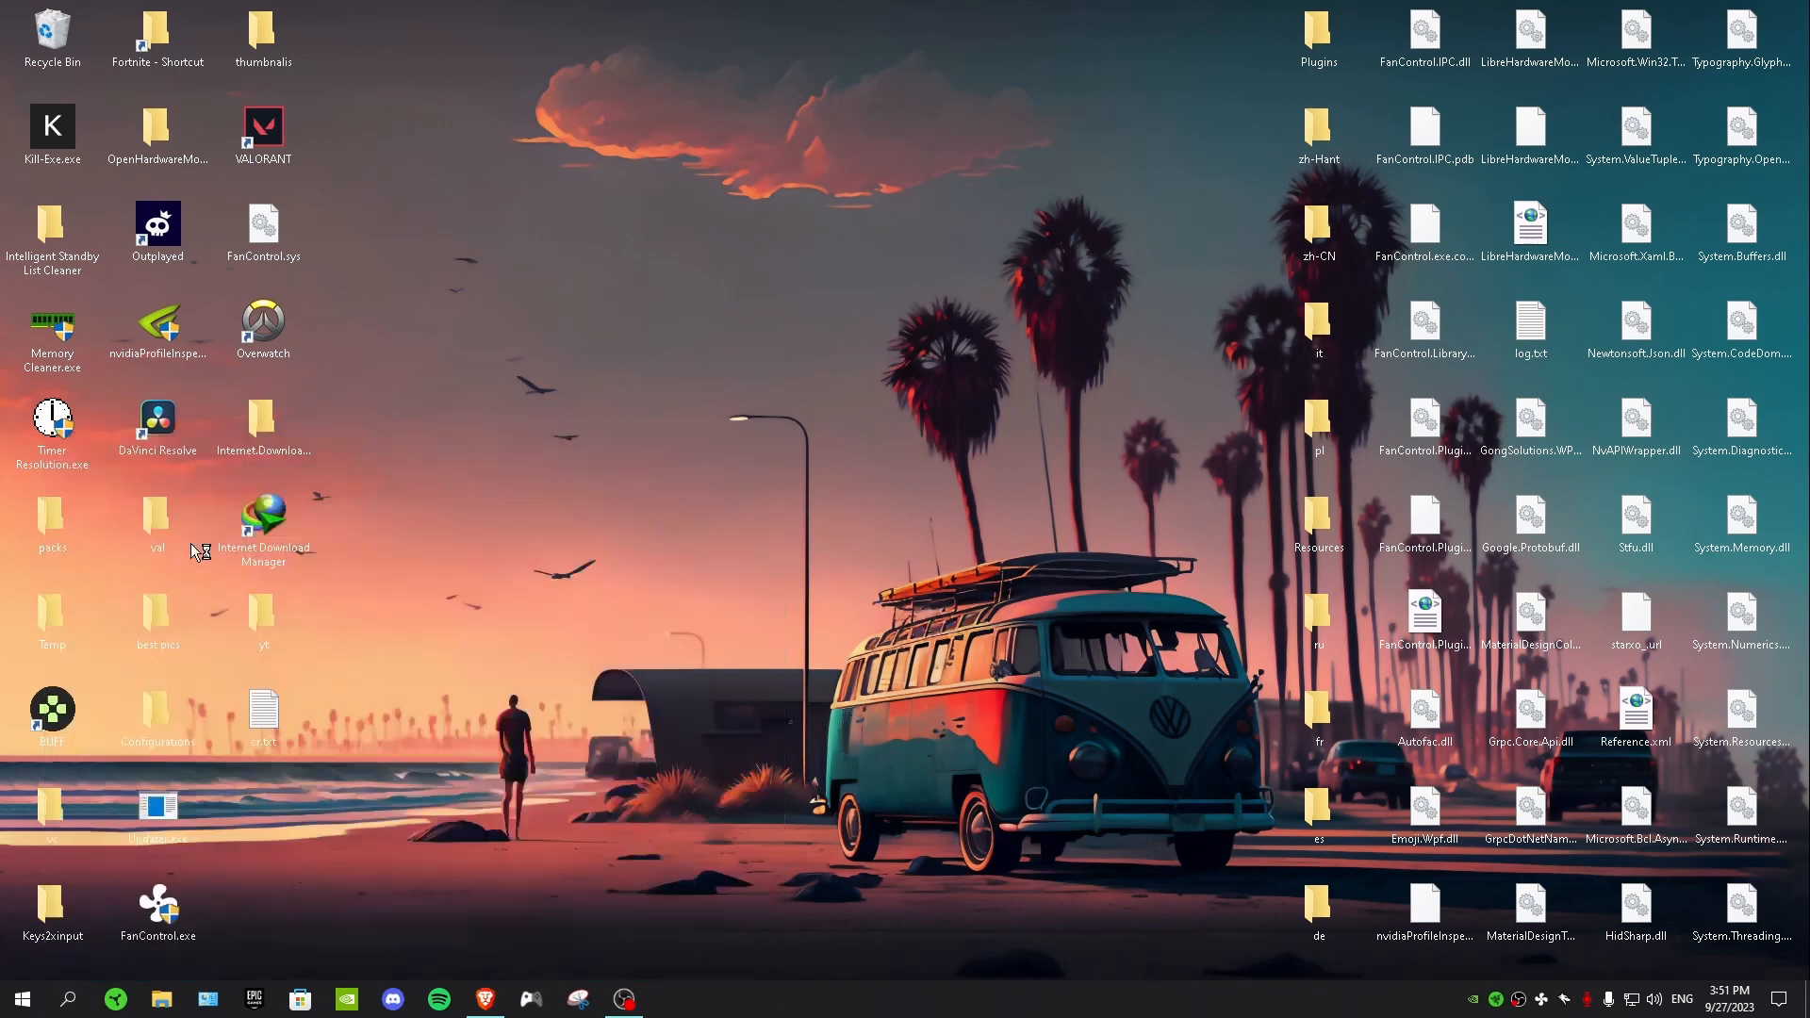
click(668, 998)
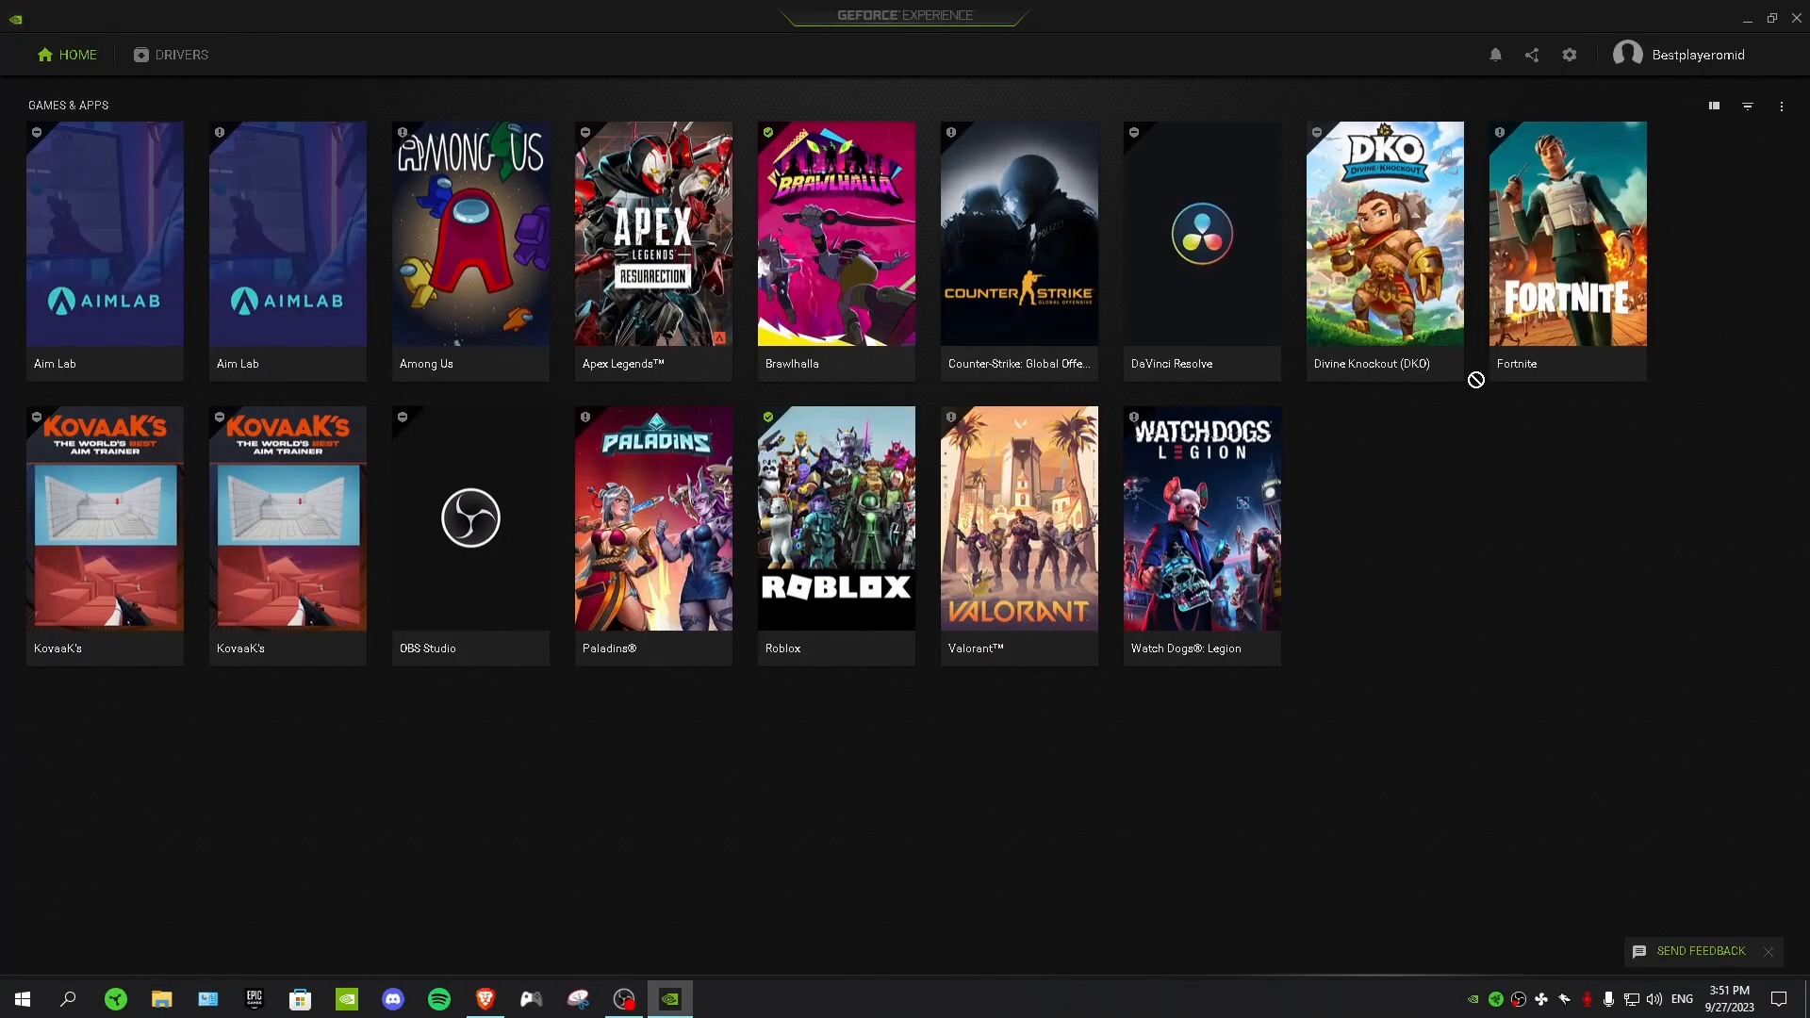
Step: Switch the In-Game Overlay toggle on in GeForce Experience's General settings
click(1568, 55)
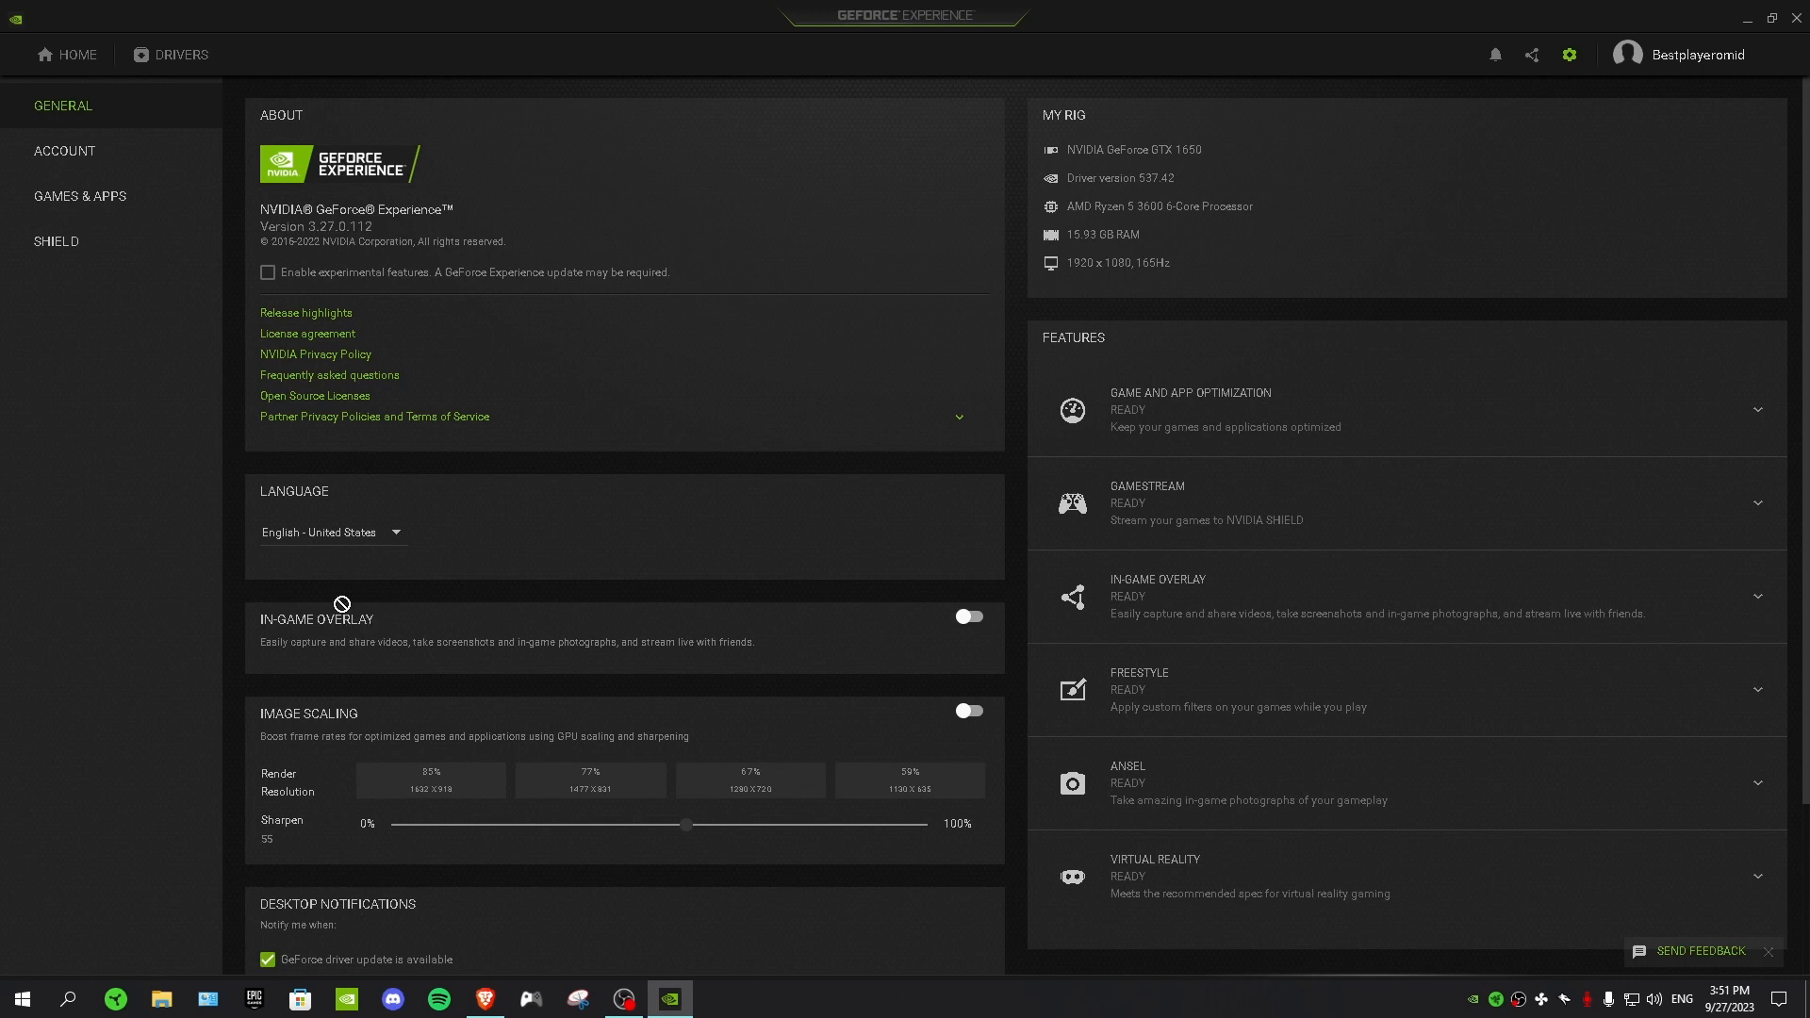
mouse_move(930, 612)
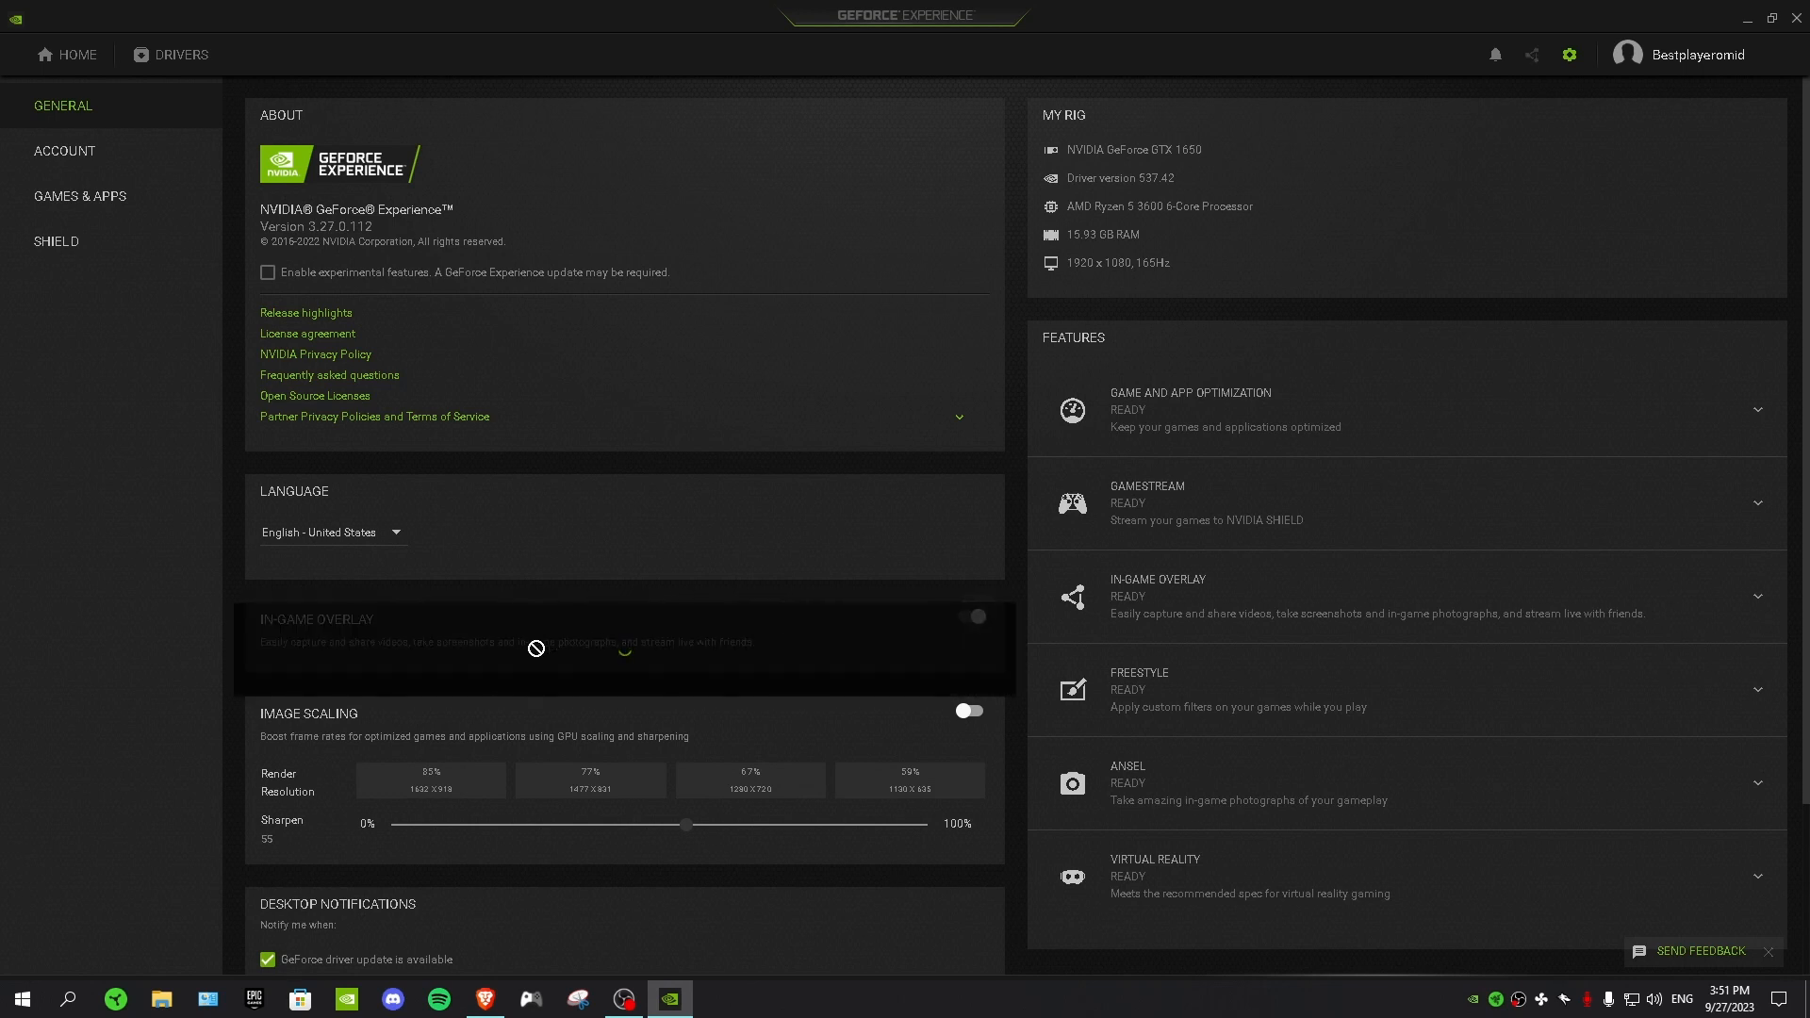
click(974, 616)
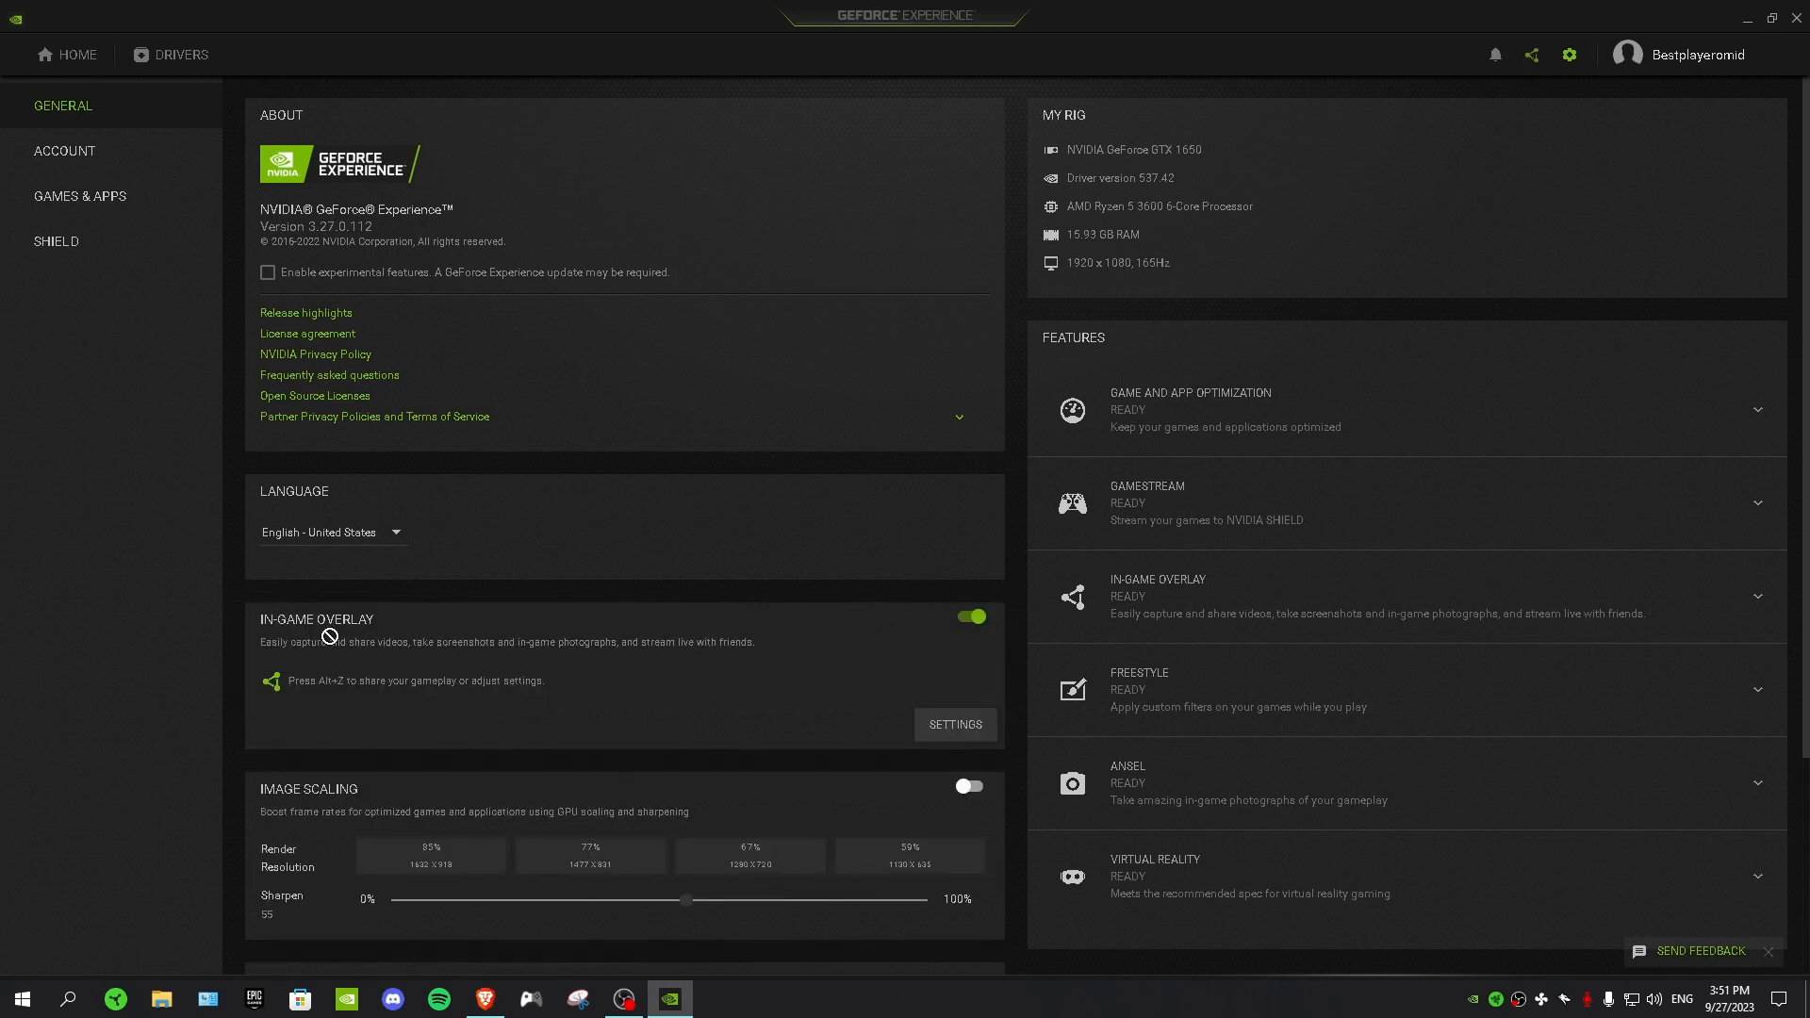
mouse_move(334, 694)
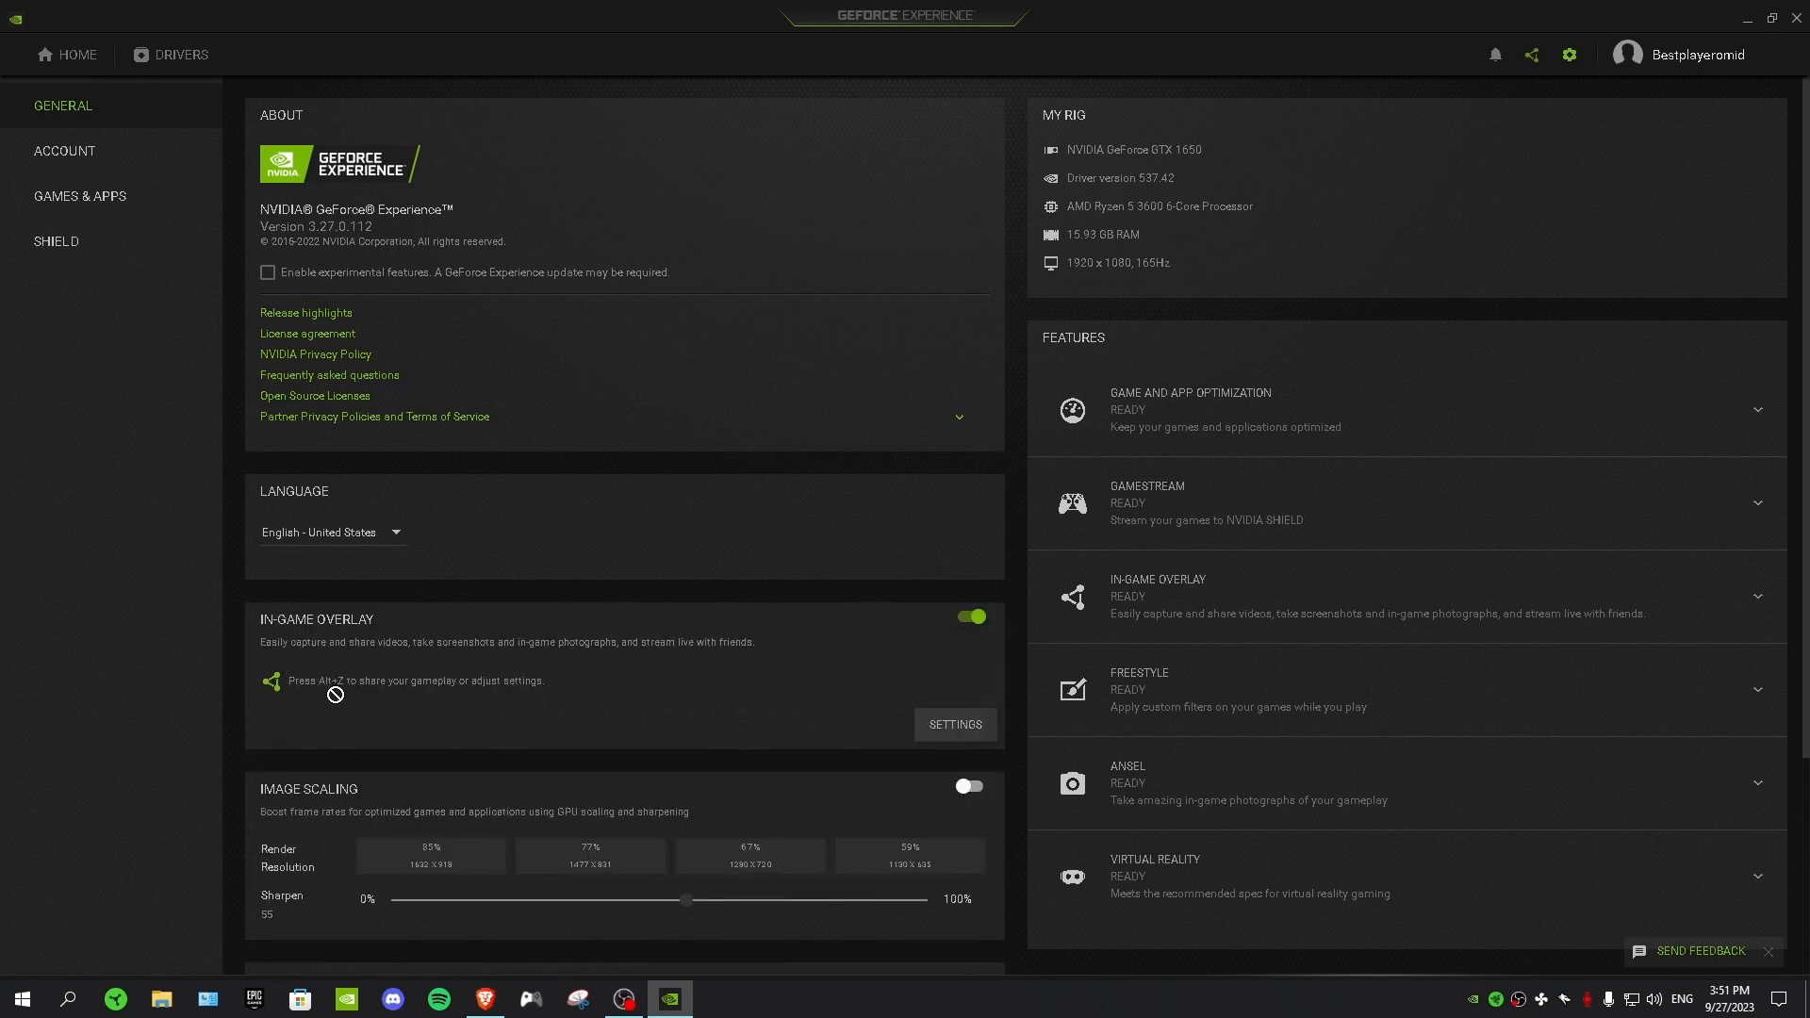
mouse_move(481, 695)
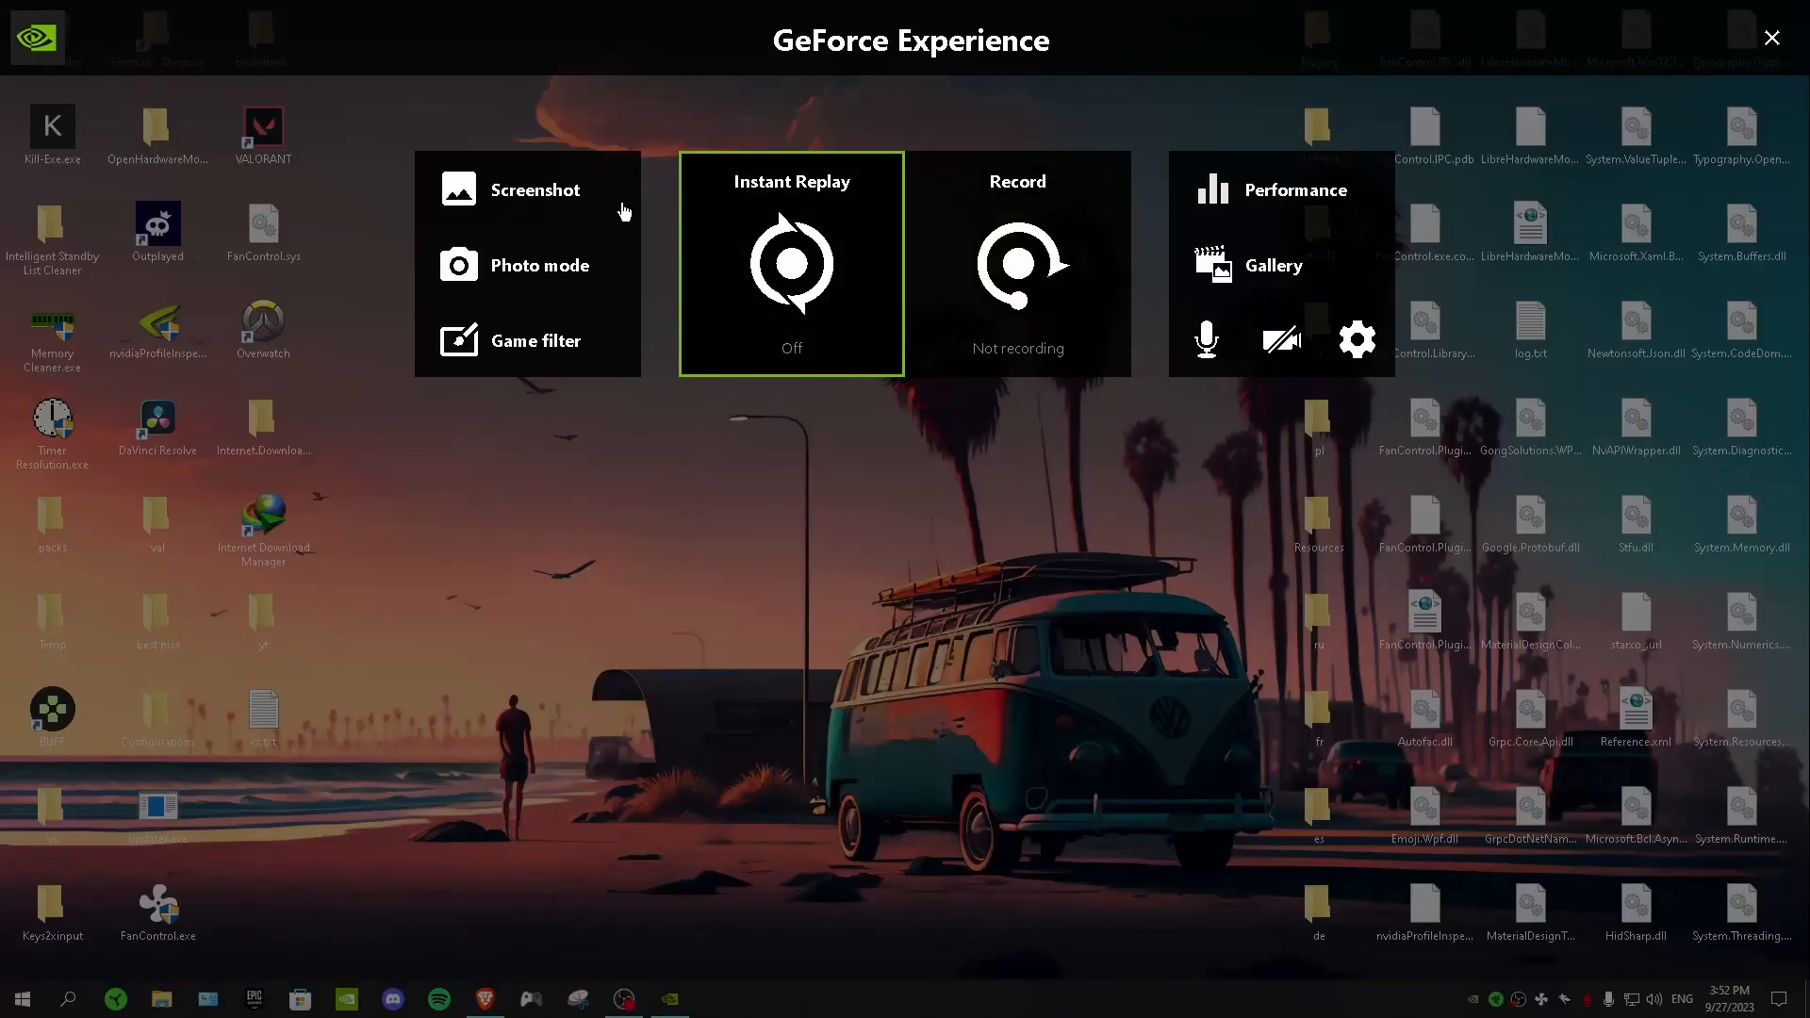
mouse_move(1117, 352)
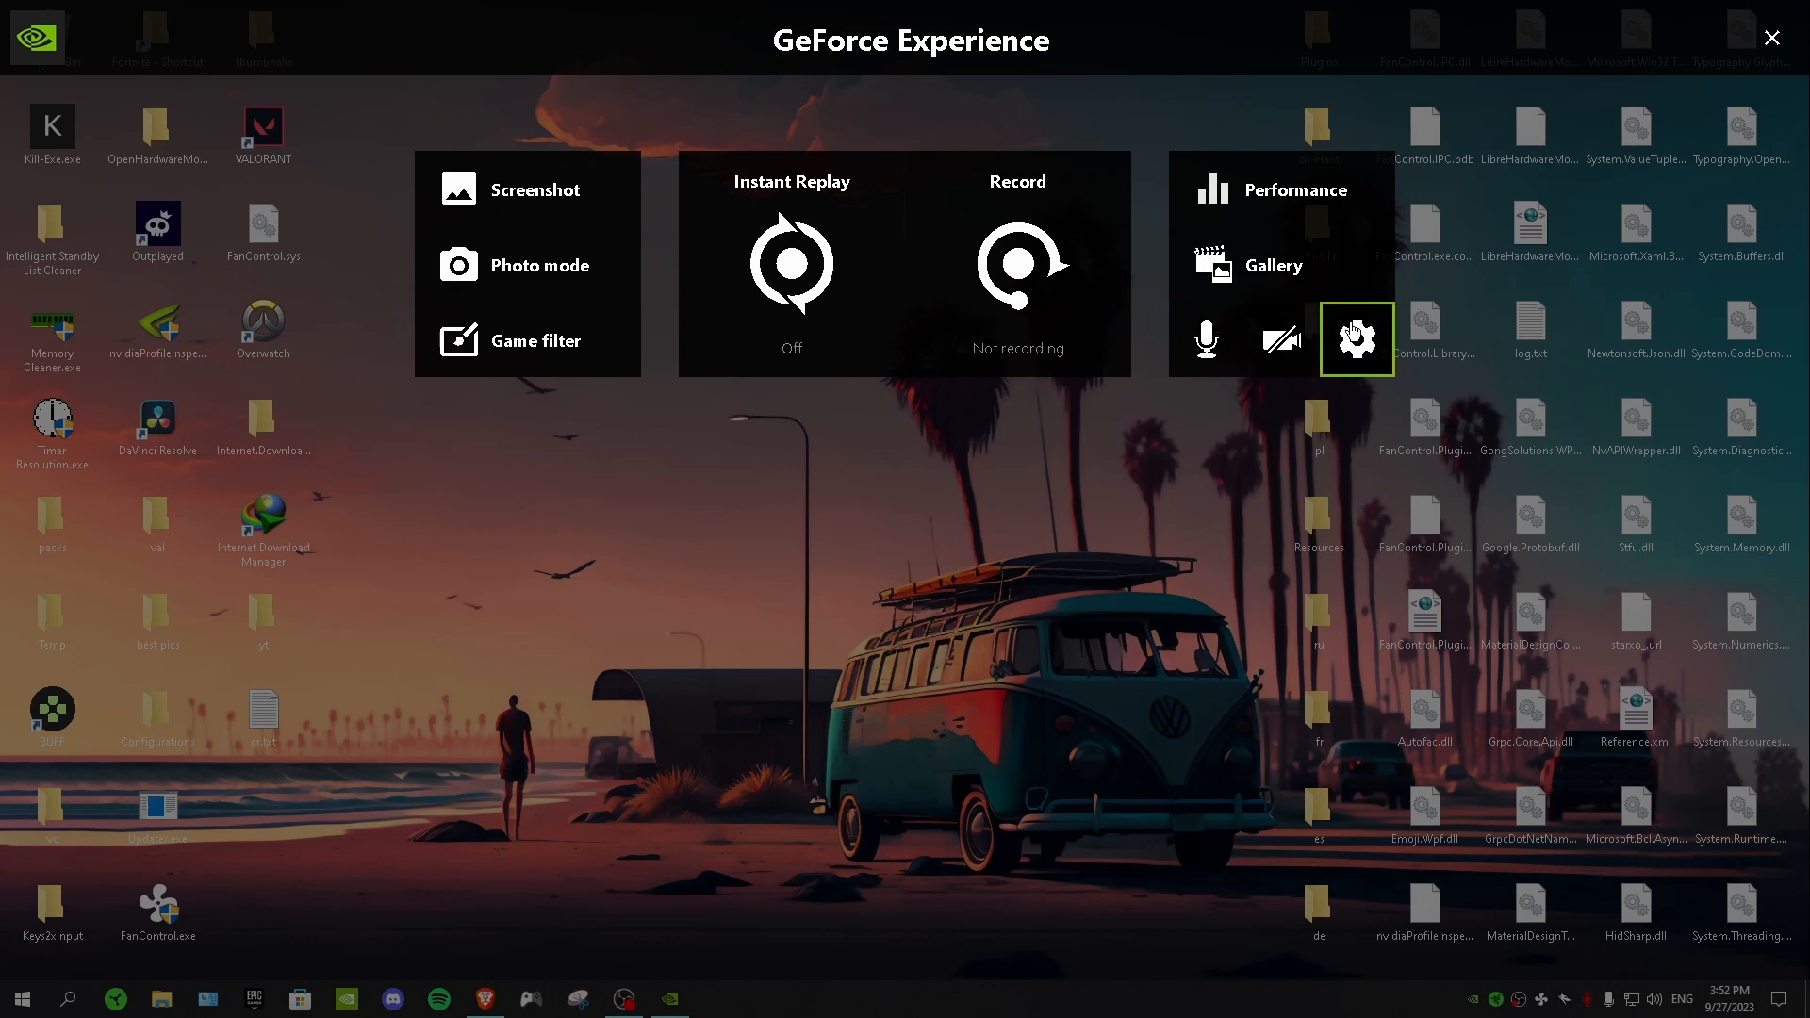
Step: Open the in-game overlay's Settings list from its gear icon
click(1357, 338)
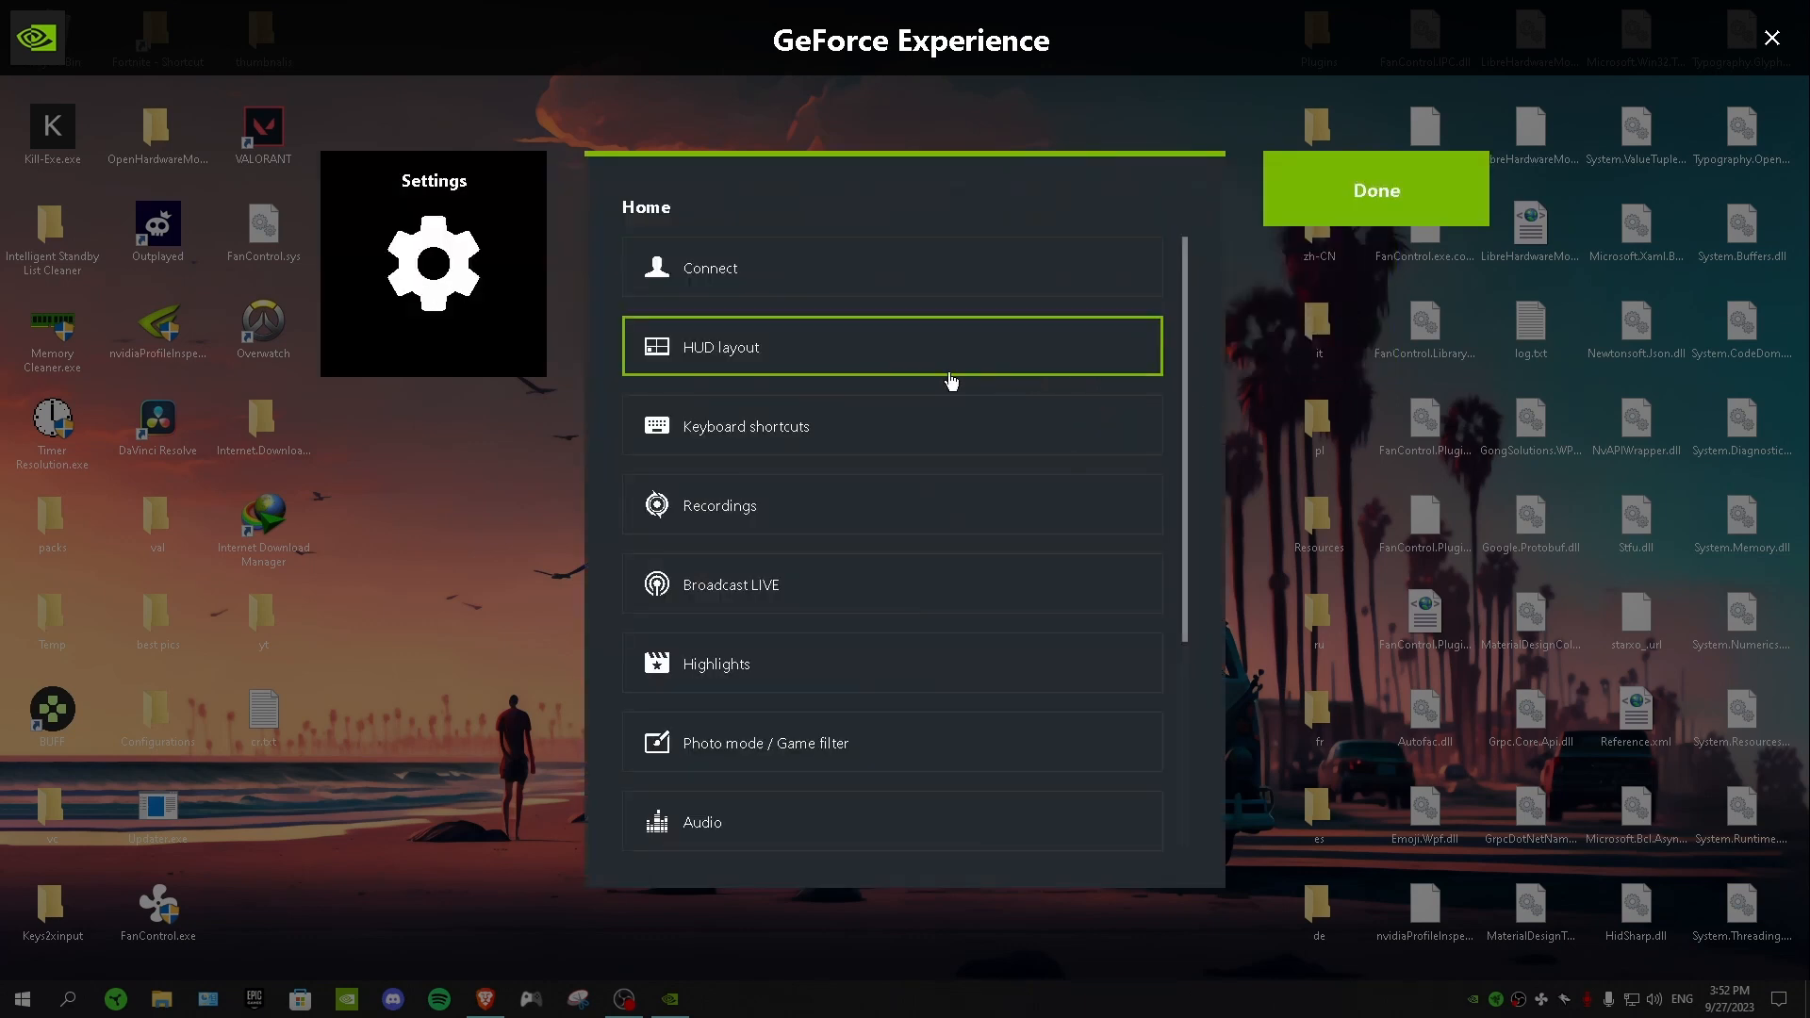
mouse_move(729, 360)
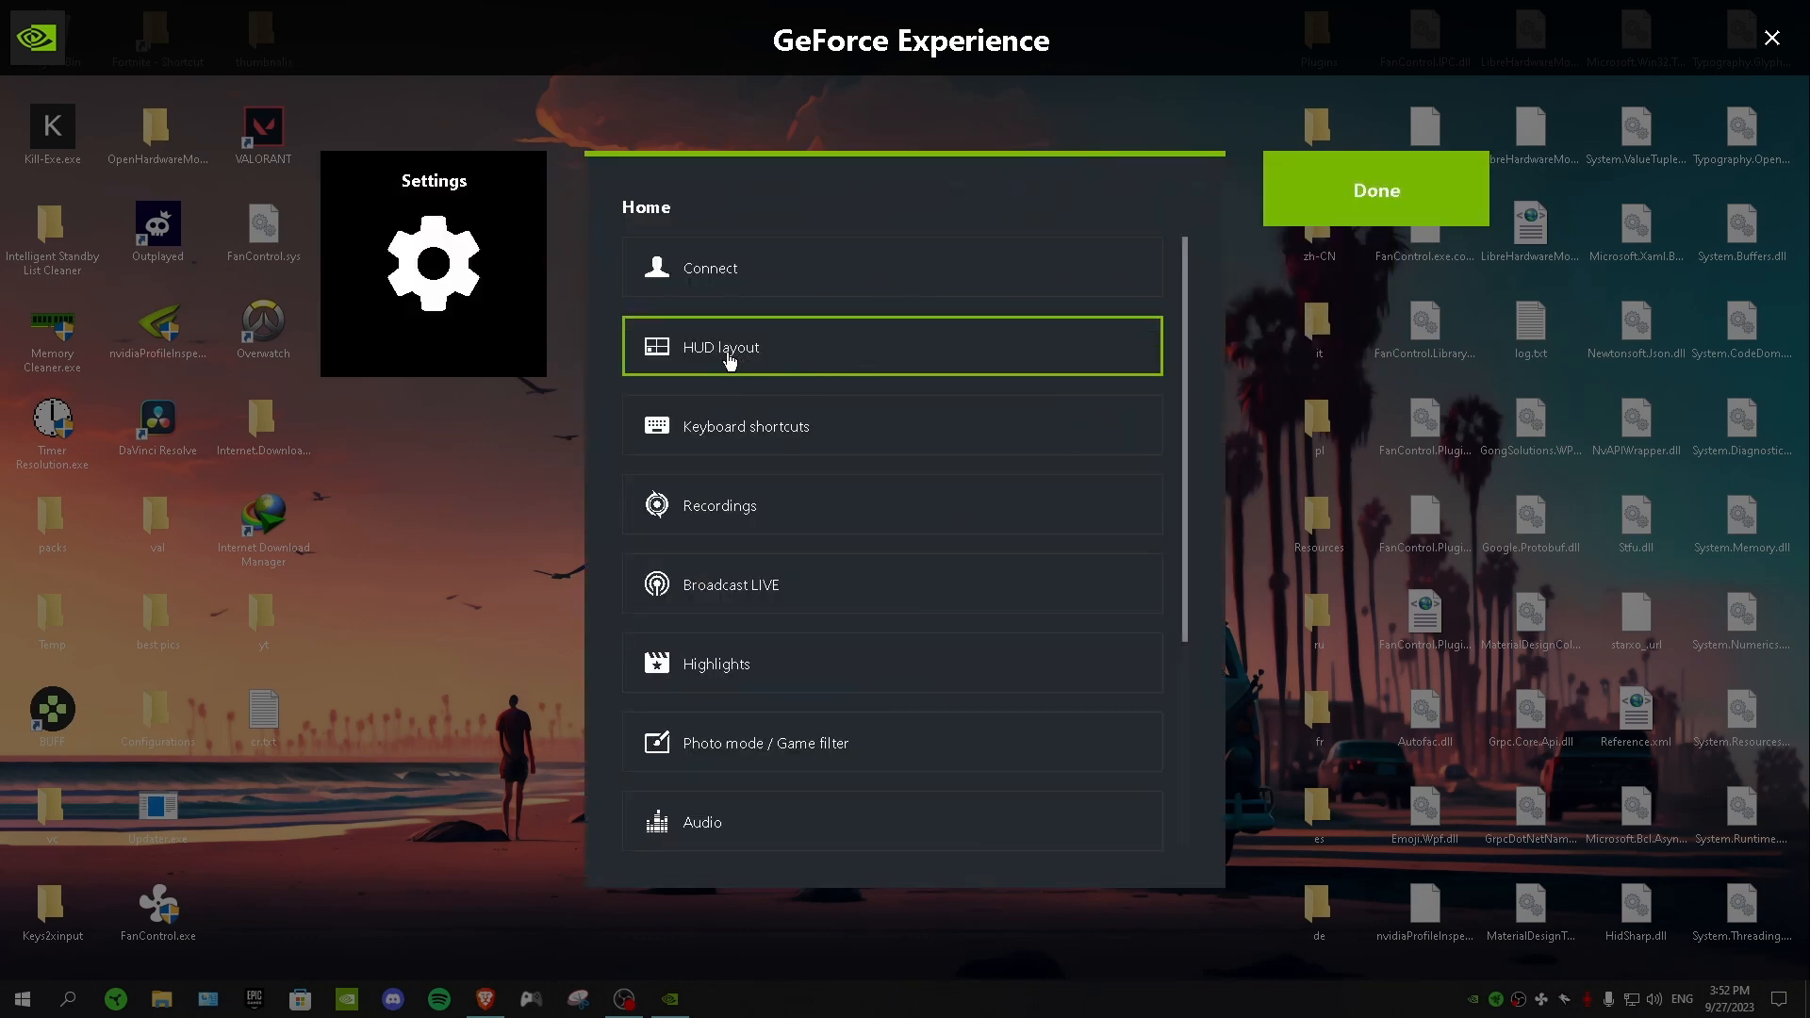
Step: In HUD layout, preview the Viewers and Performance elements, then set Performance to Off
click(891, 346)
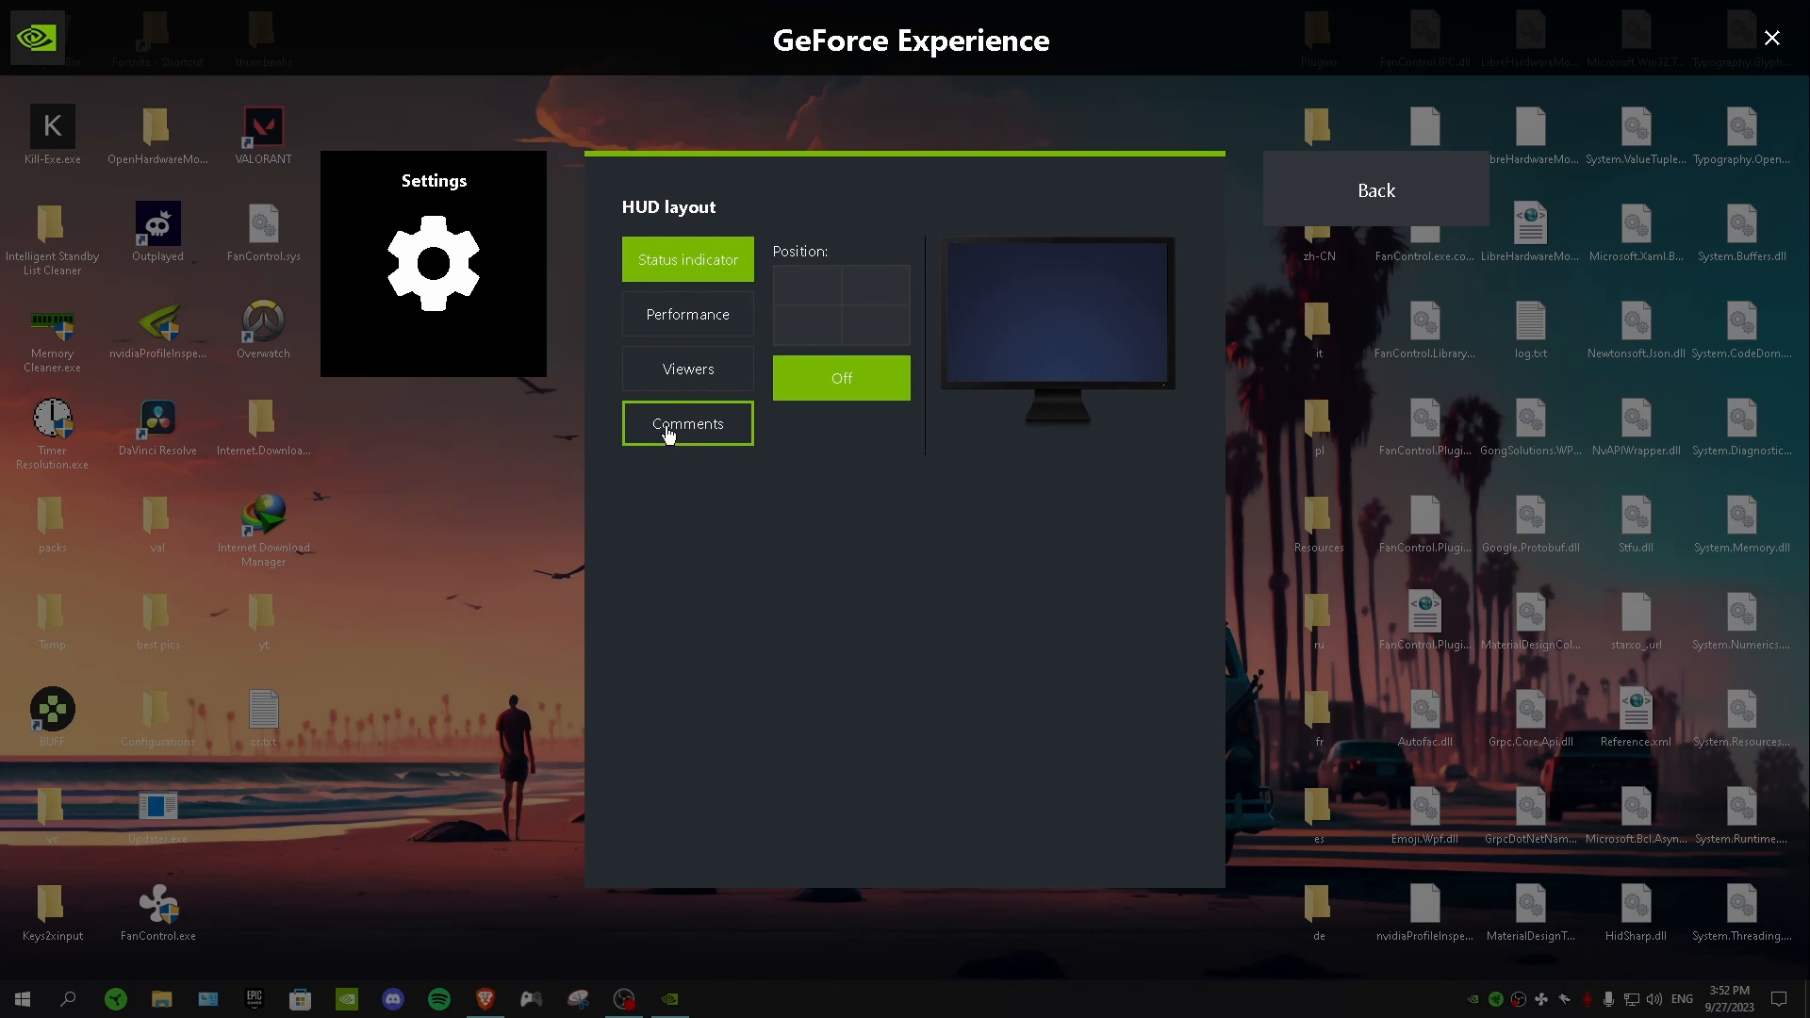
mouse_move(704, 426)
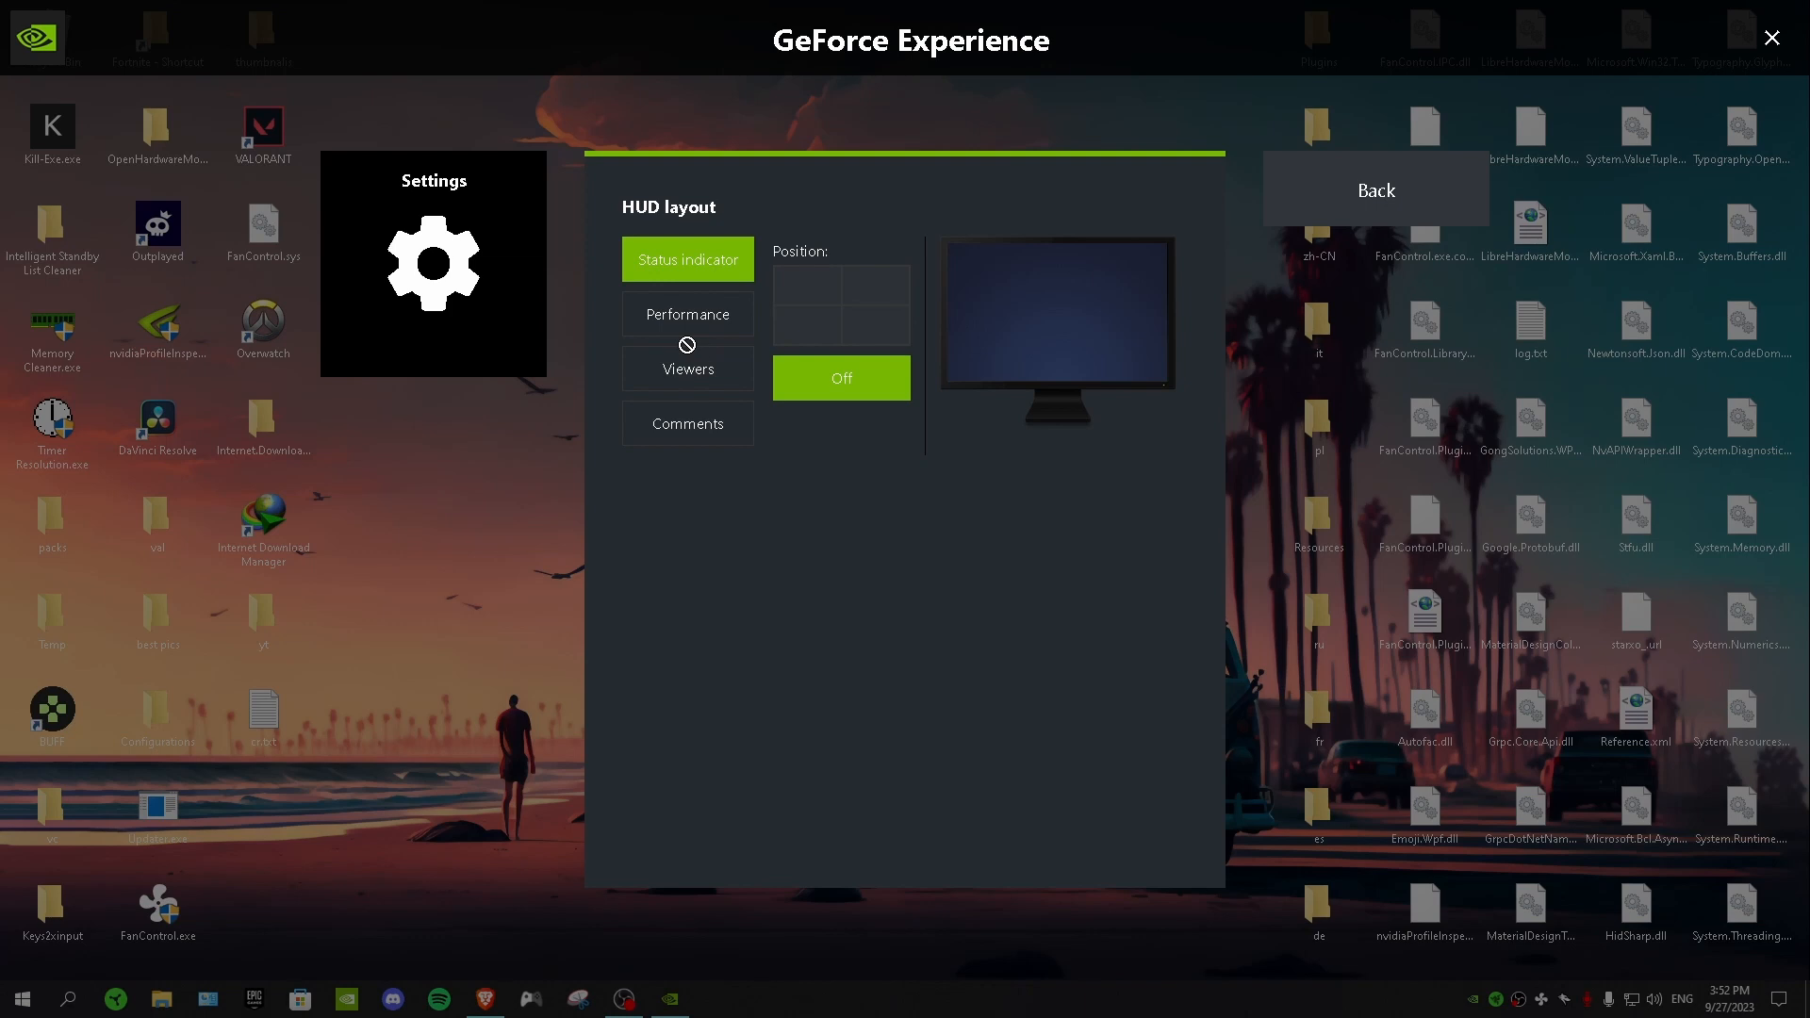
click(687, 367)
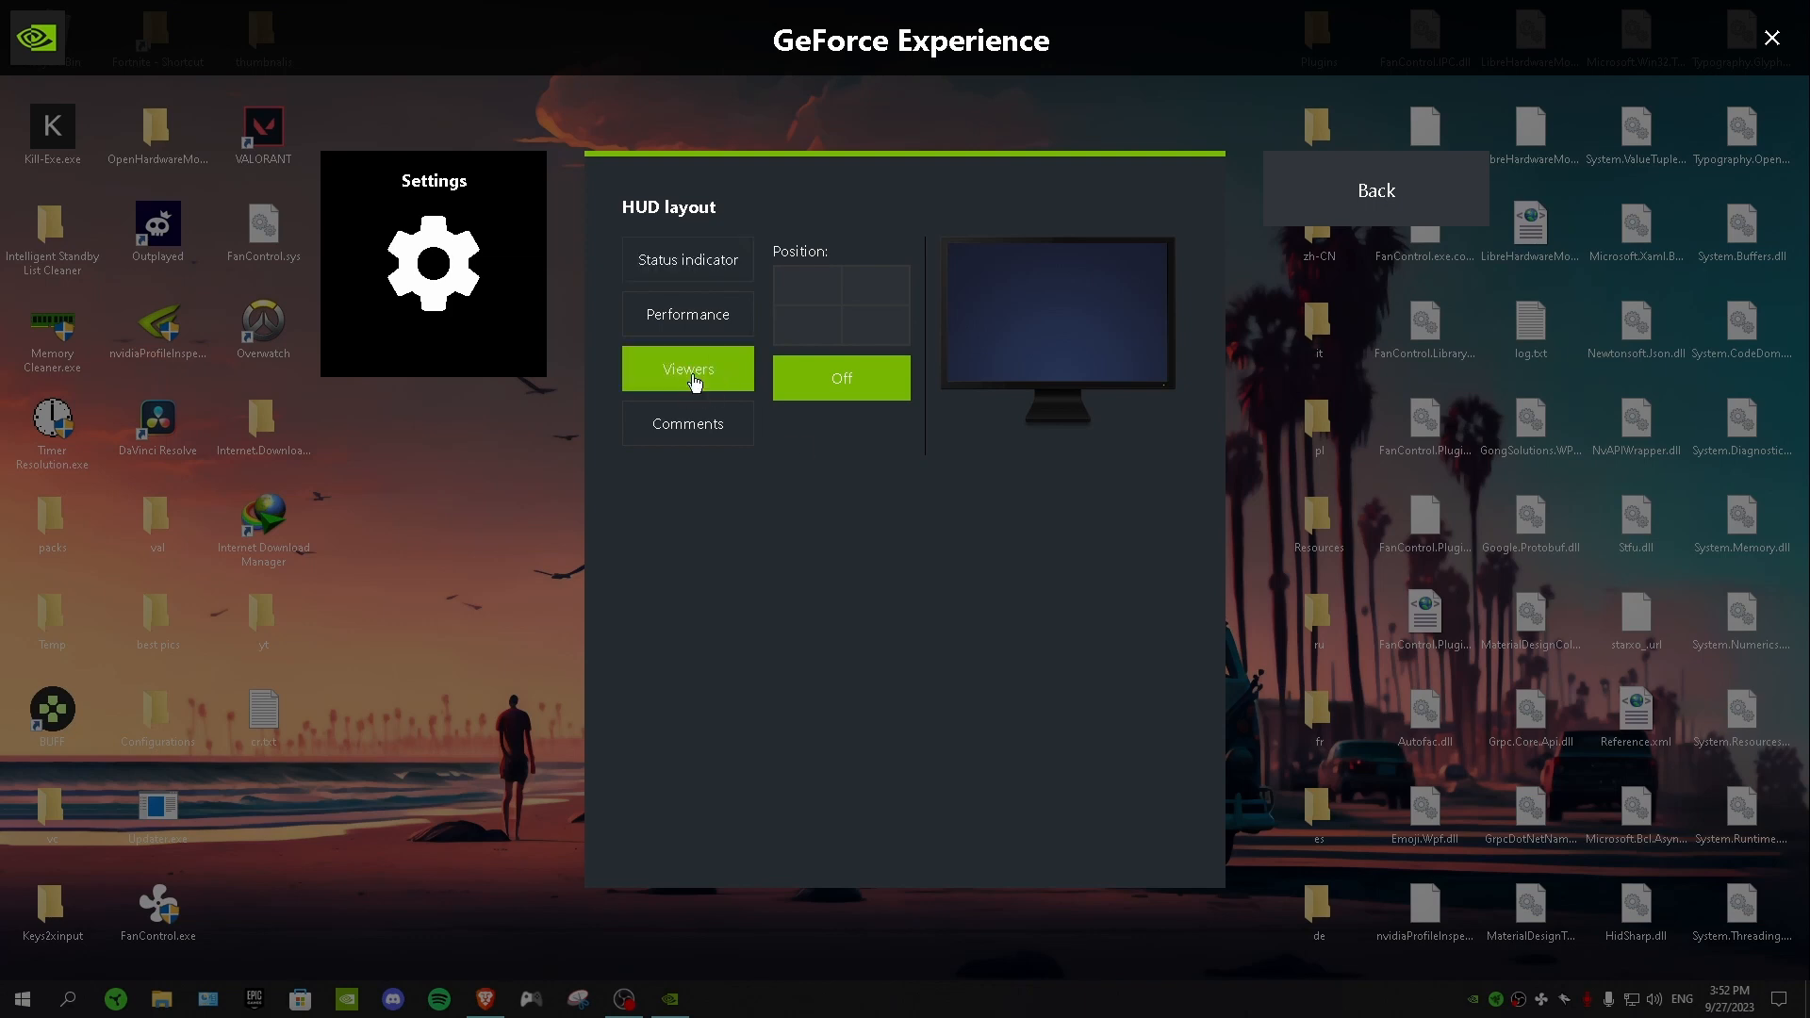
mouse_move(837, 269)
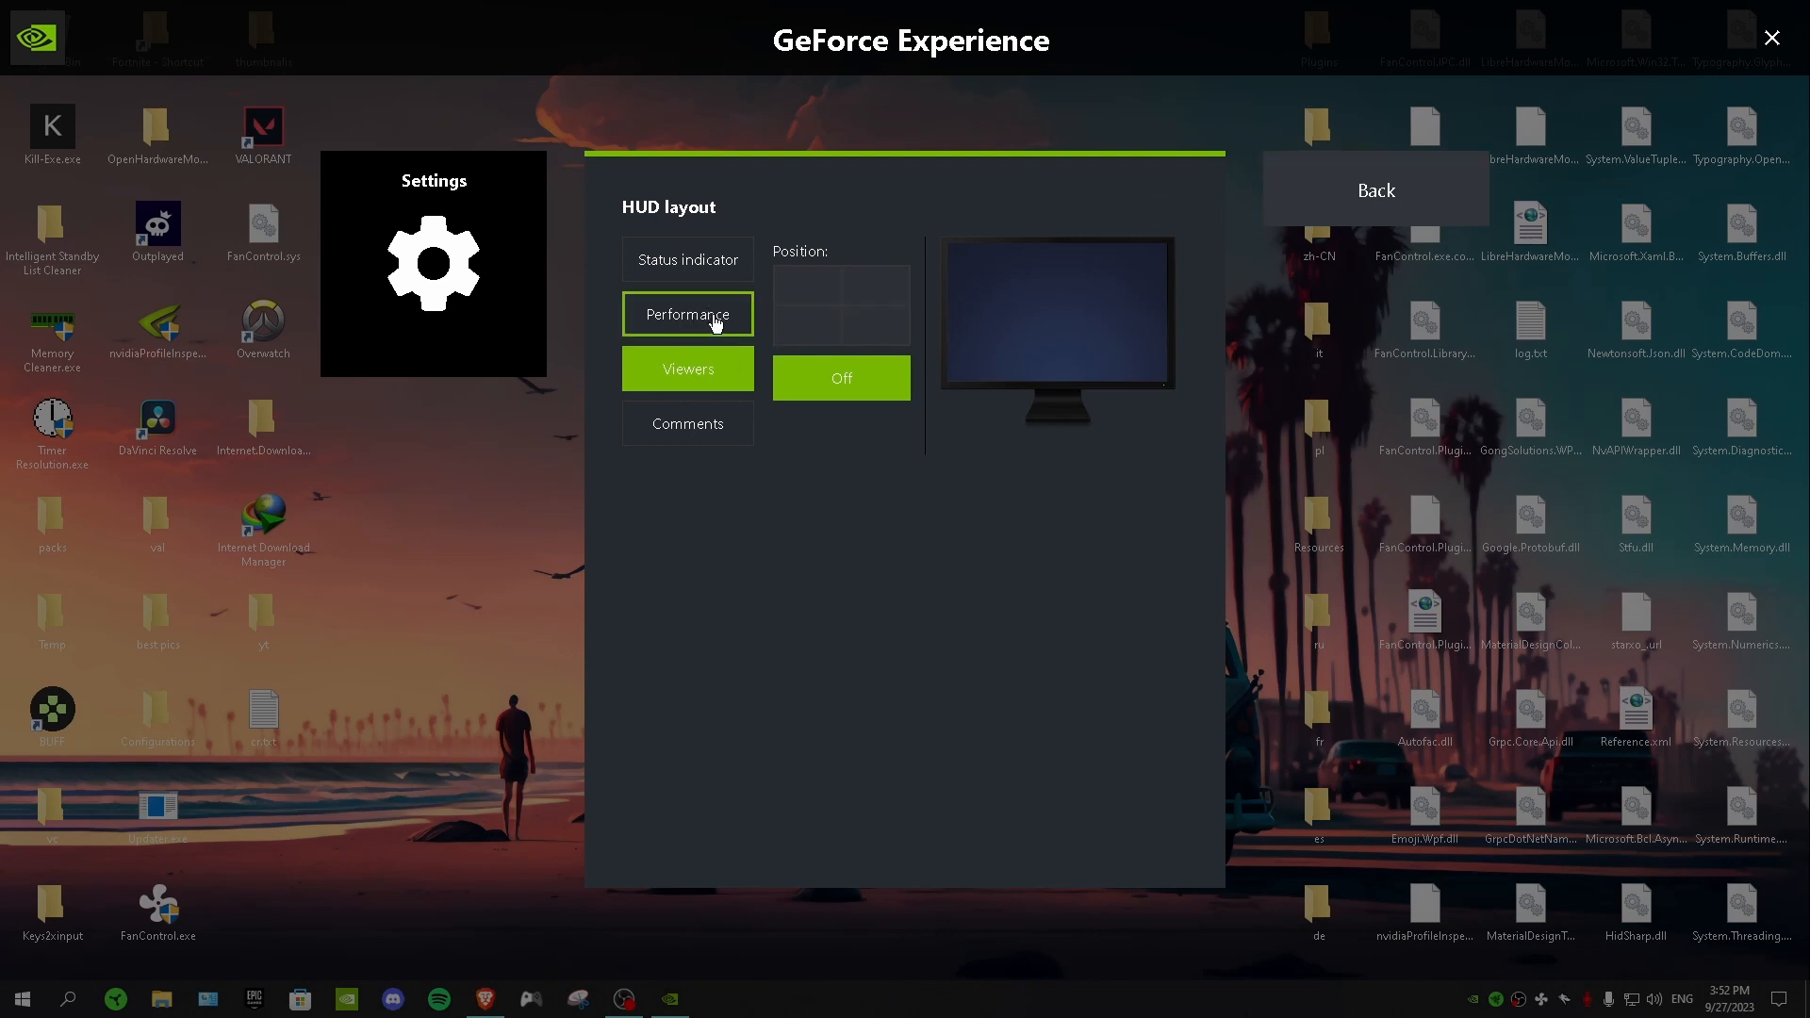
click(687, 314)
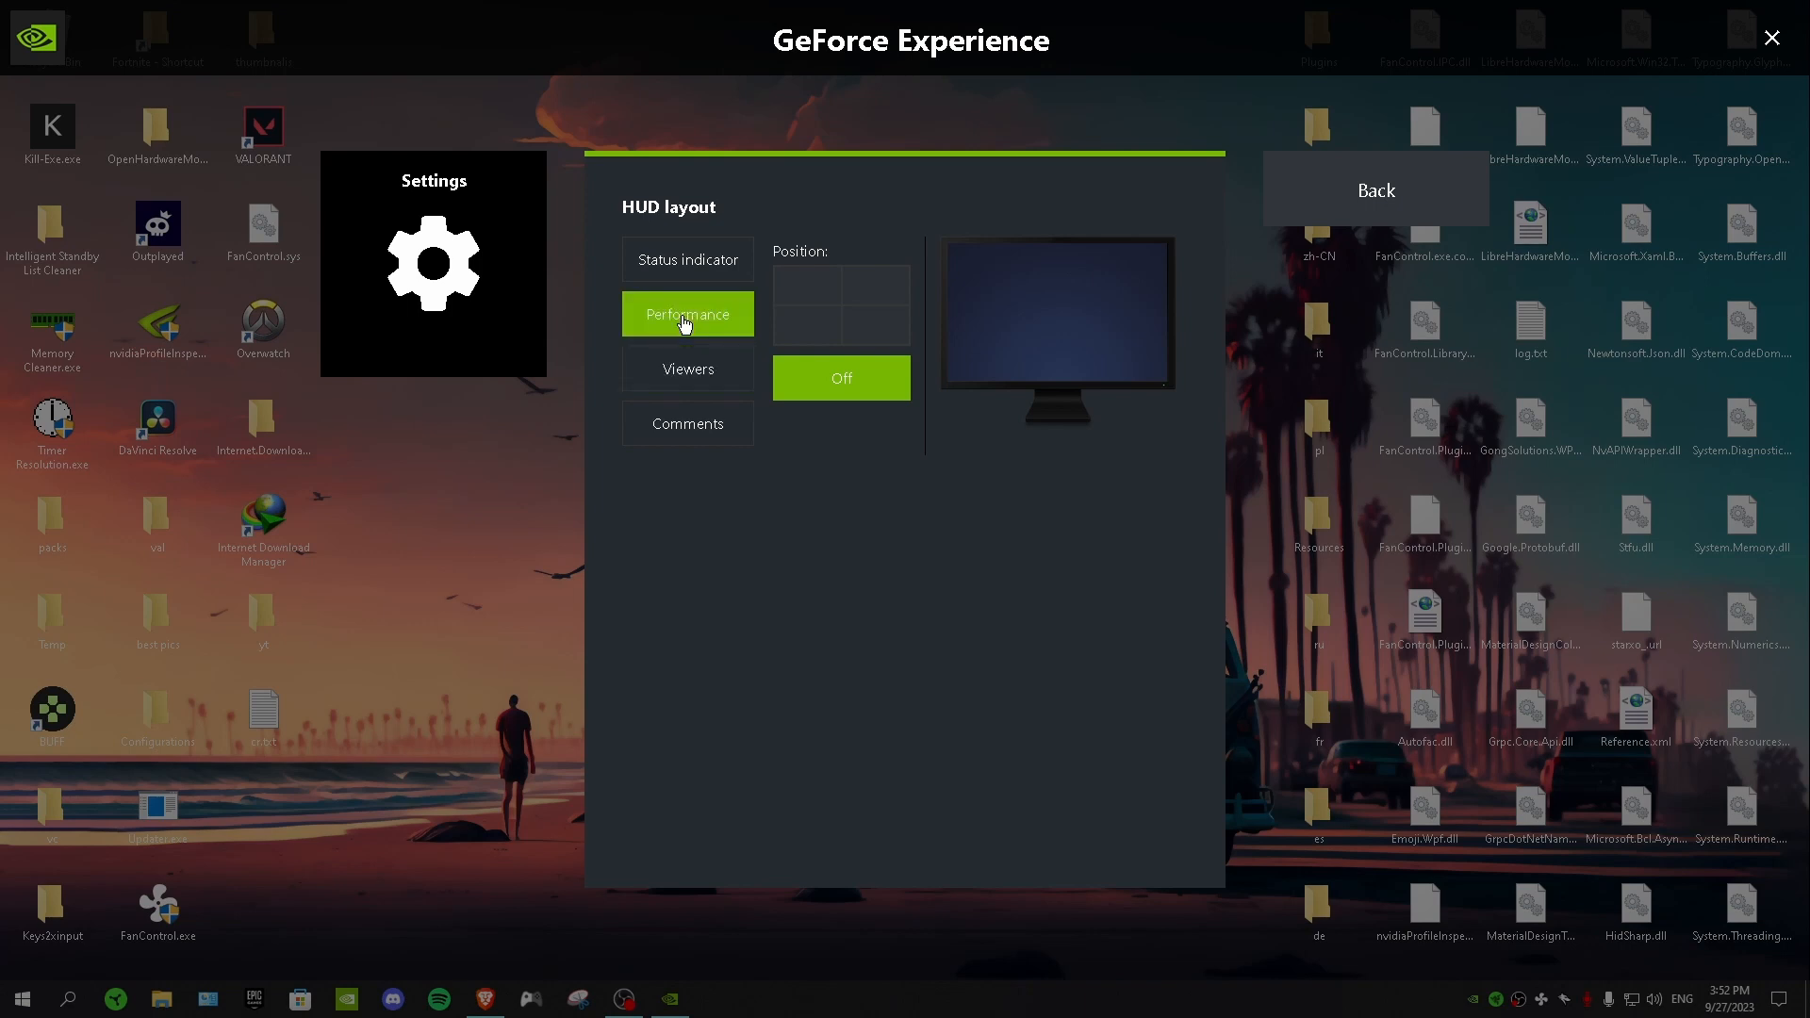
mouse_move(849, 284)
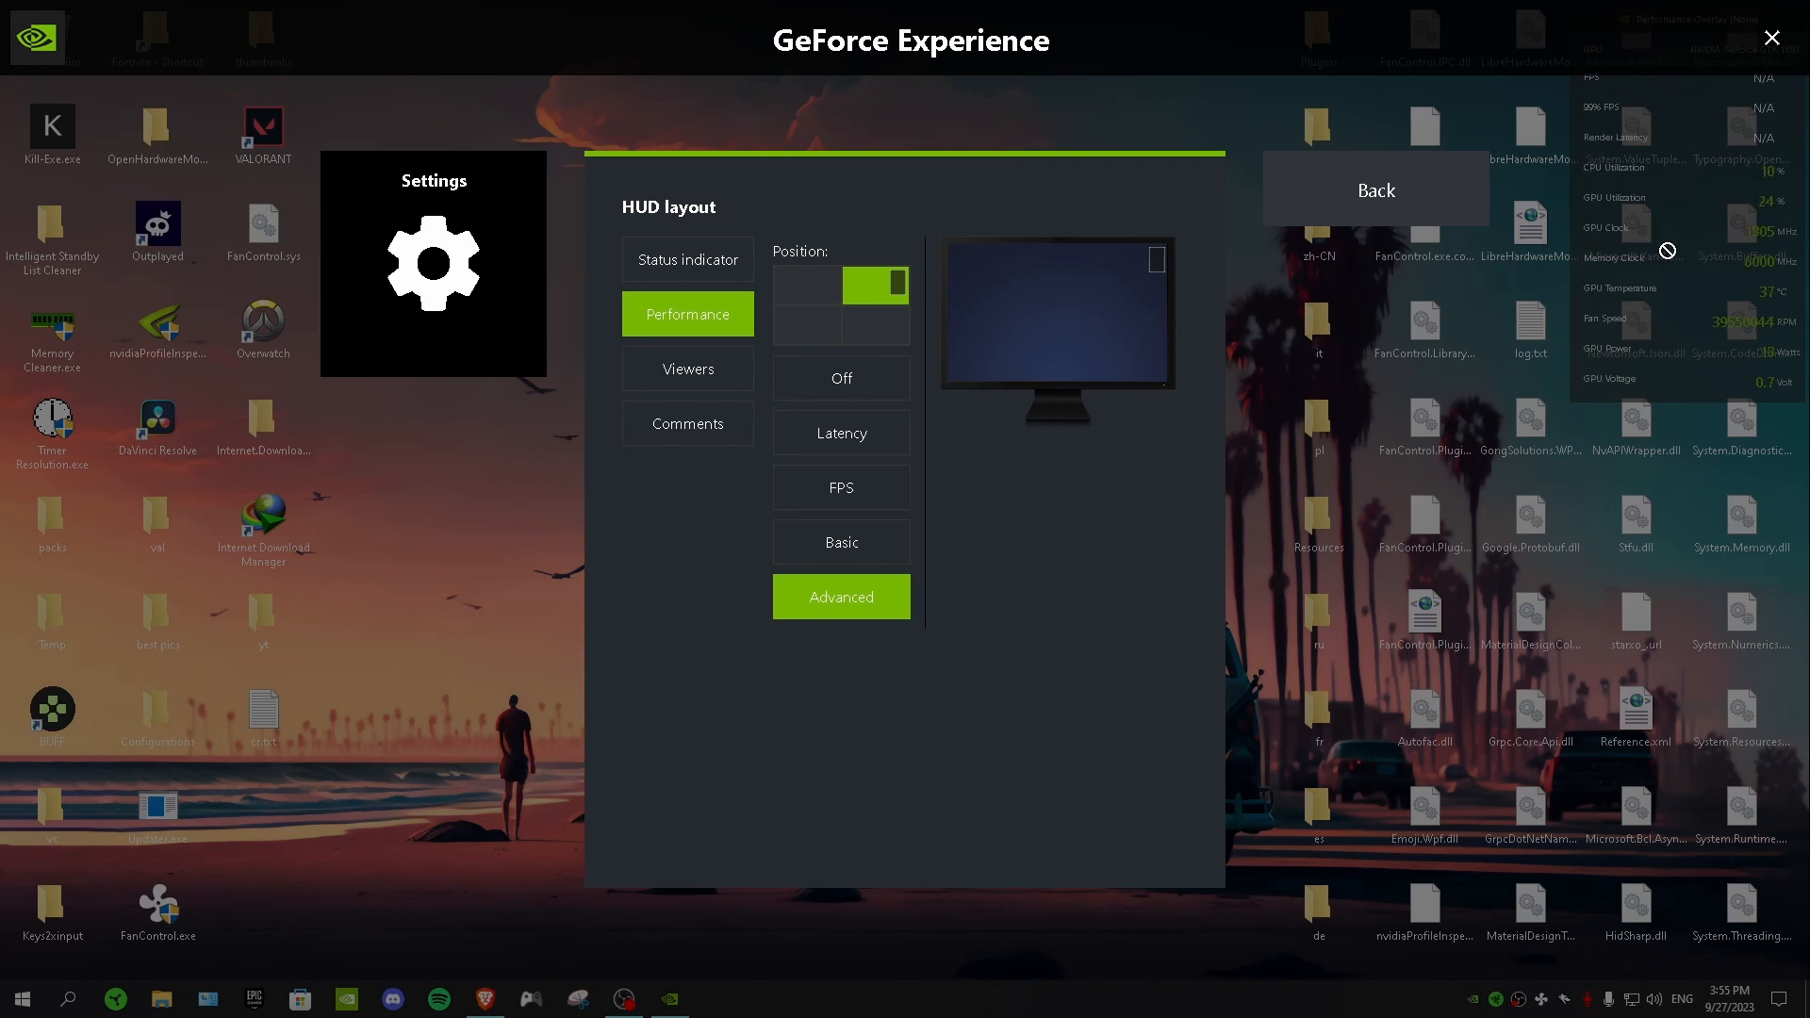
mouse_move(1458, 252)
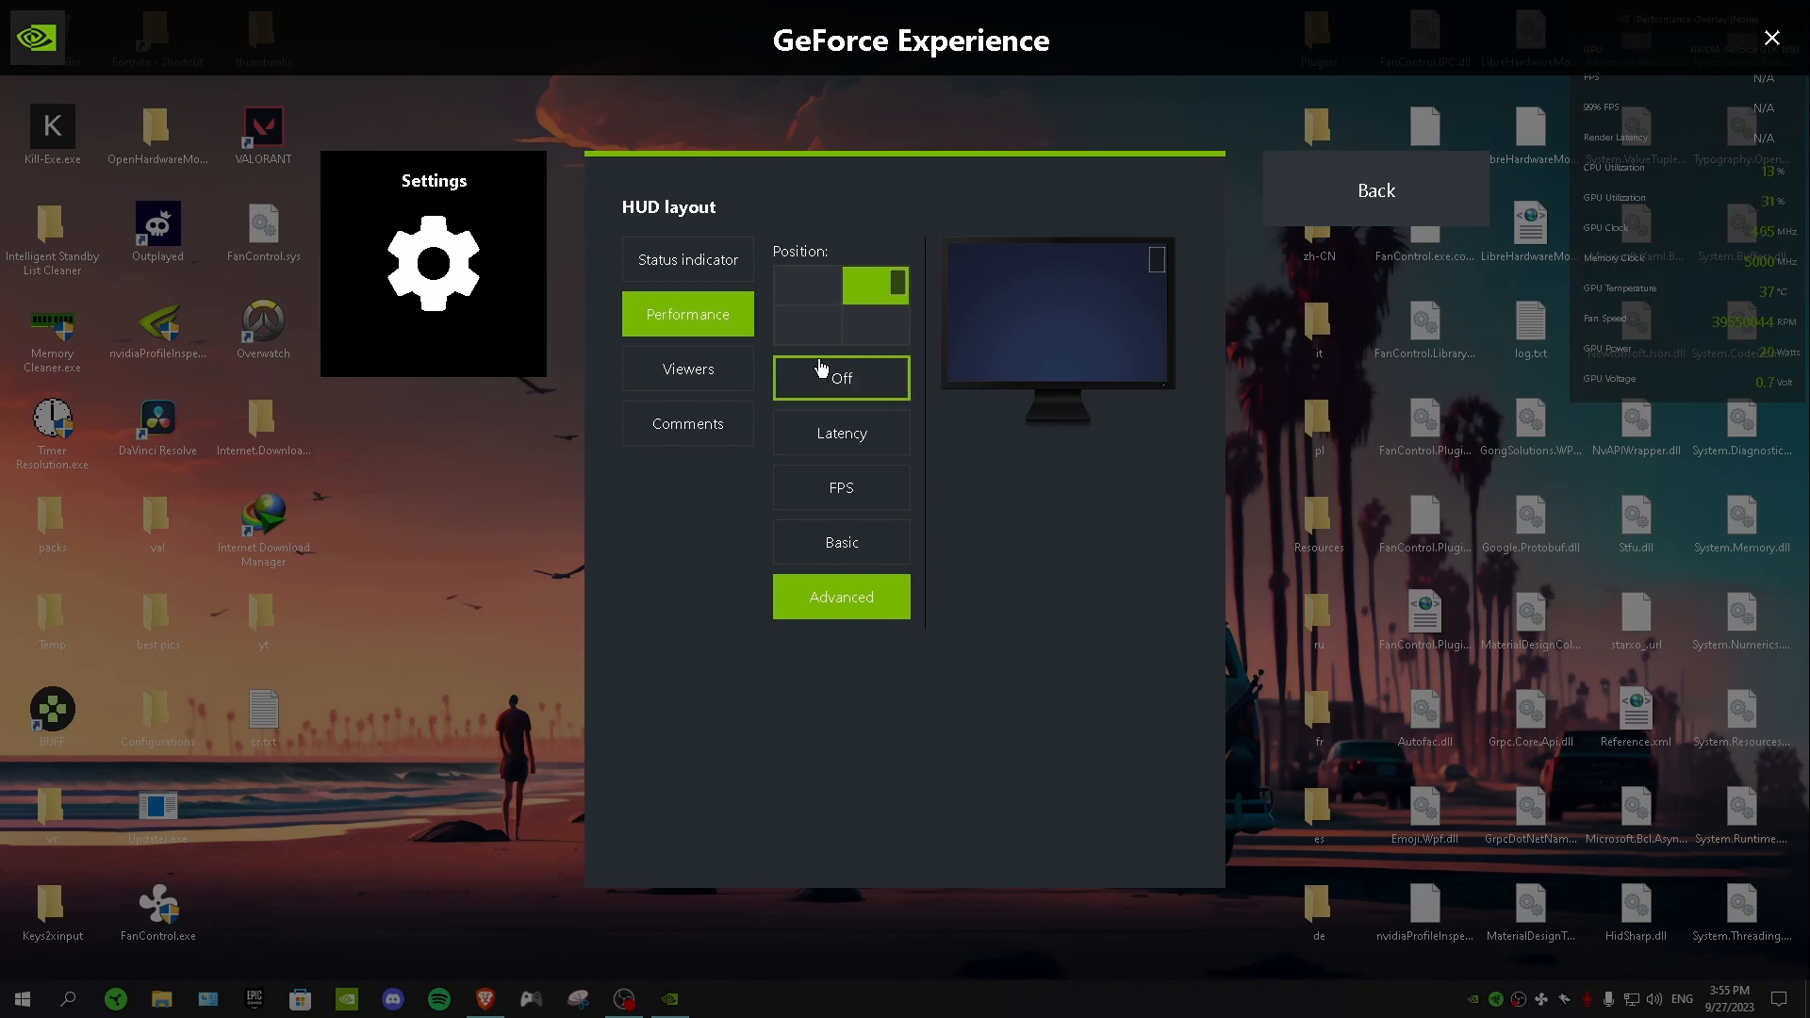
click(840, 377)
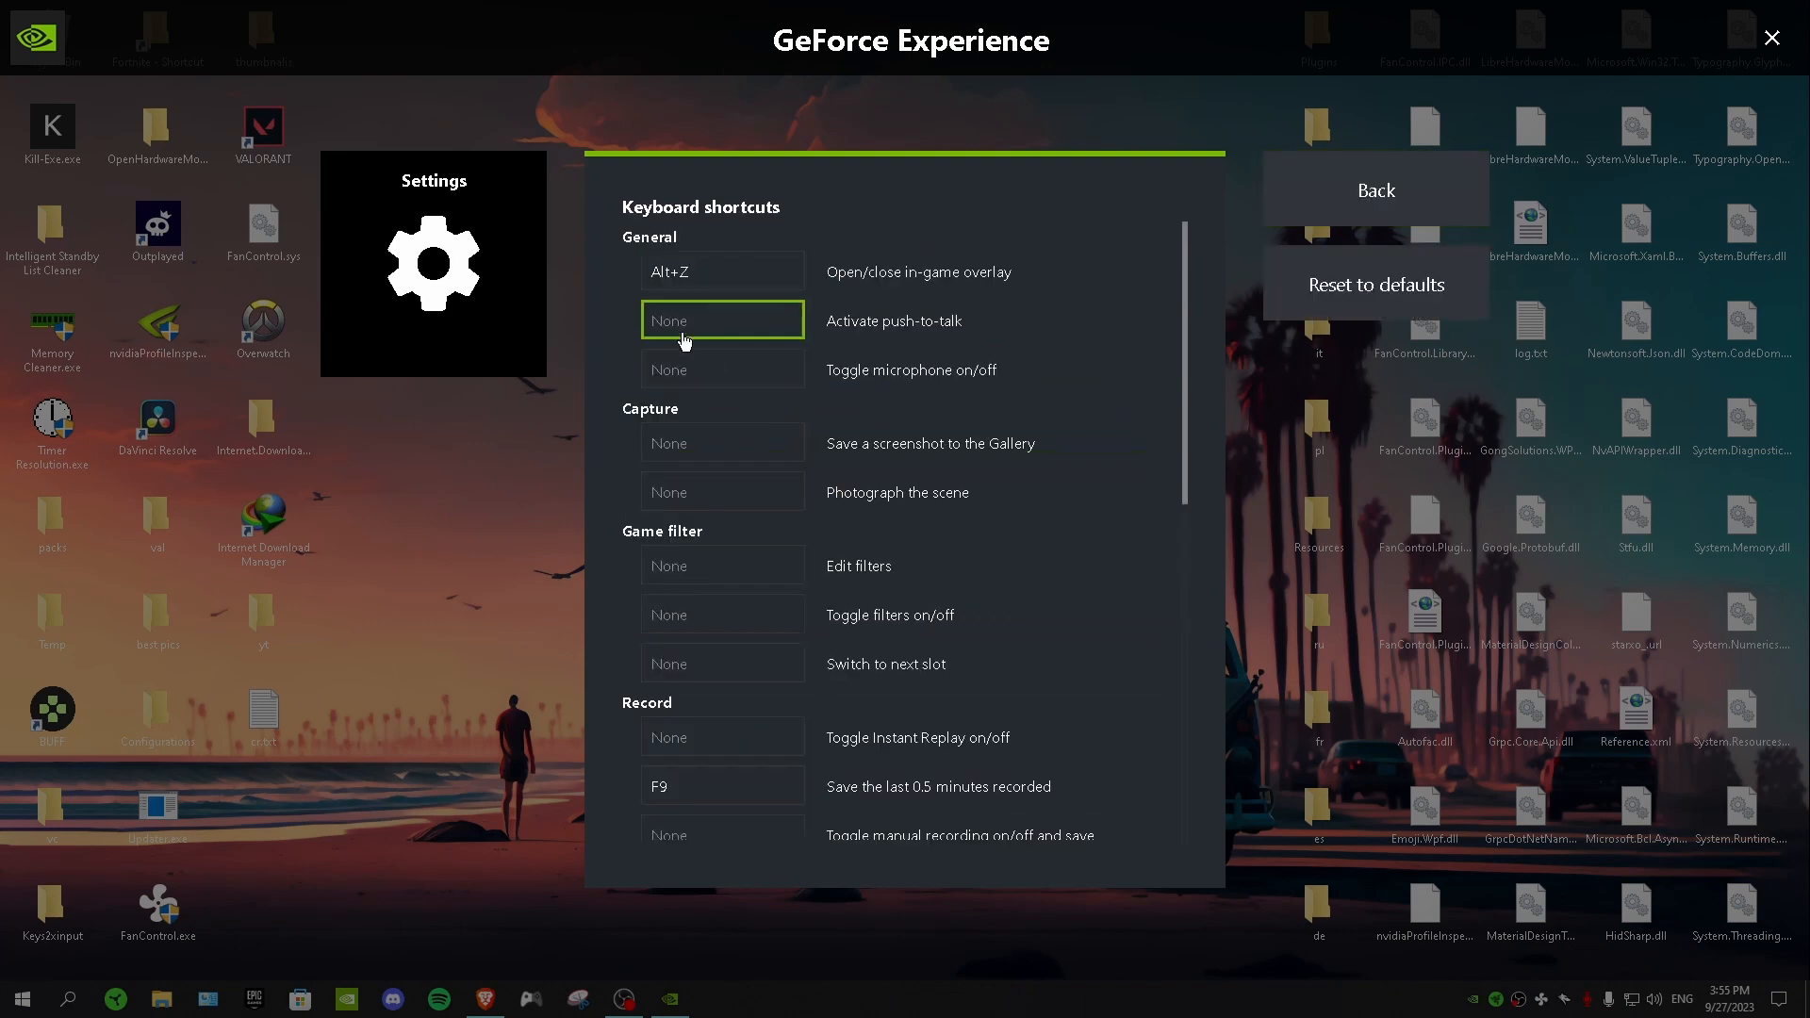
Step: Review the keyboard shortcuts, including push-to-talk and save-screenshot
scroll(down, 3)
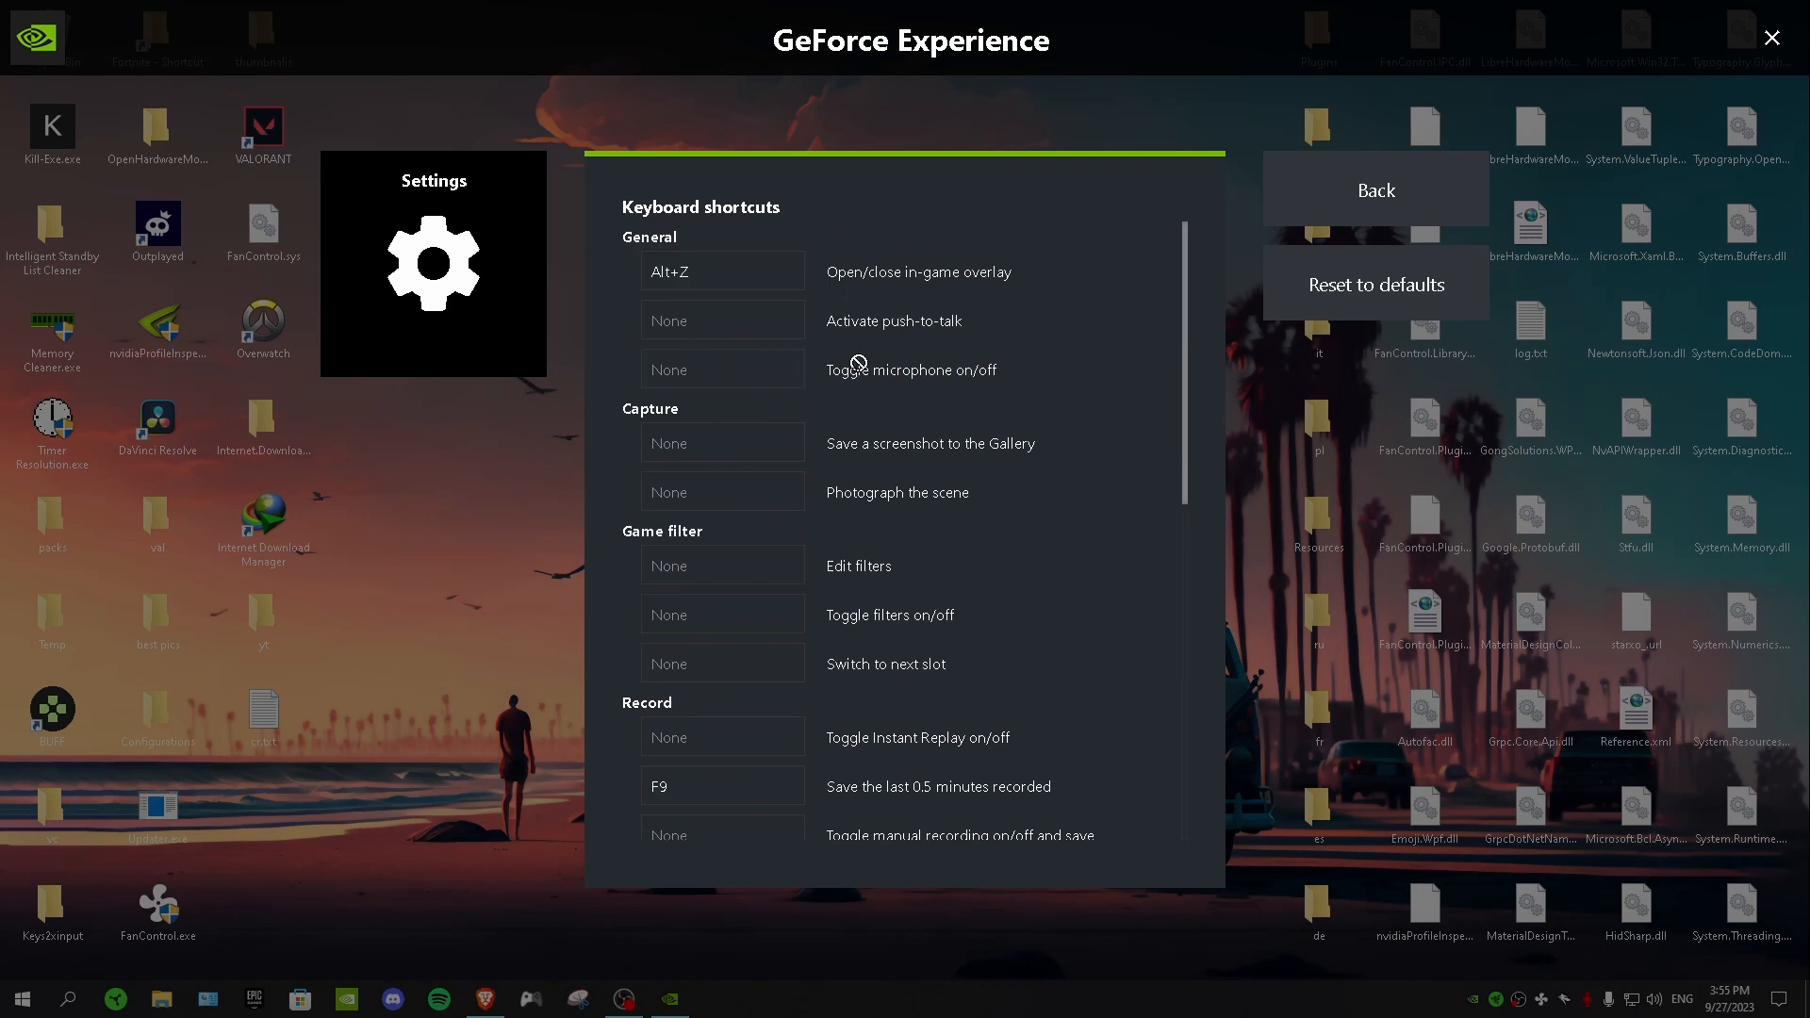
click(721, 370)
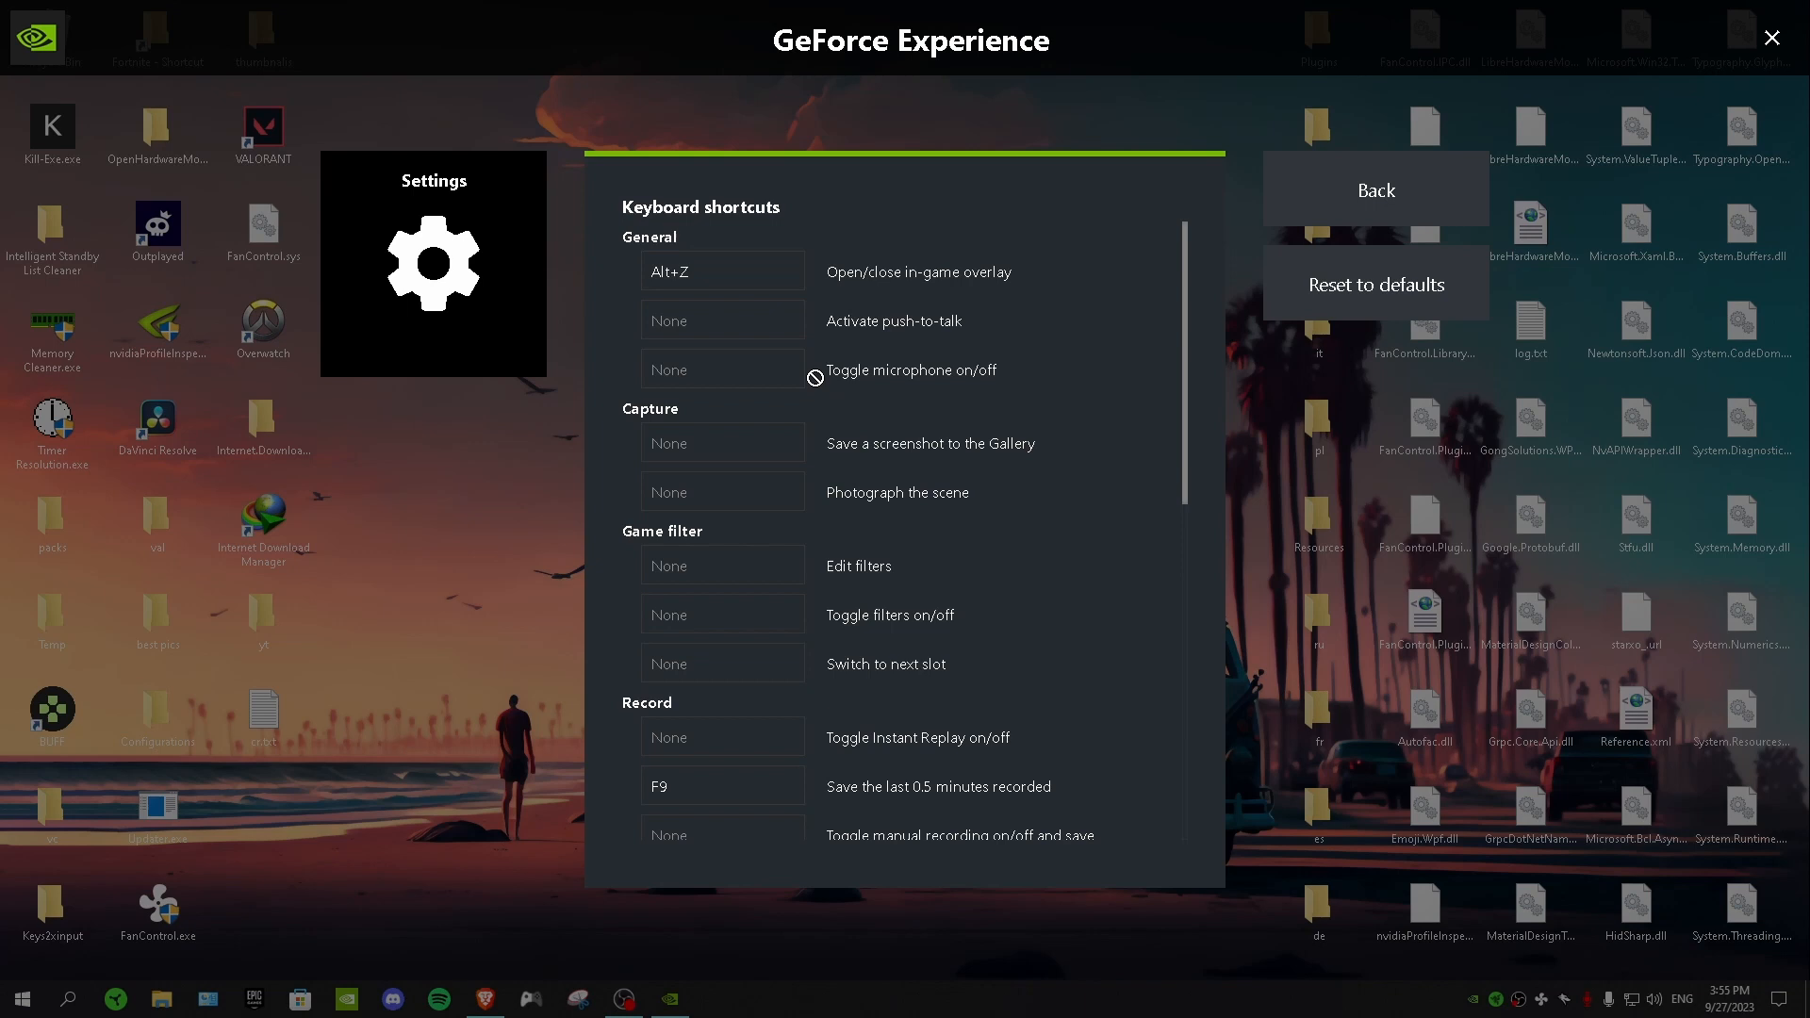
click(720, 369)
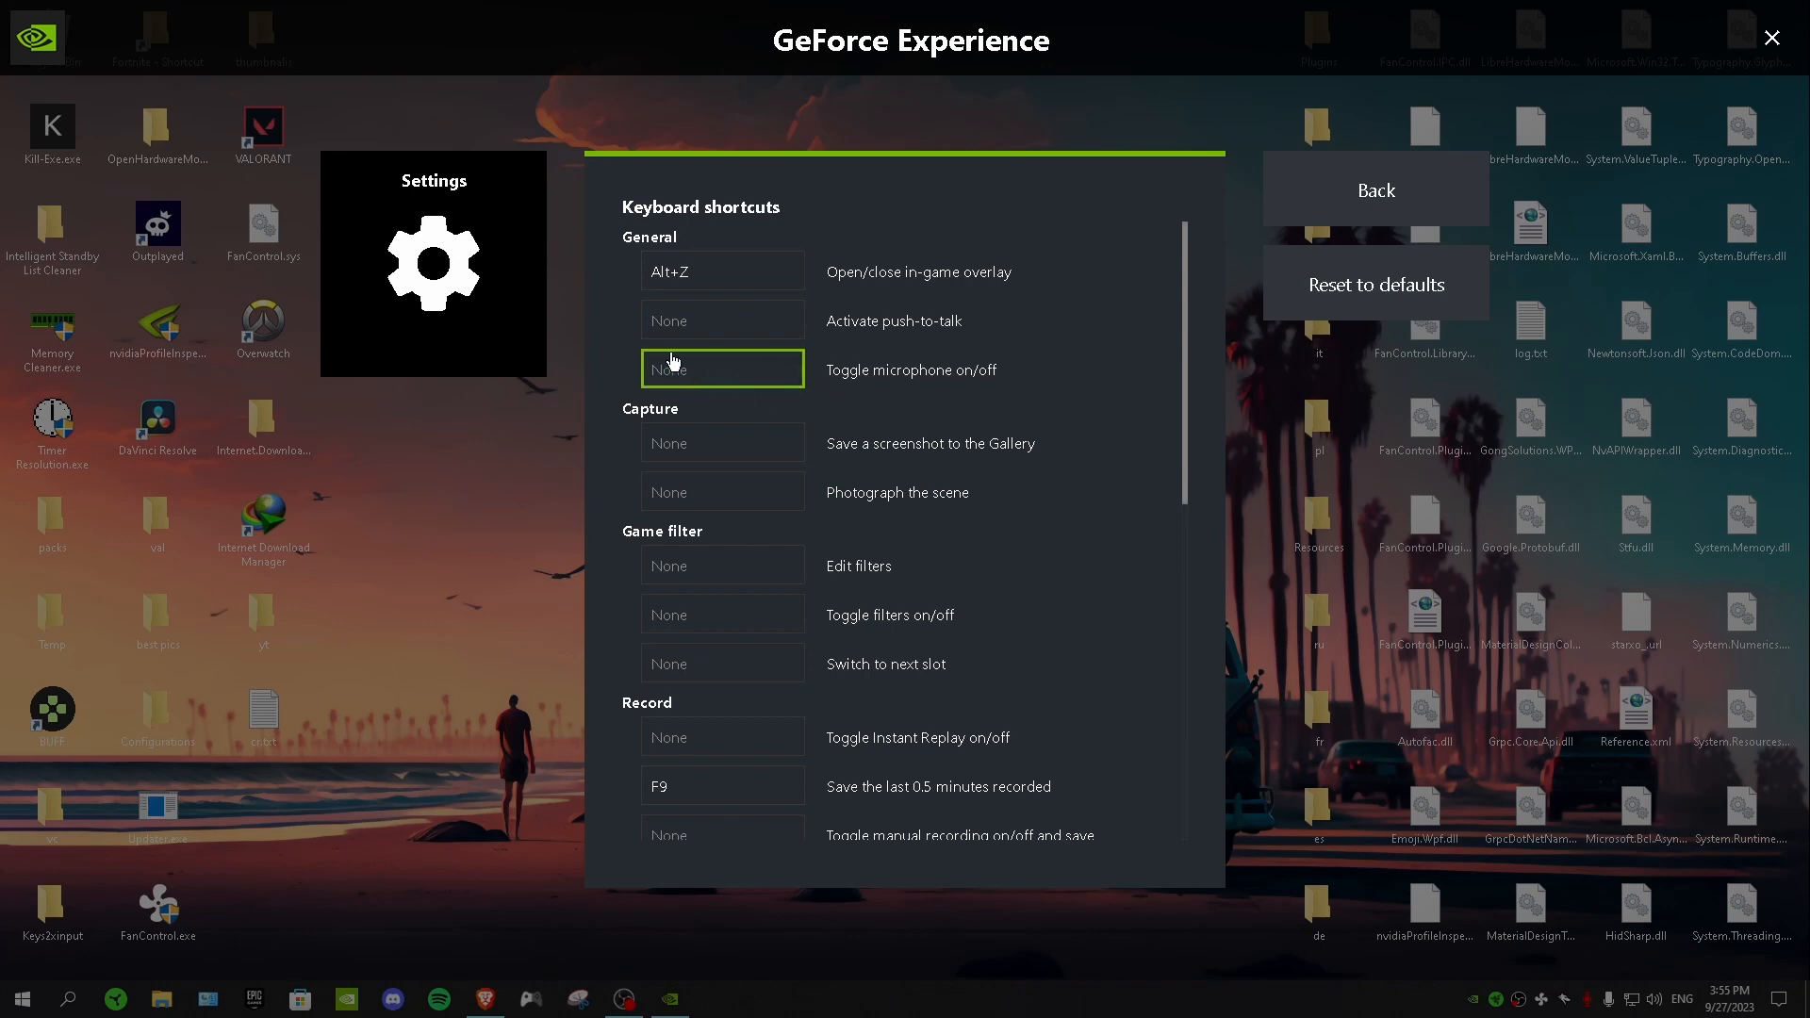
mouse_move(748, 371)
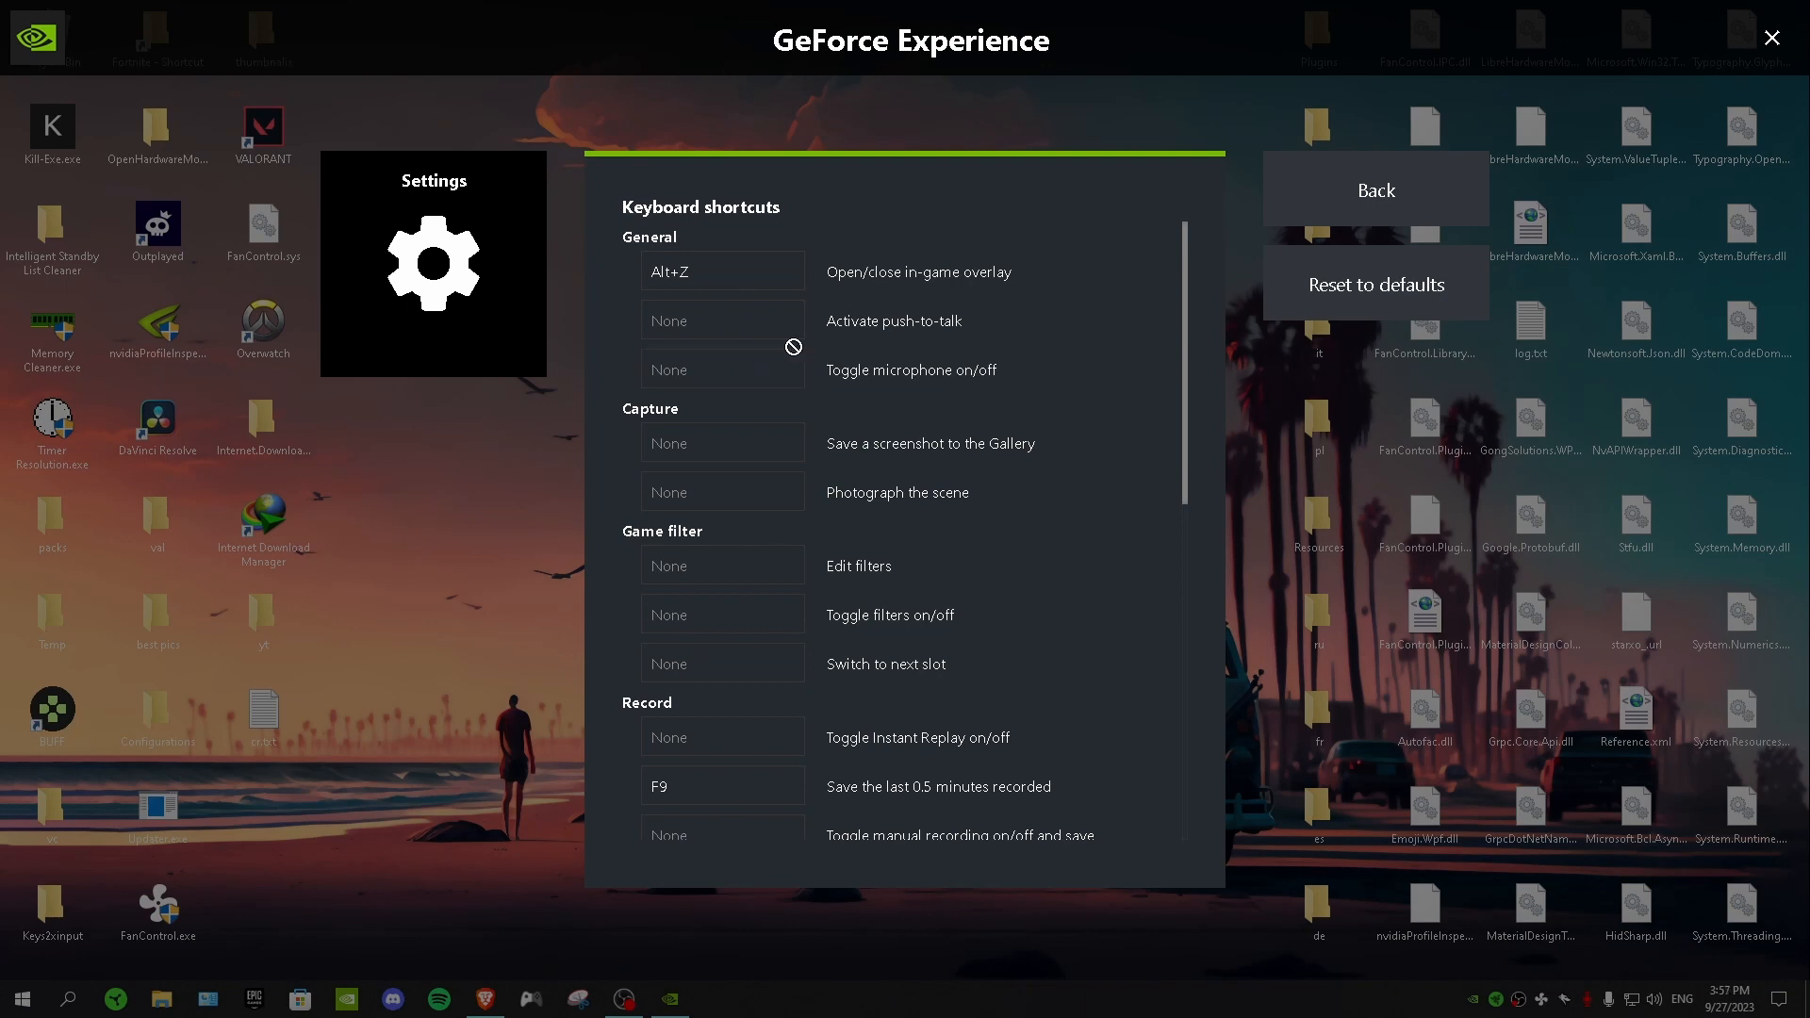
click(721, 320)
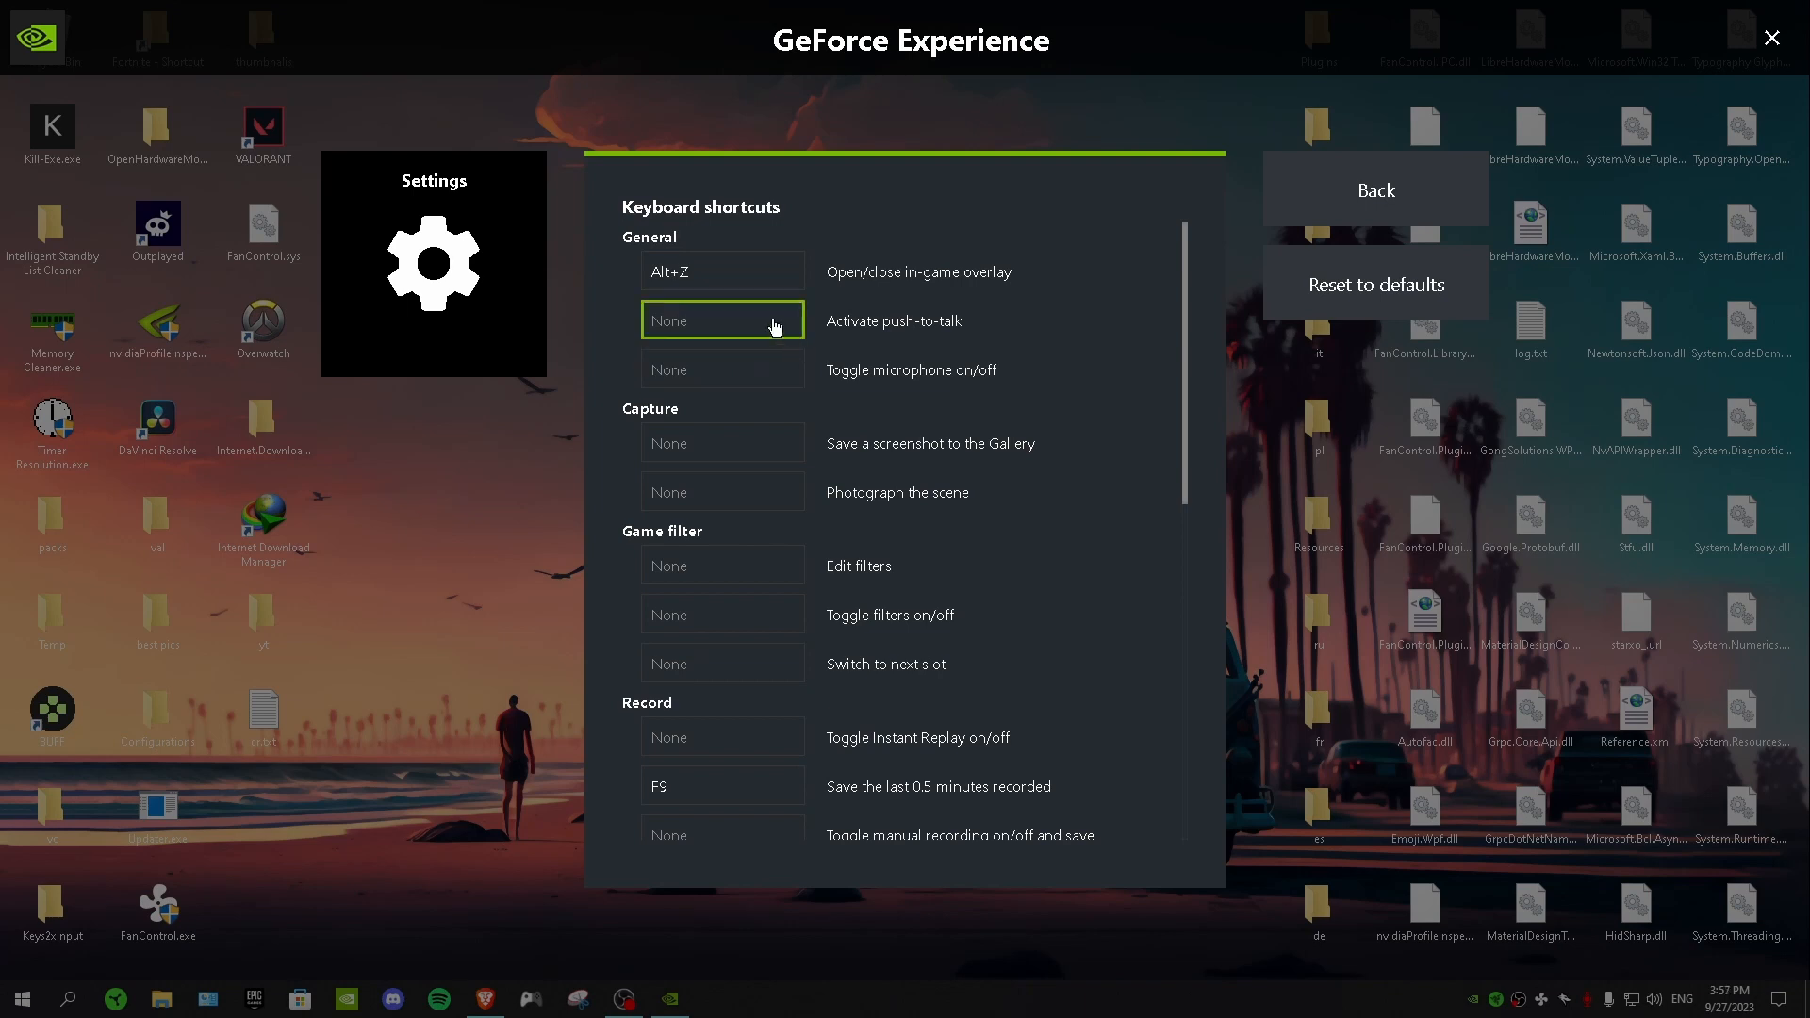
click(721, 442)
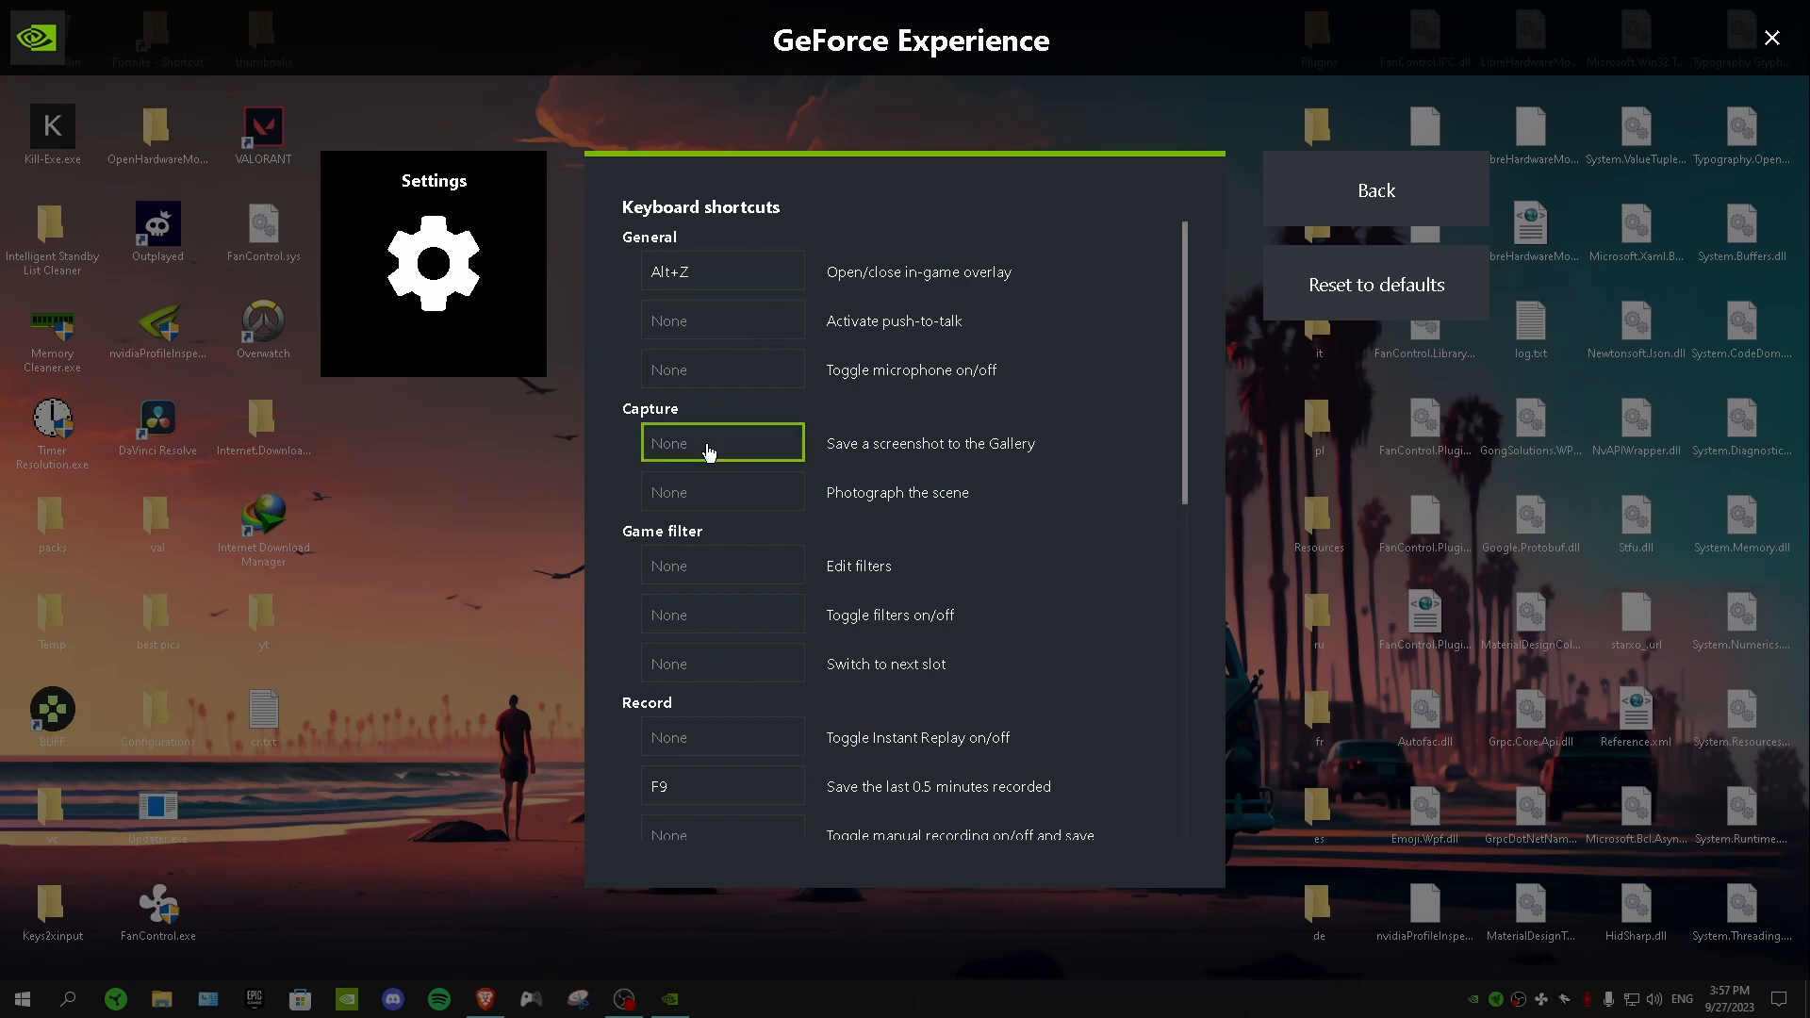
Step: Set 'Save the last recorded replay' to F9 and return to the settings list
scroll(down, 3)
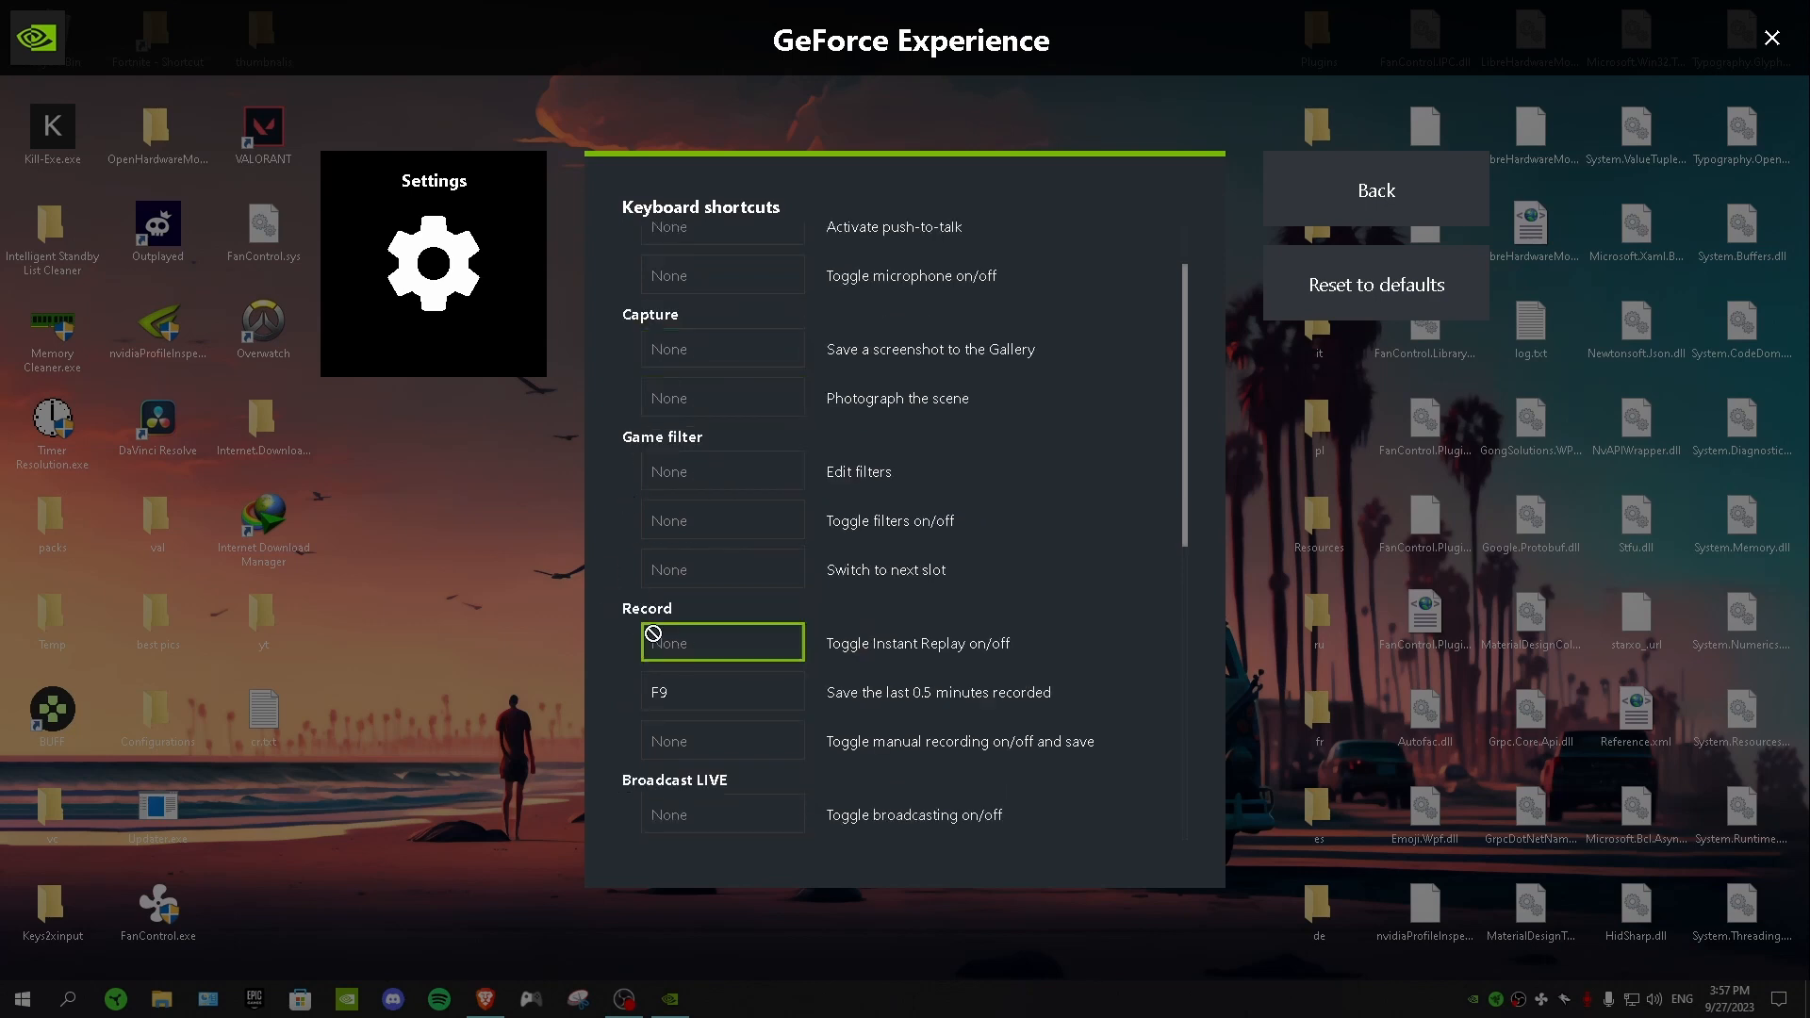
scroll(down, 3)
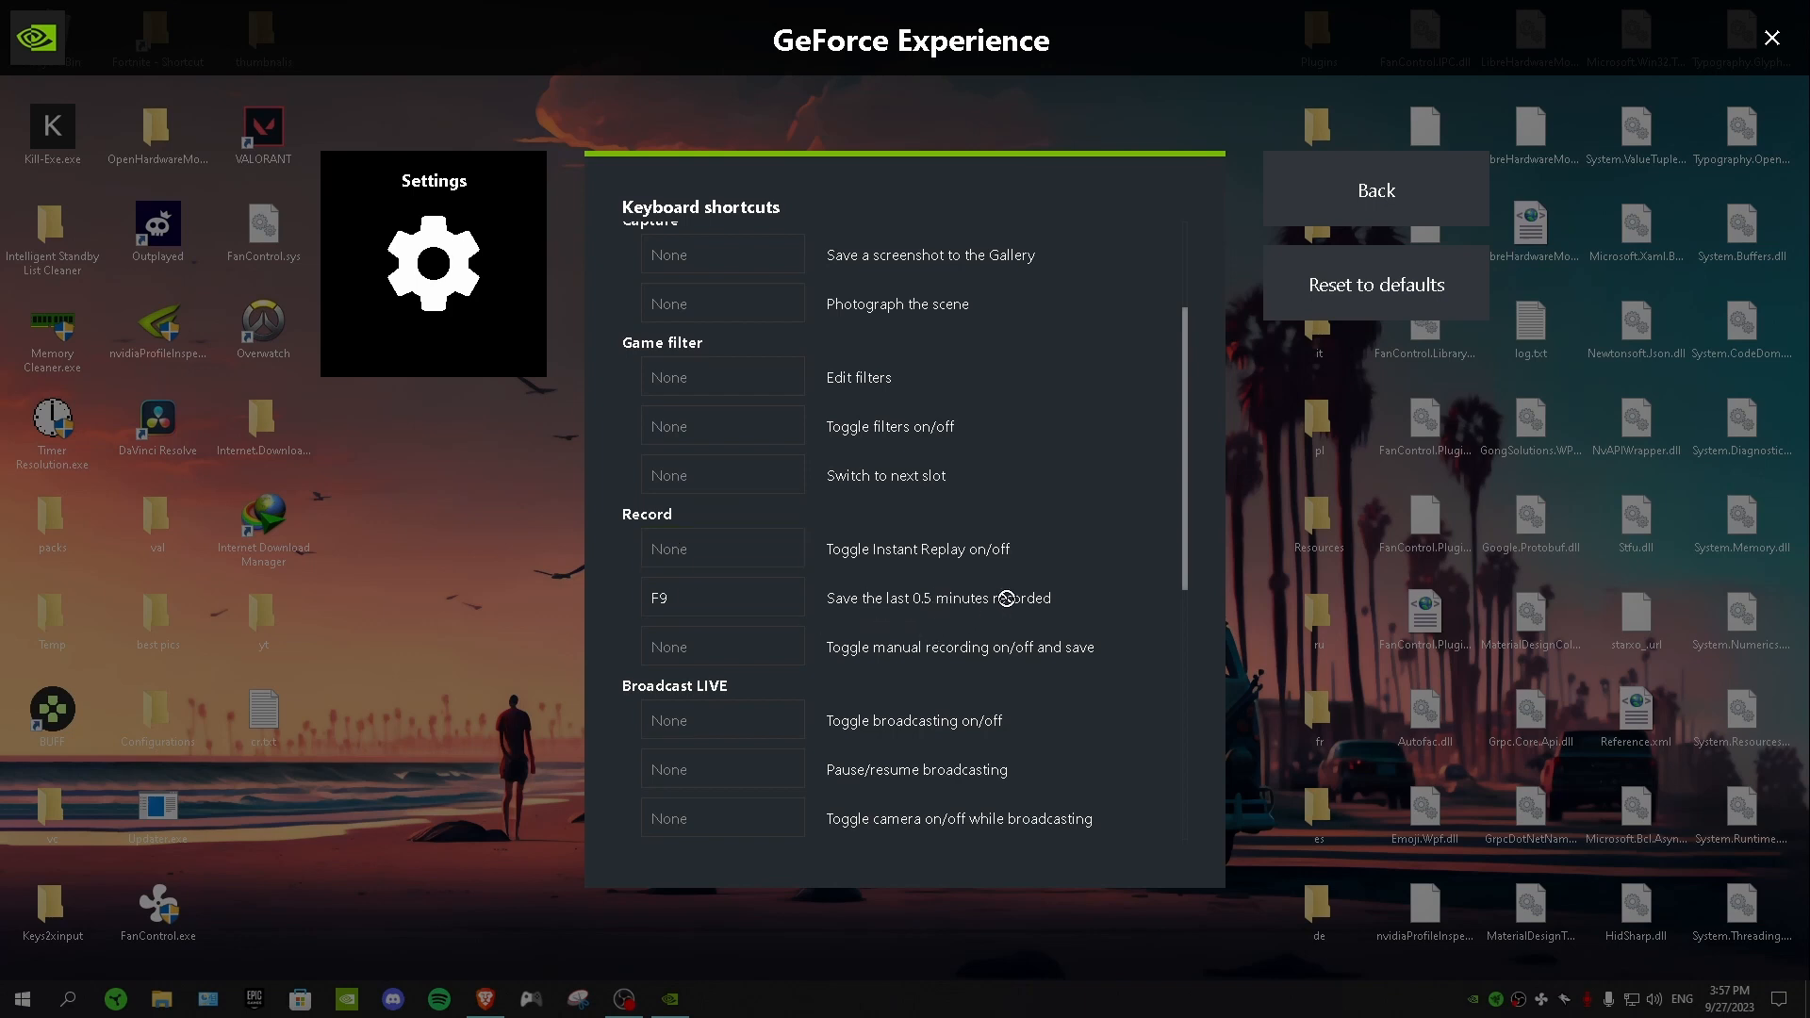
click(723, 597)
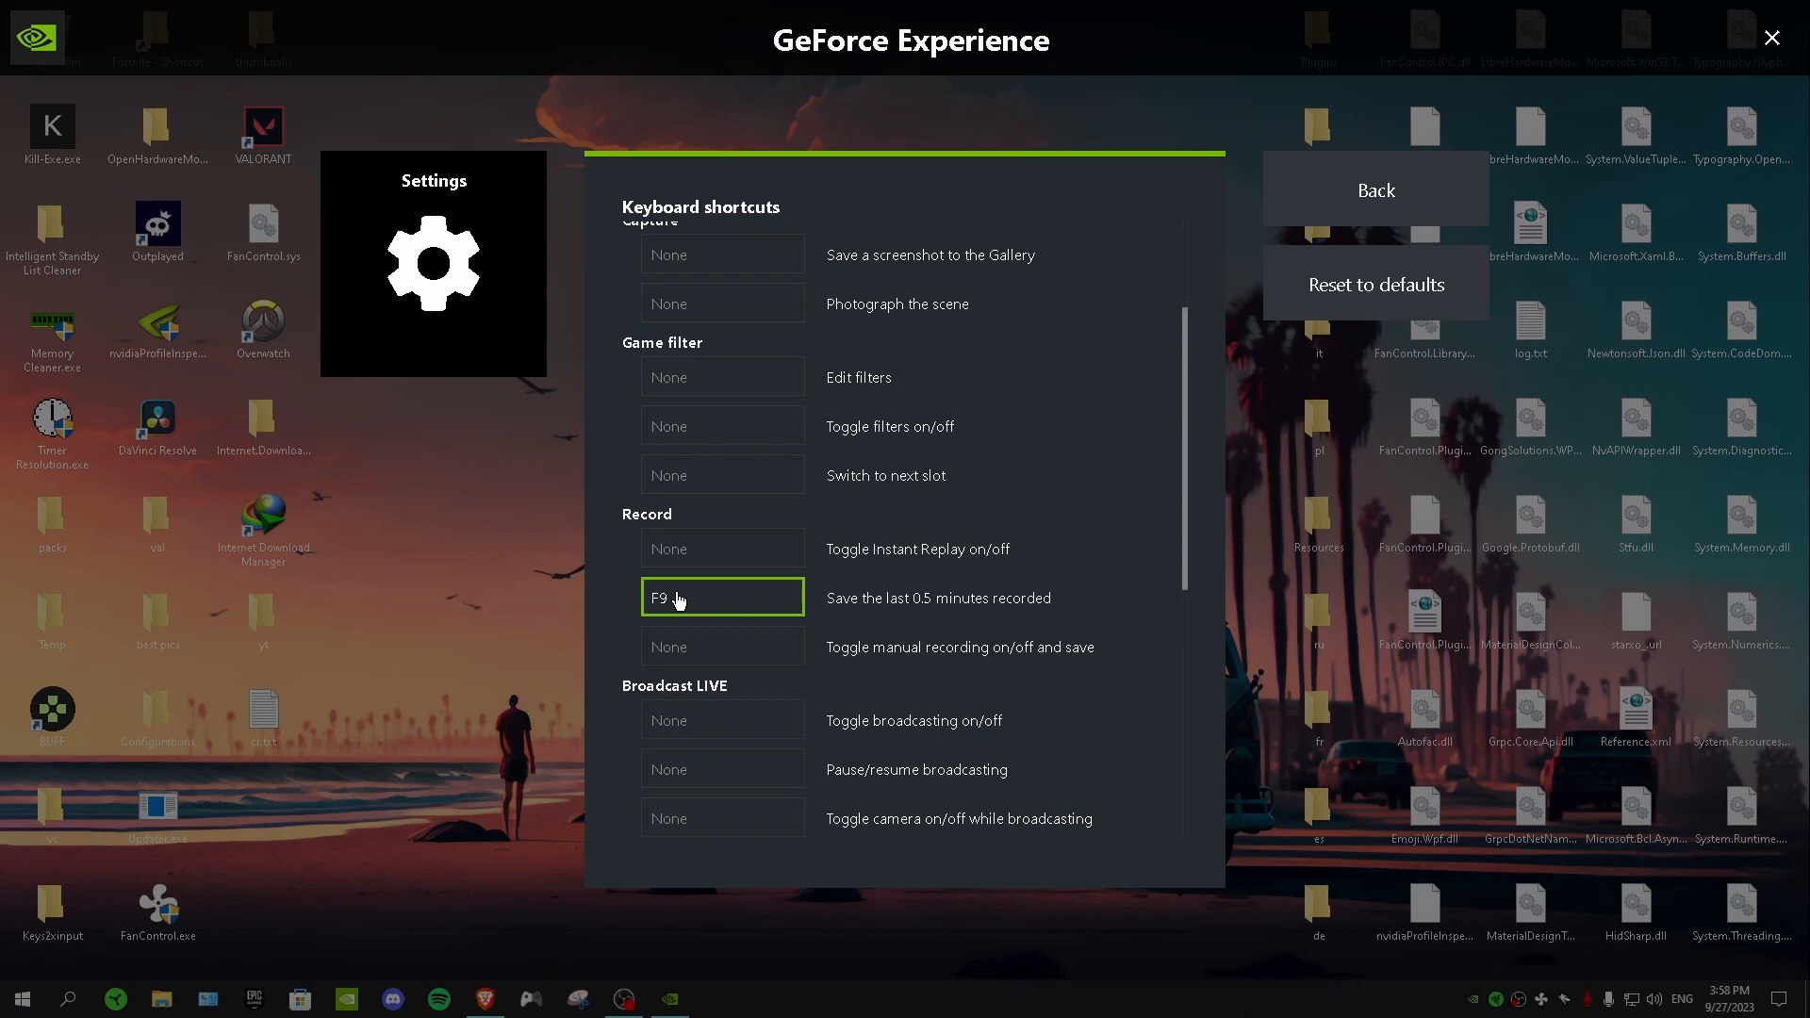
click(1374, 190)
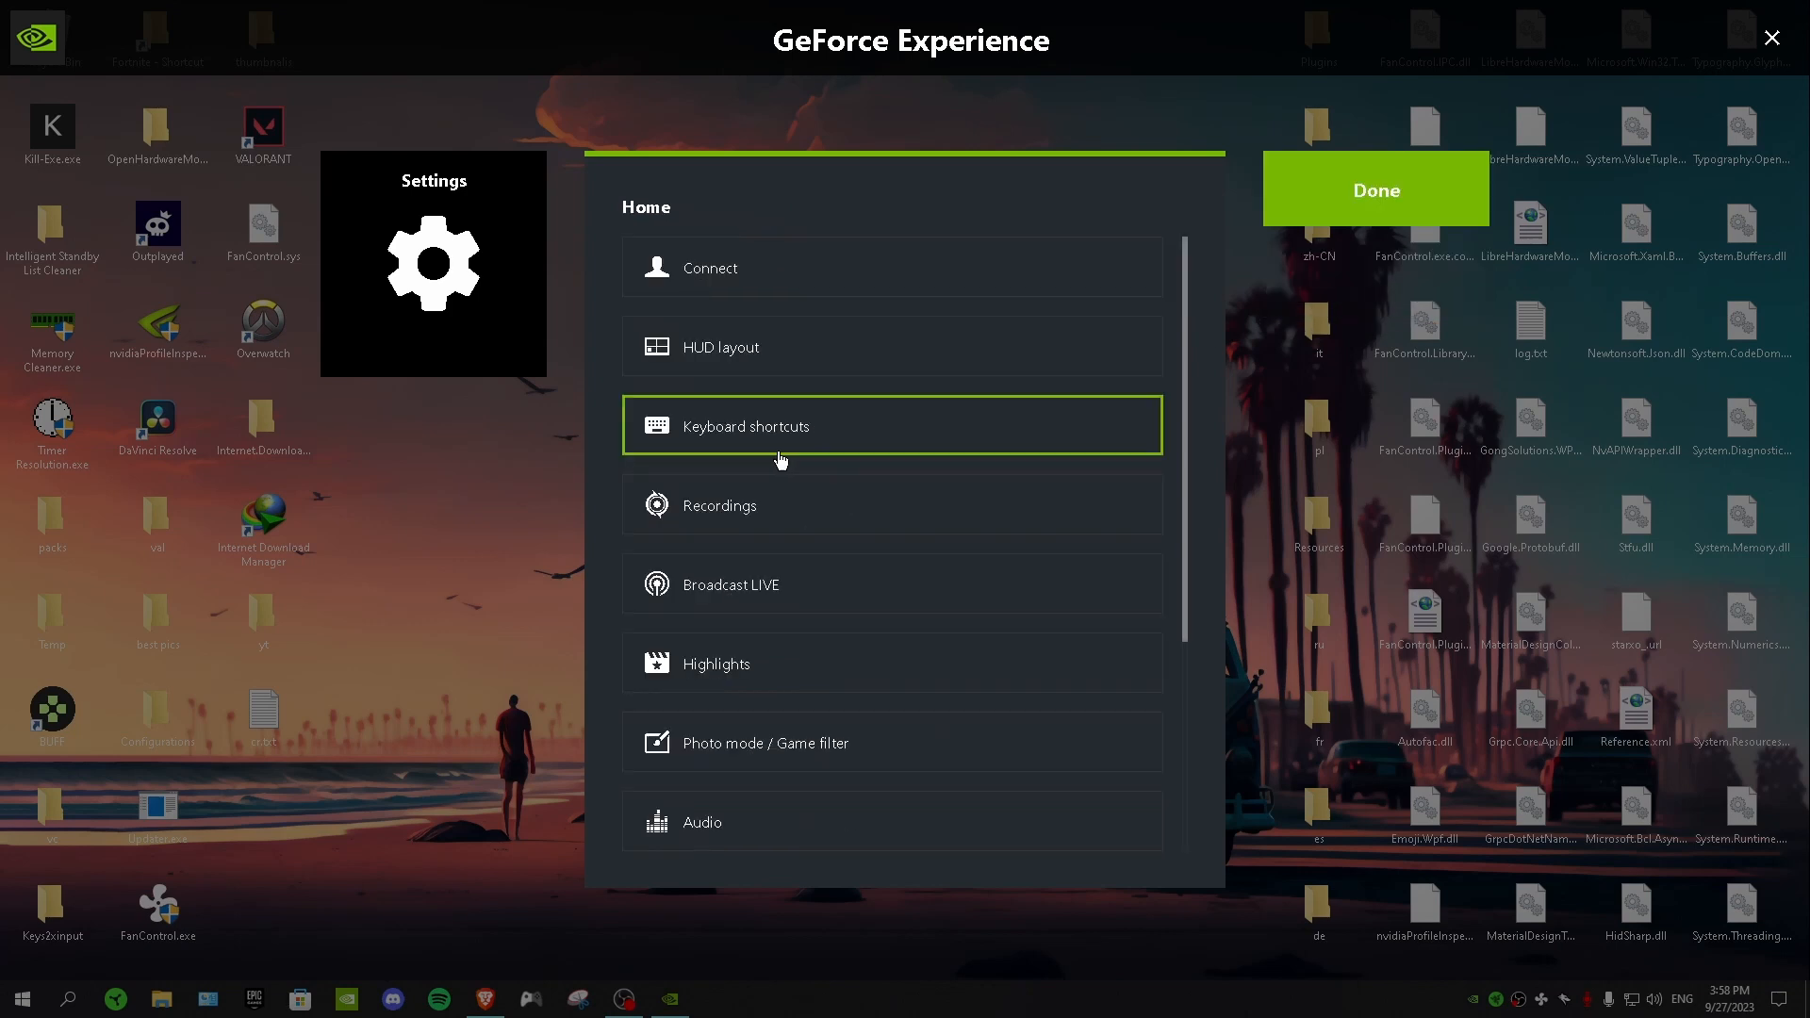
click(891, 504)
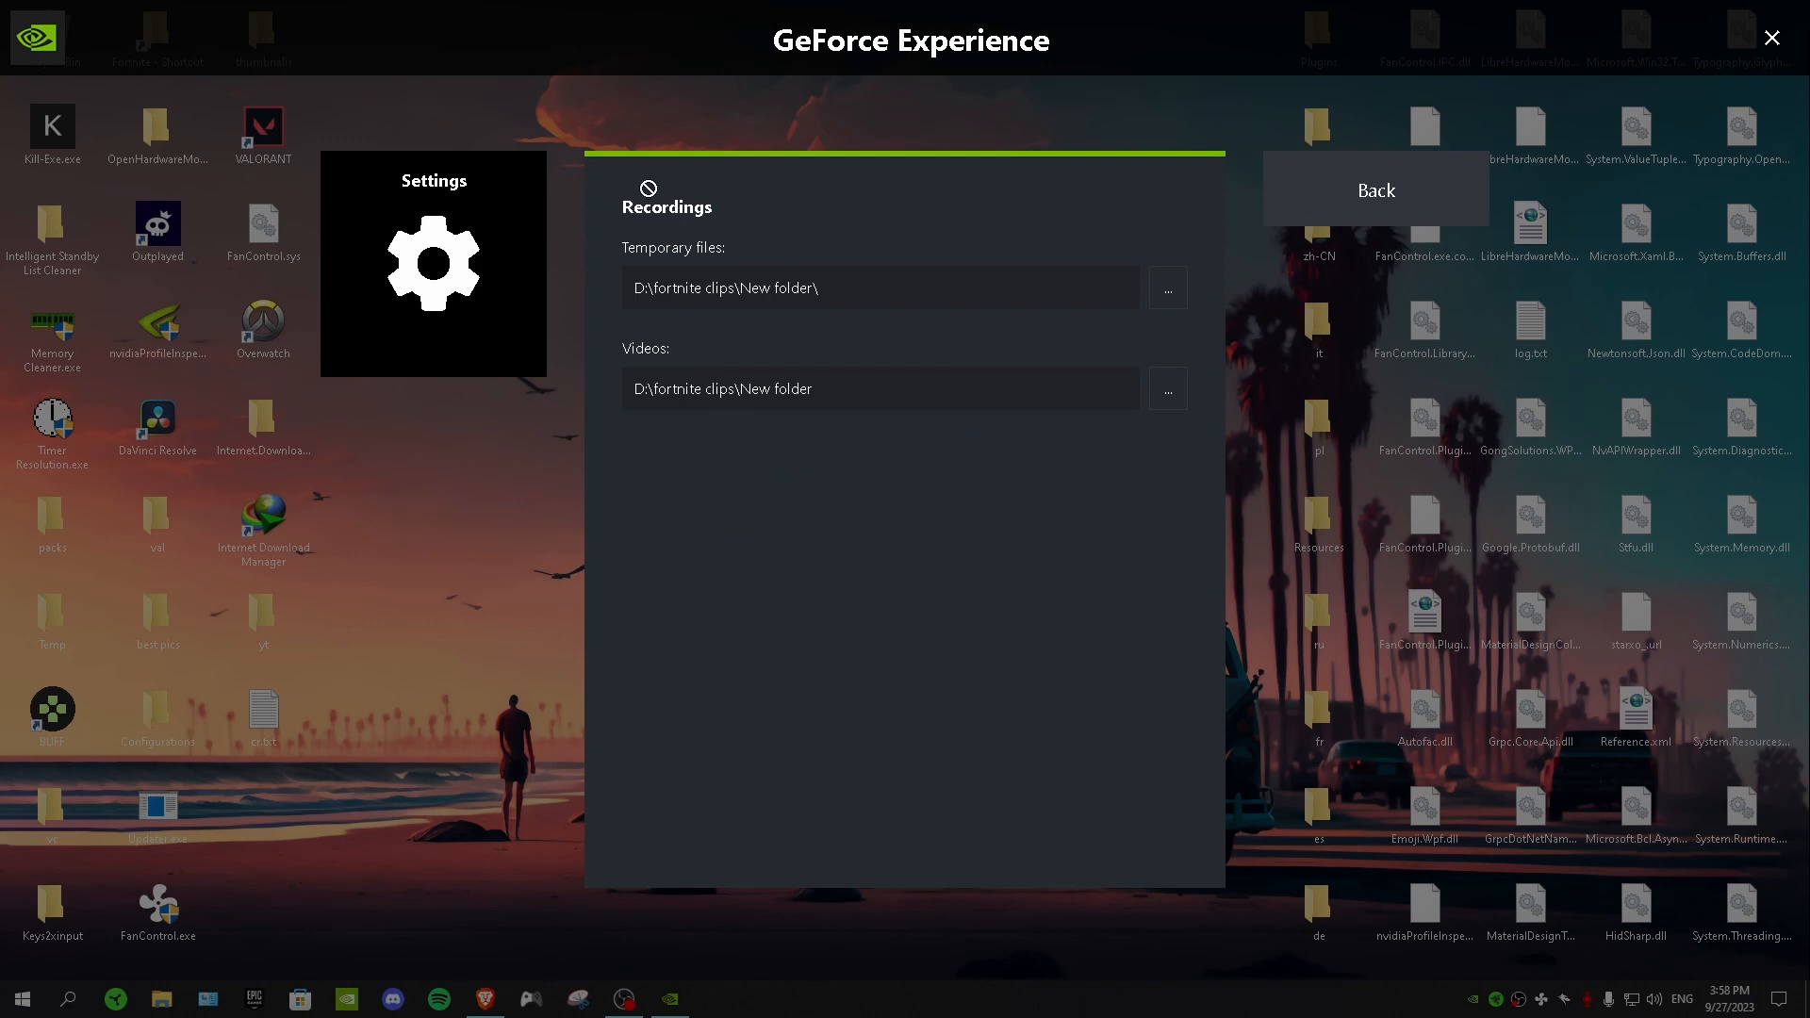
mouse_move(724, 295)
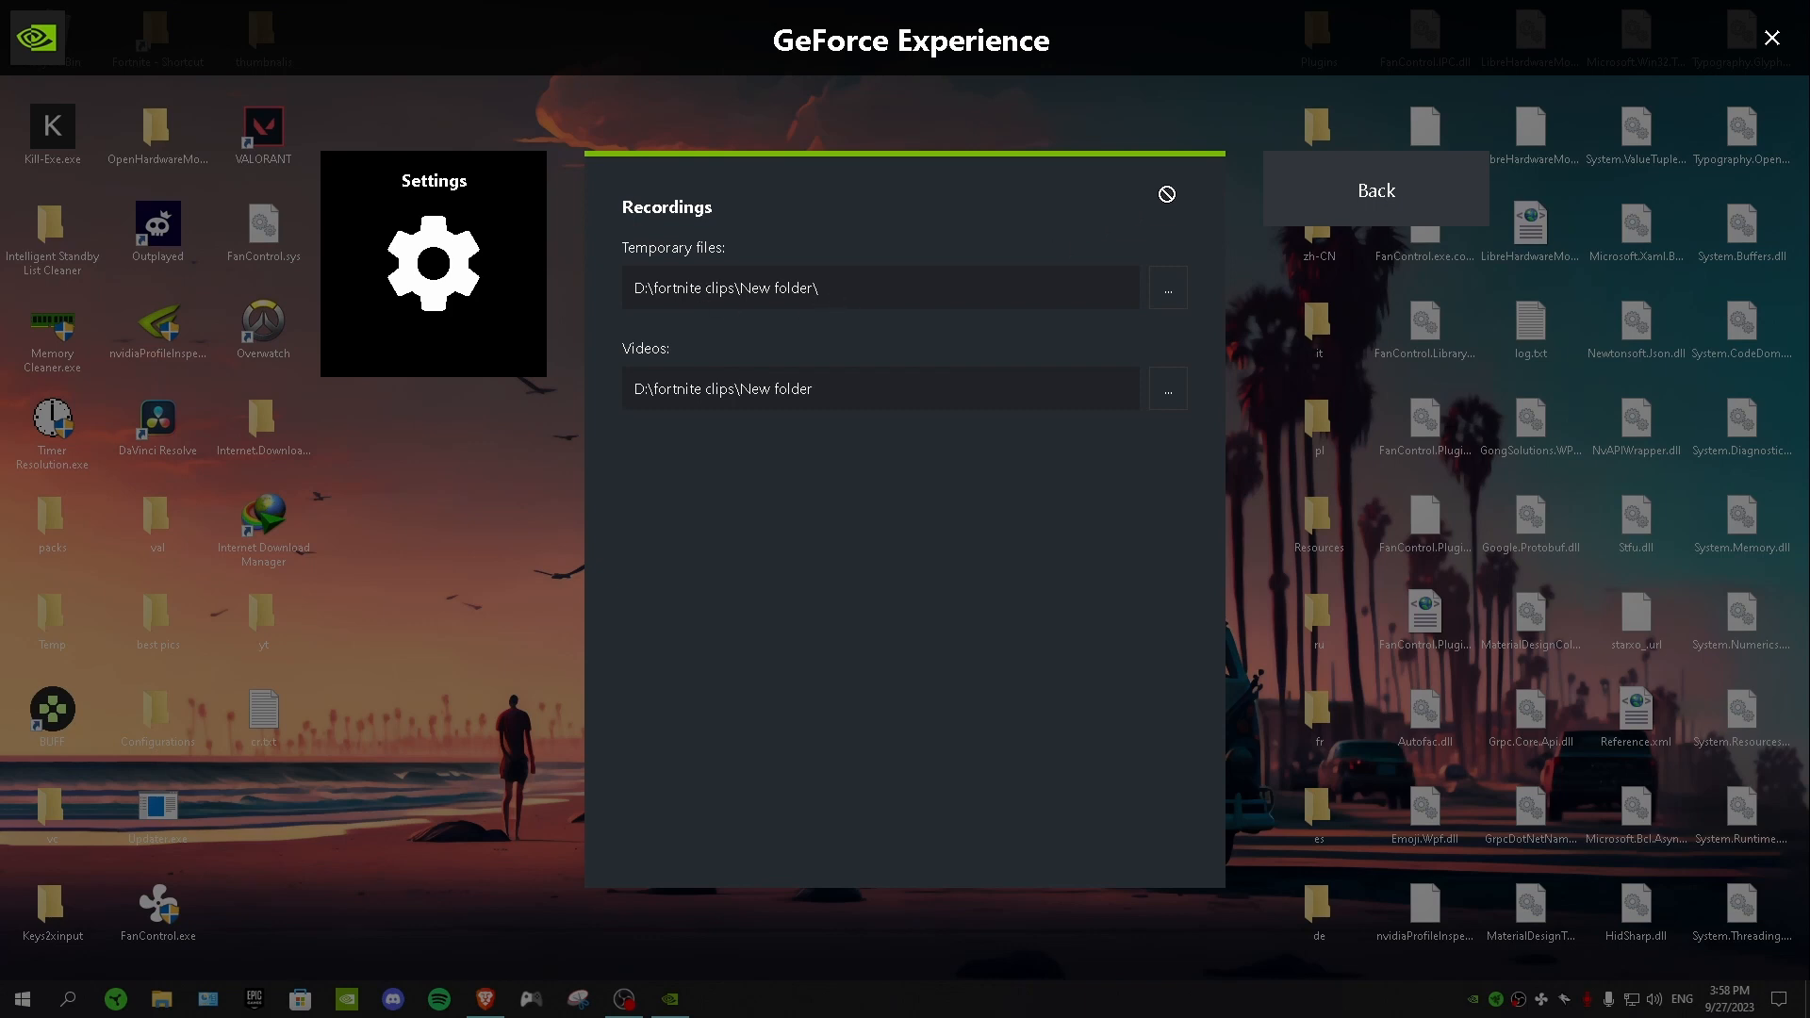
click(1374, 189)
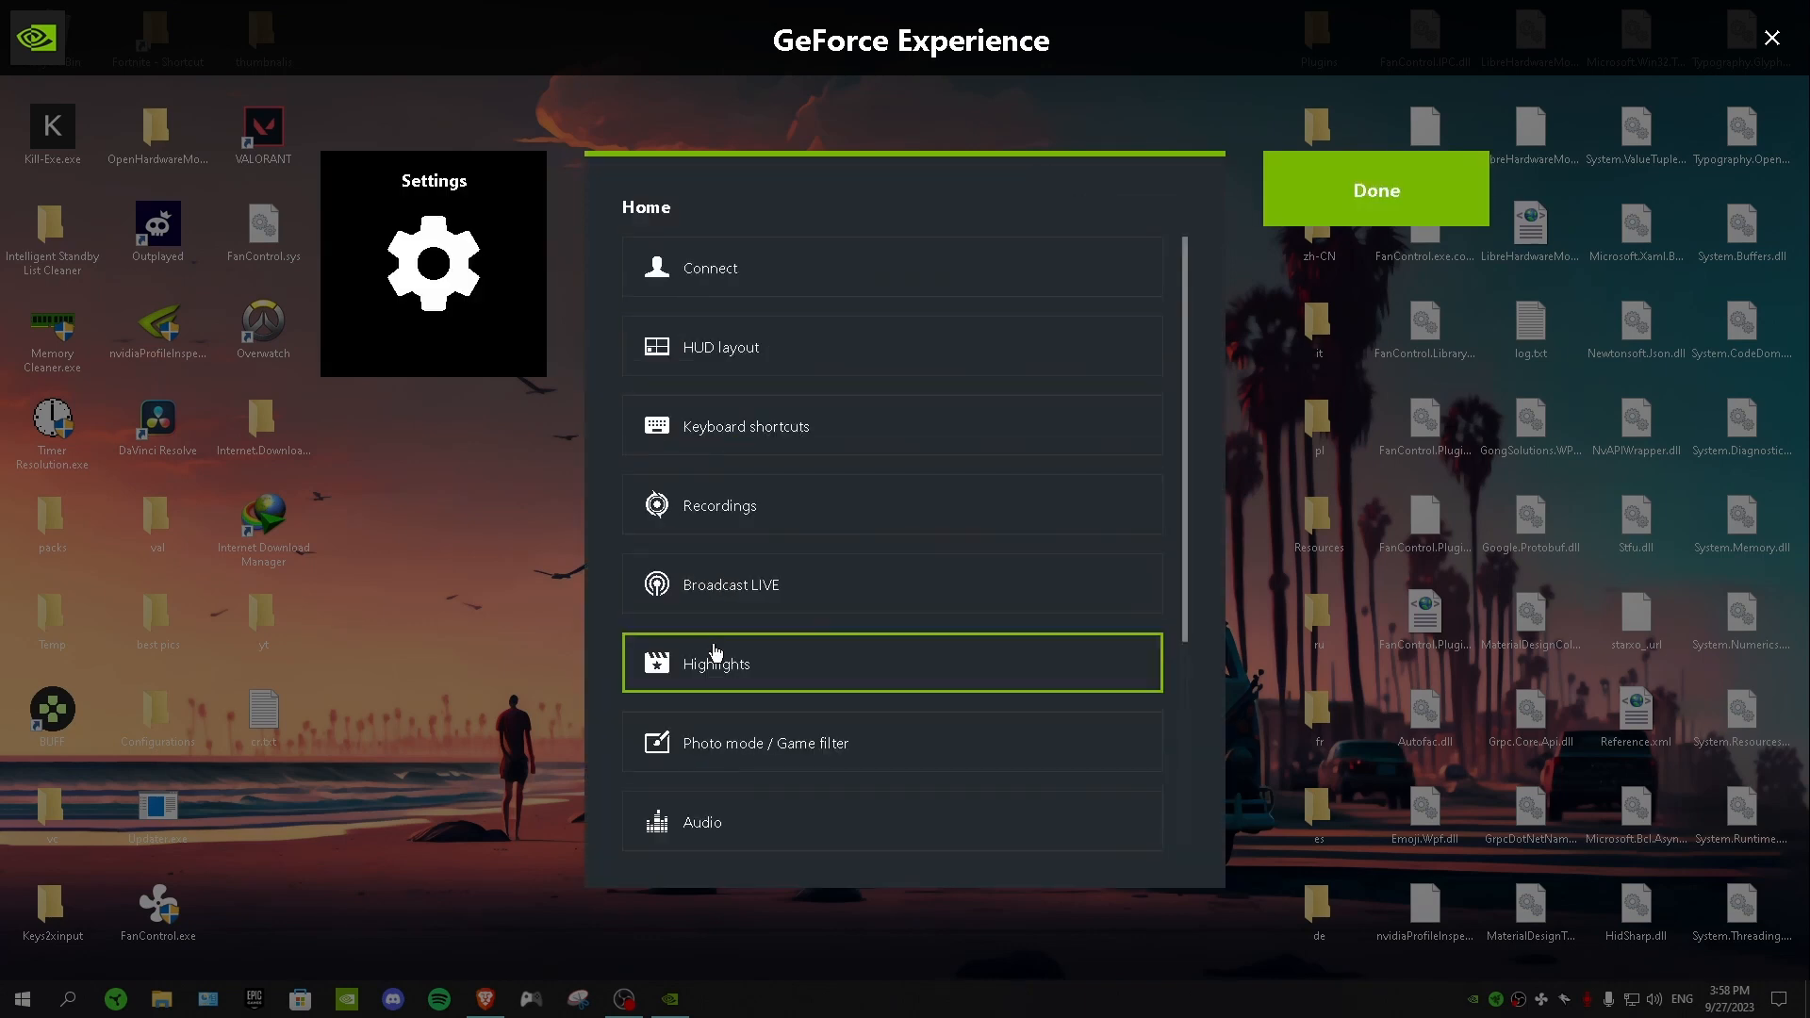
Step: Open Highlights settings and leave automatic Highlights capture off
click(716, 663)
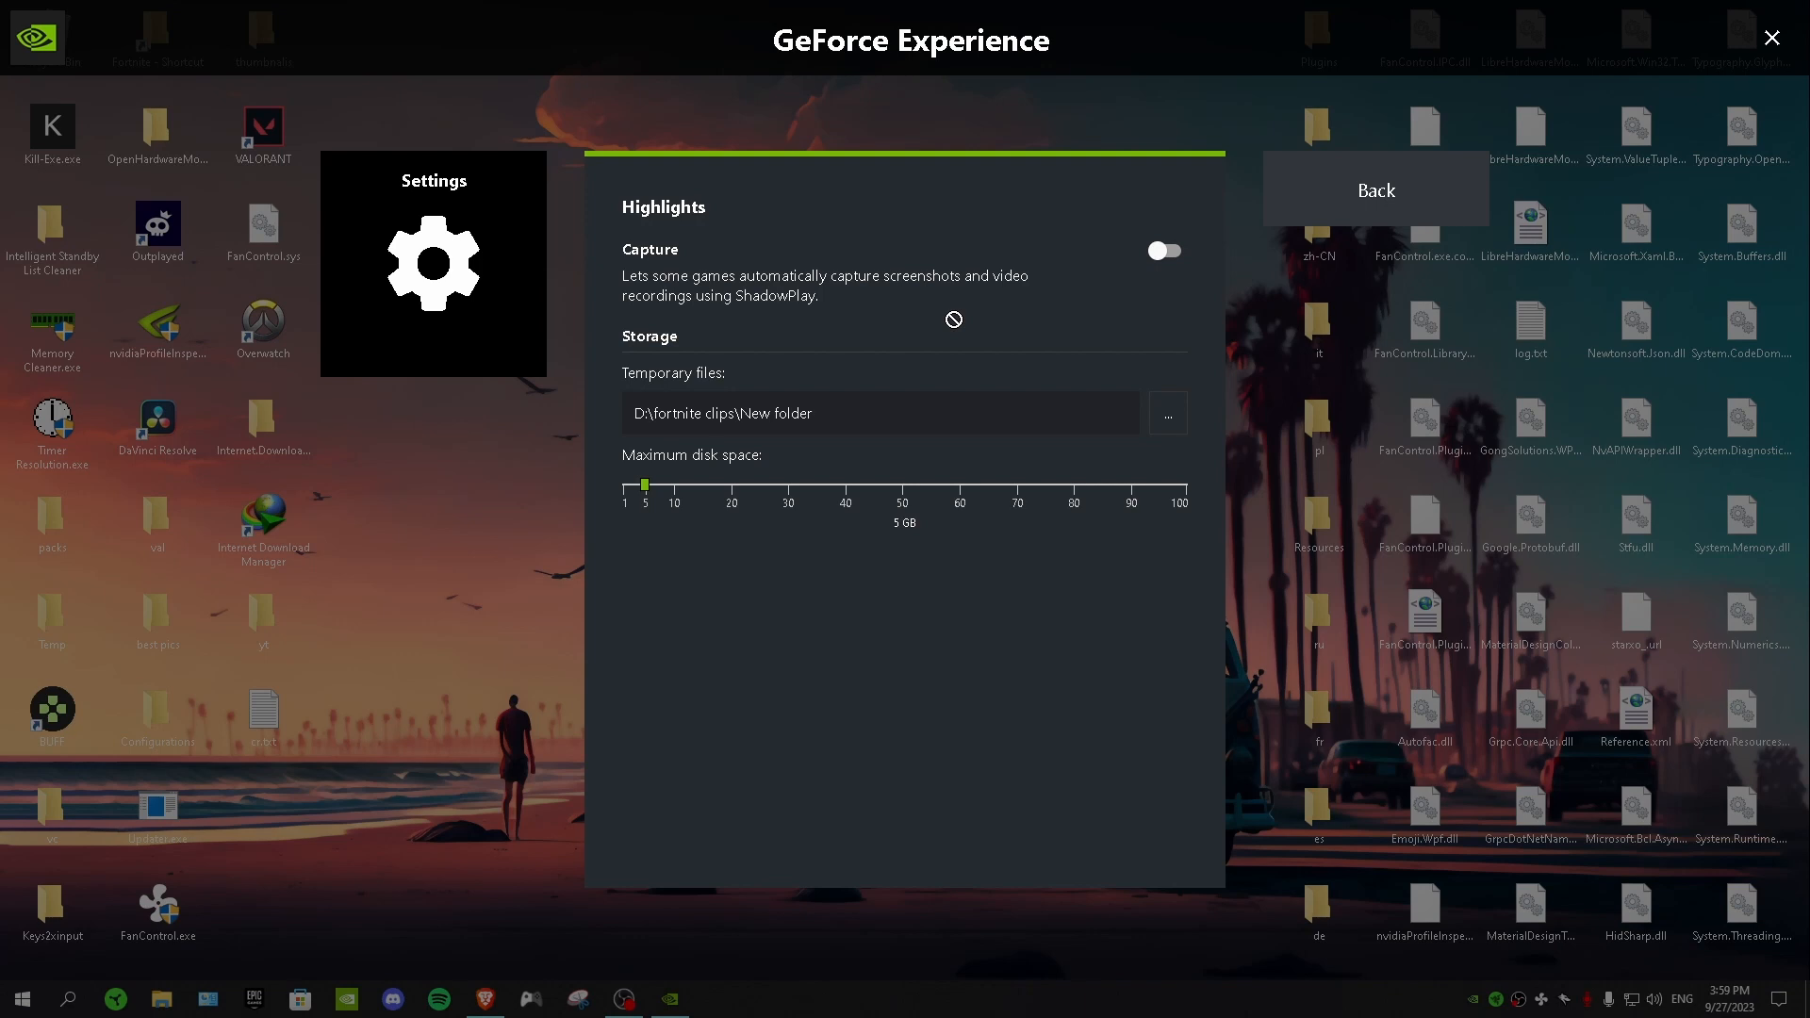
mouse_move(896, 308)
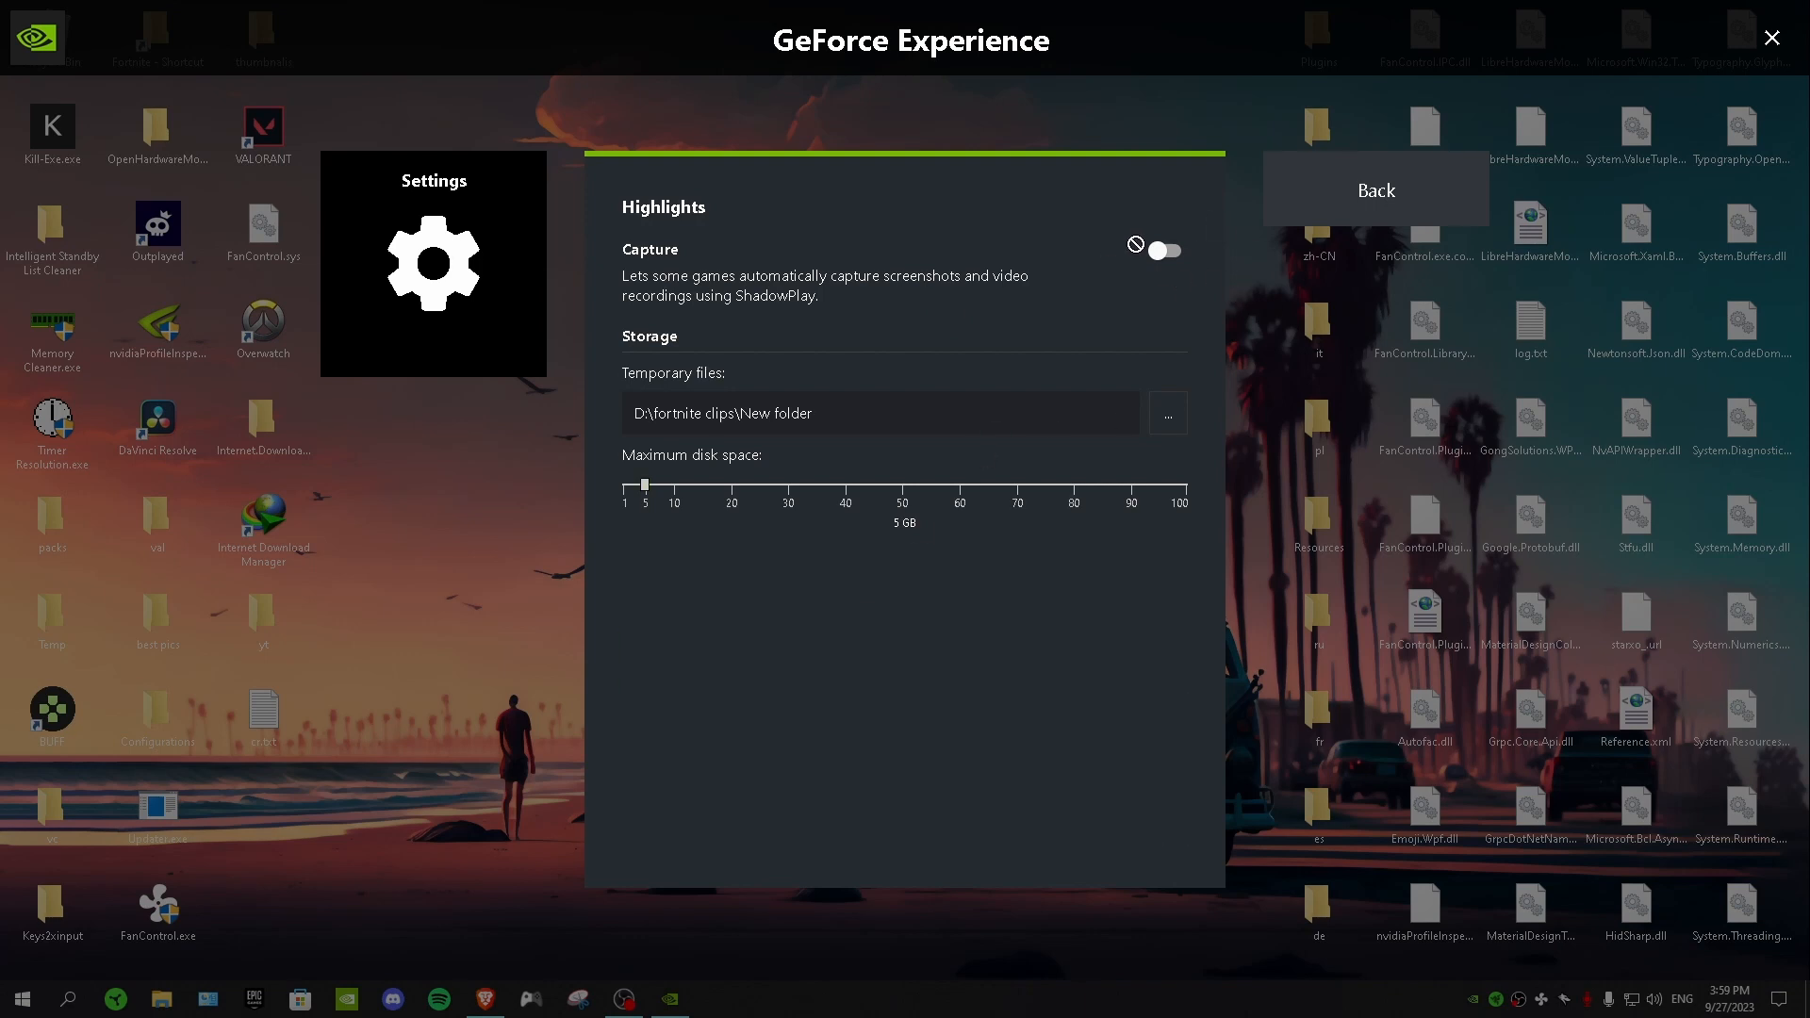
click(1374, 191)
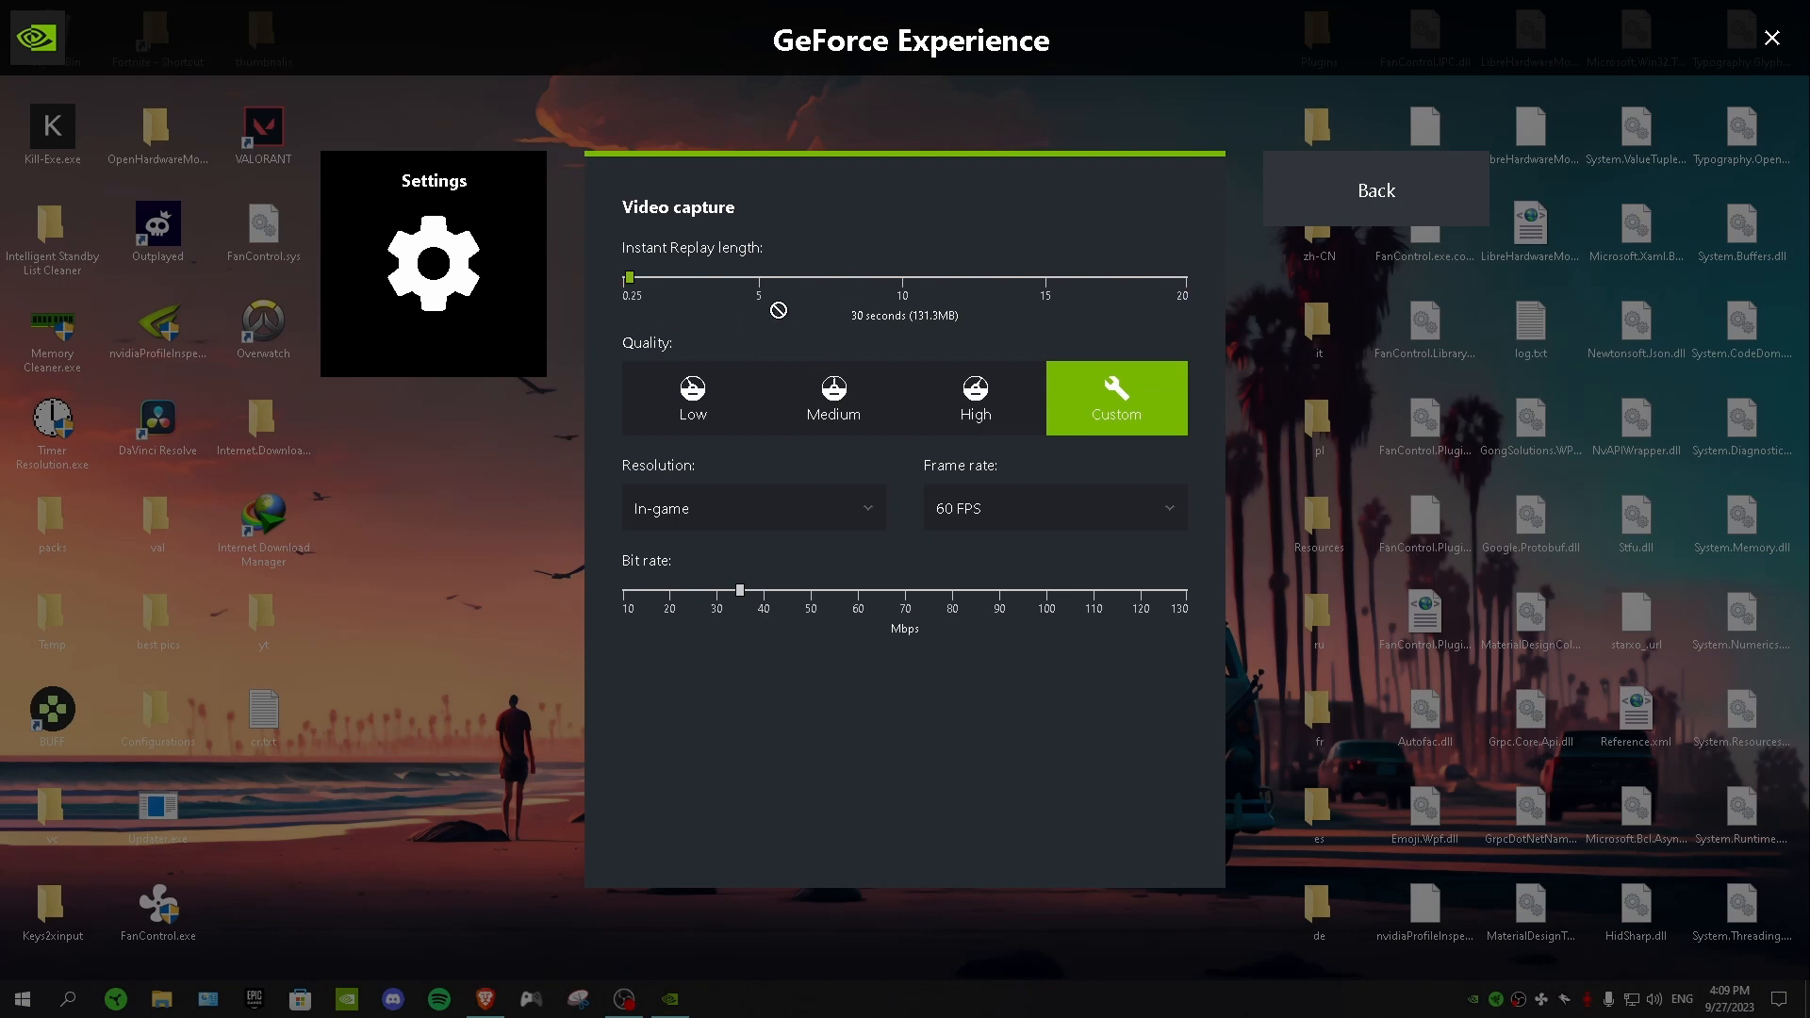
mouse_move(649, 252)
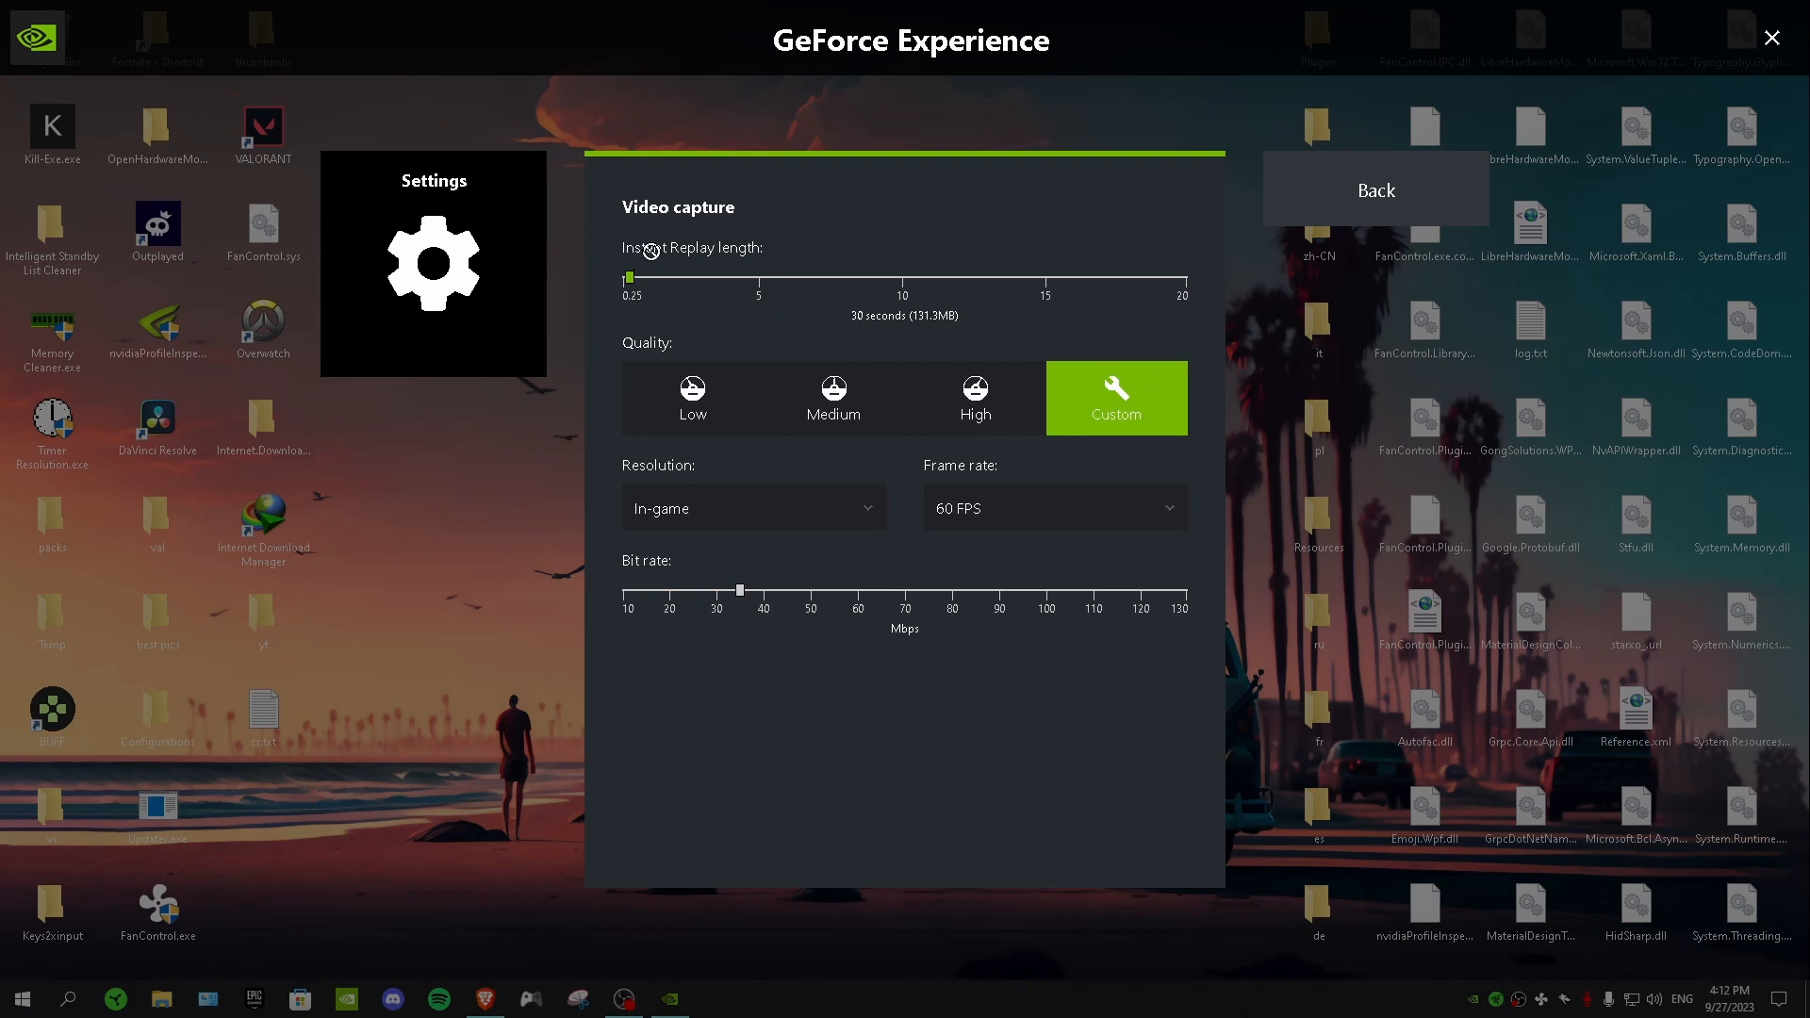
mouse_move(709, 263)
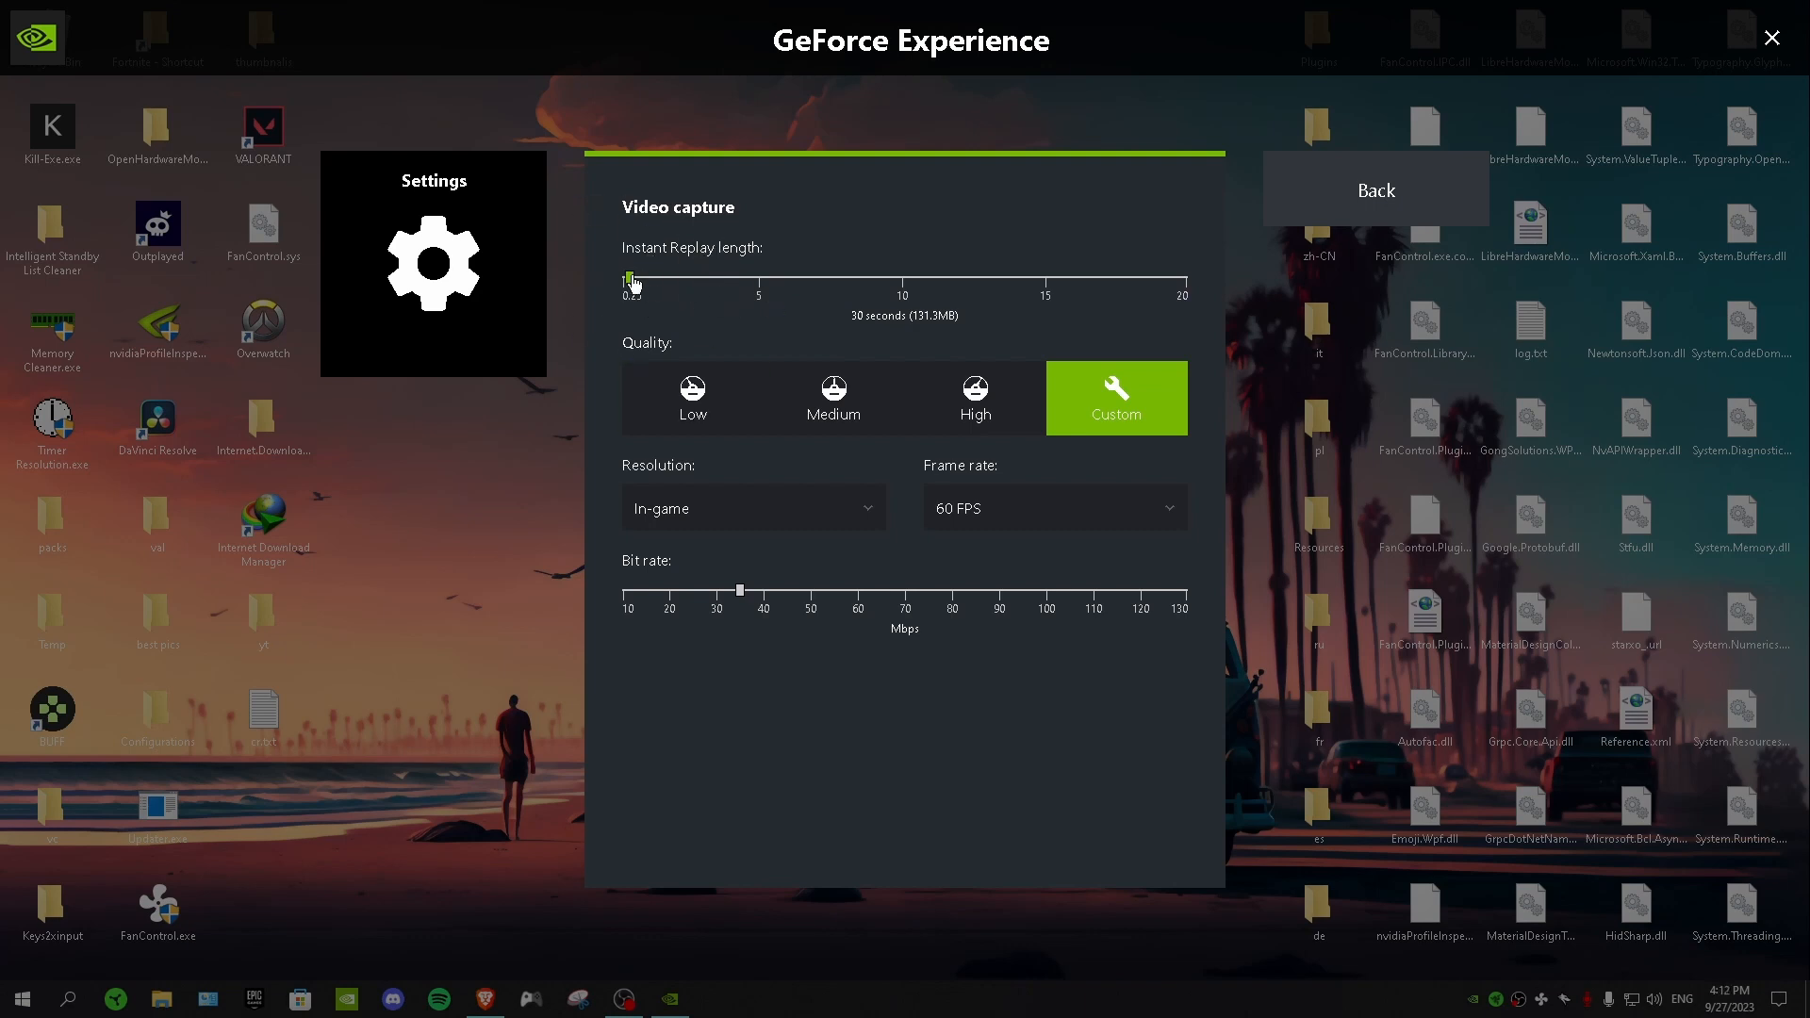
Step: Drag the Instant Replay length slider back and forth until it reads 30 seconds
drag(632, 281, 632, 278)
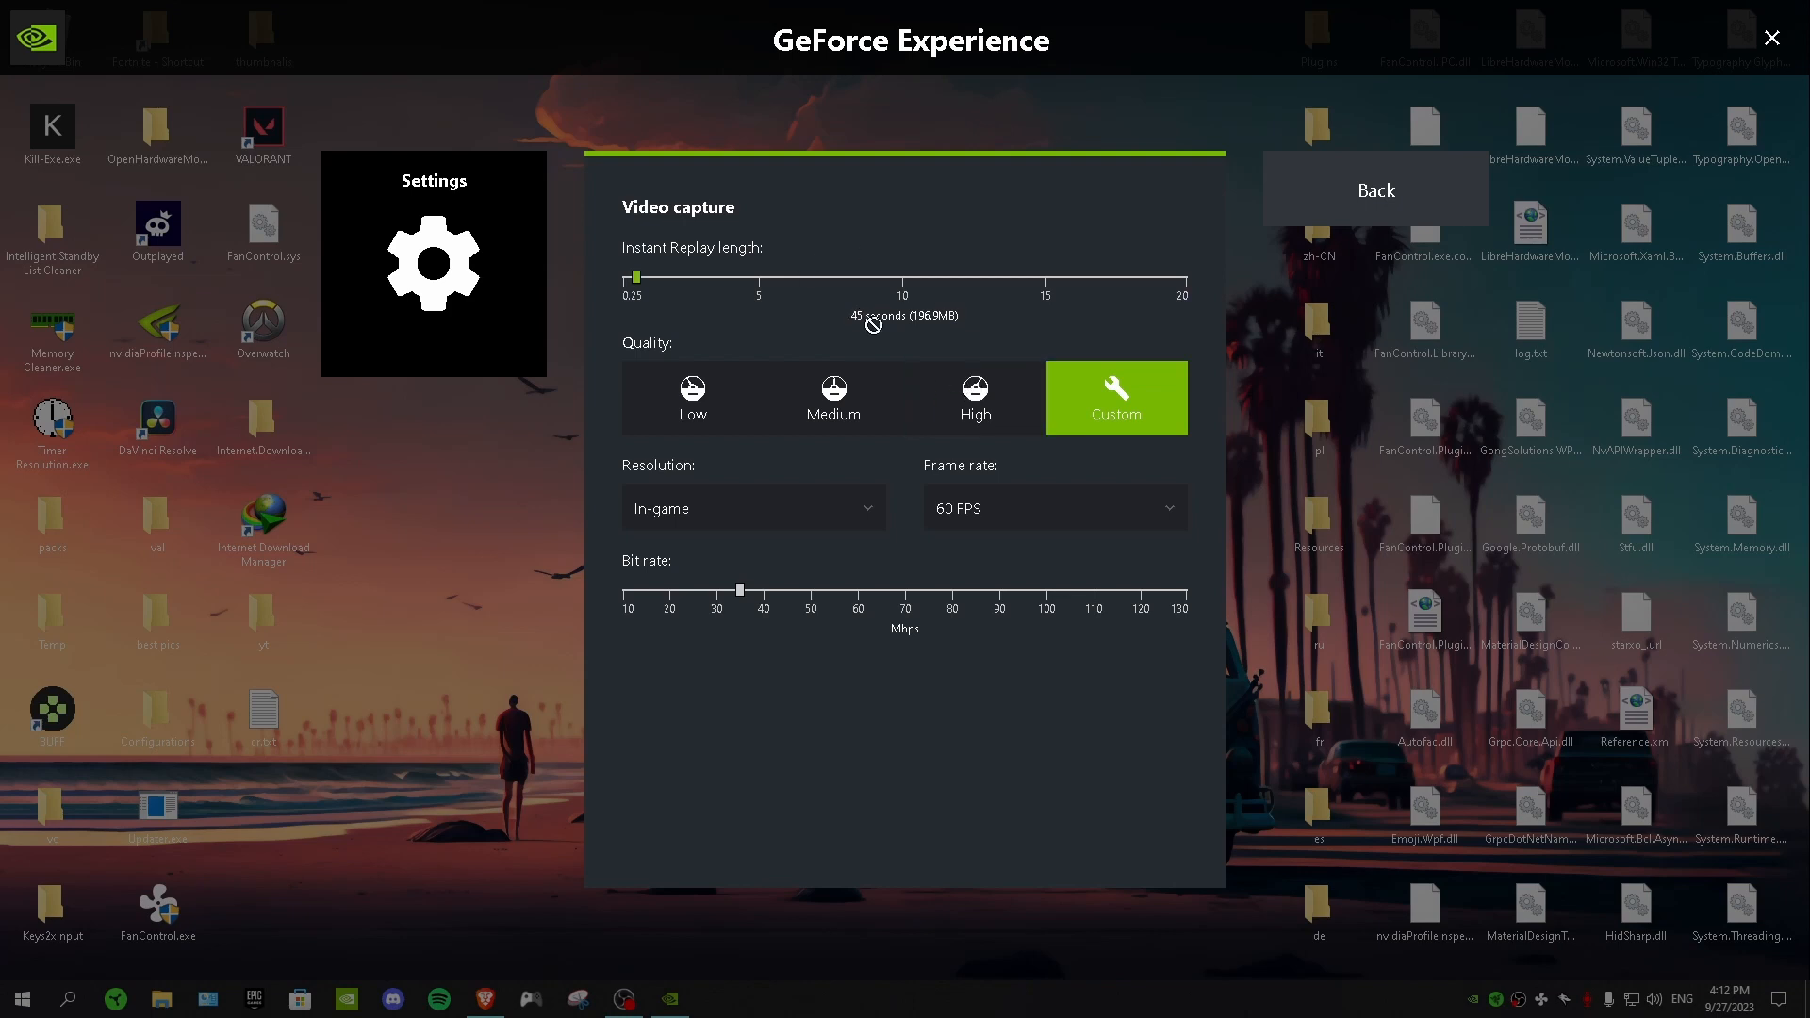
mouse_move(888, 323)
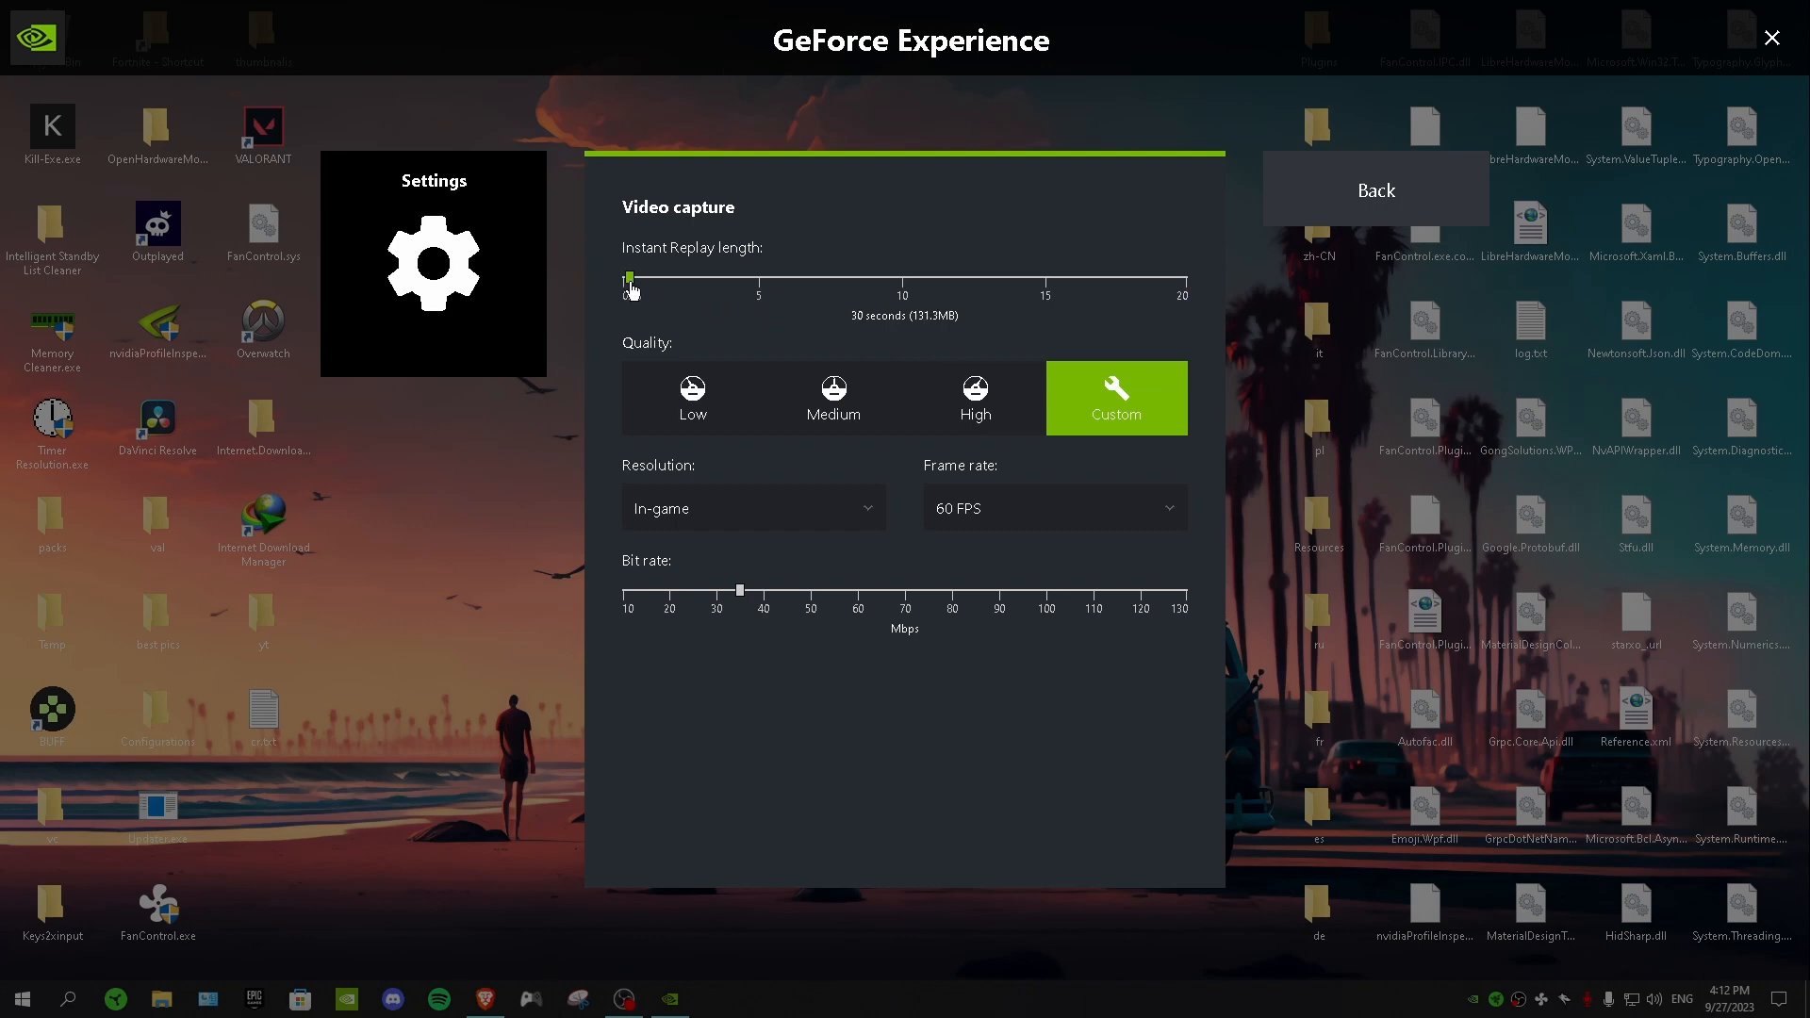
drag(629, 277, 1160, 277)
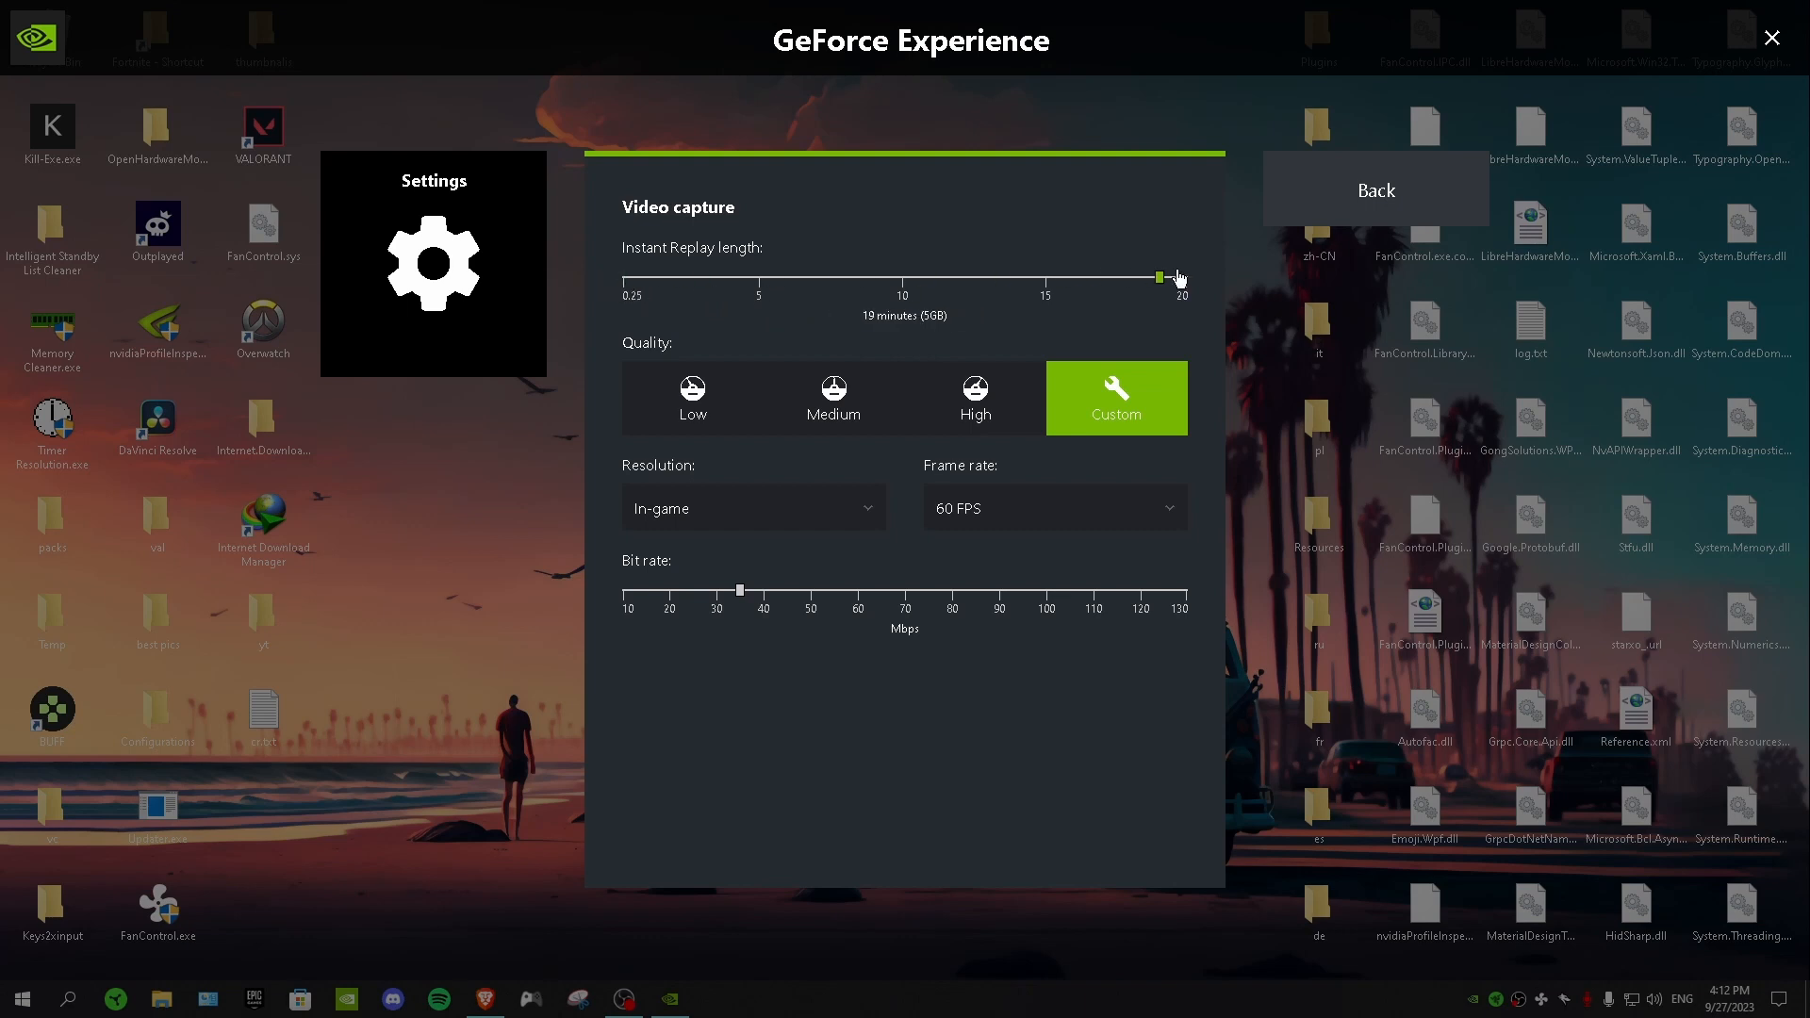
drag(1158, 276, 1029, 276)
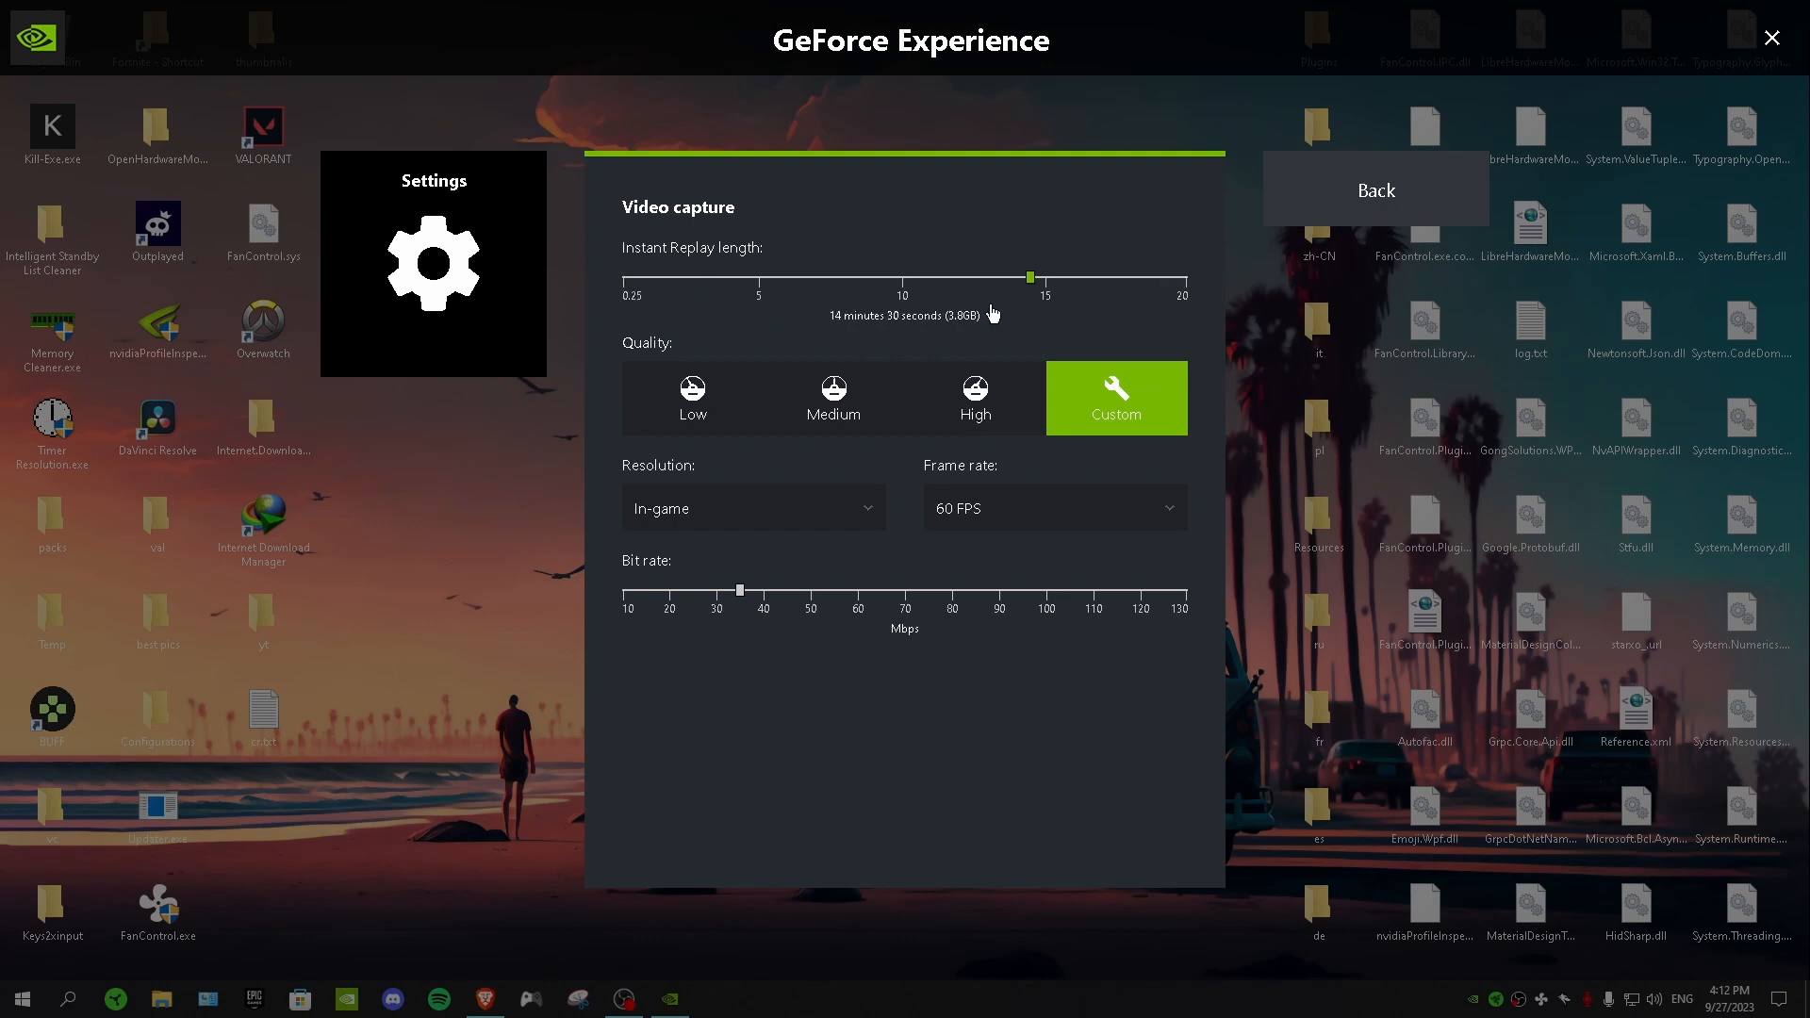
drag(1027, 277, 669, 277)
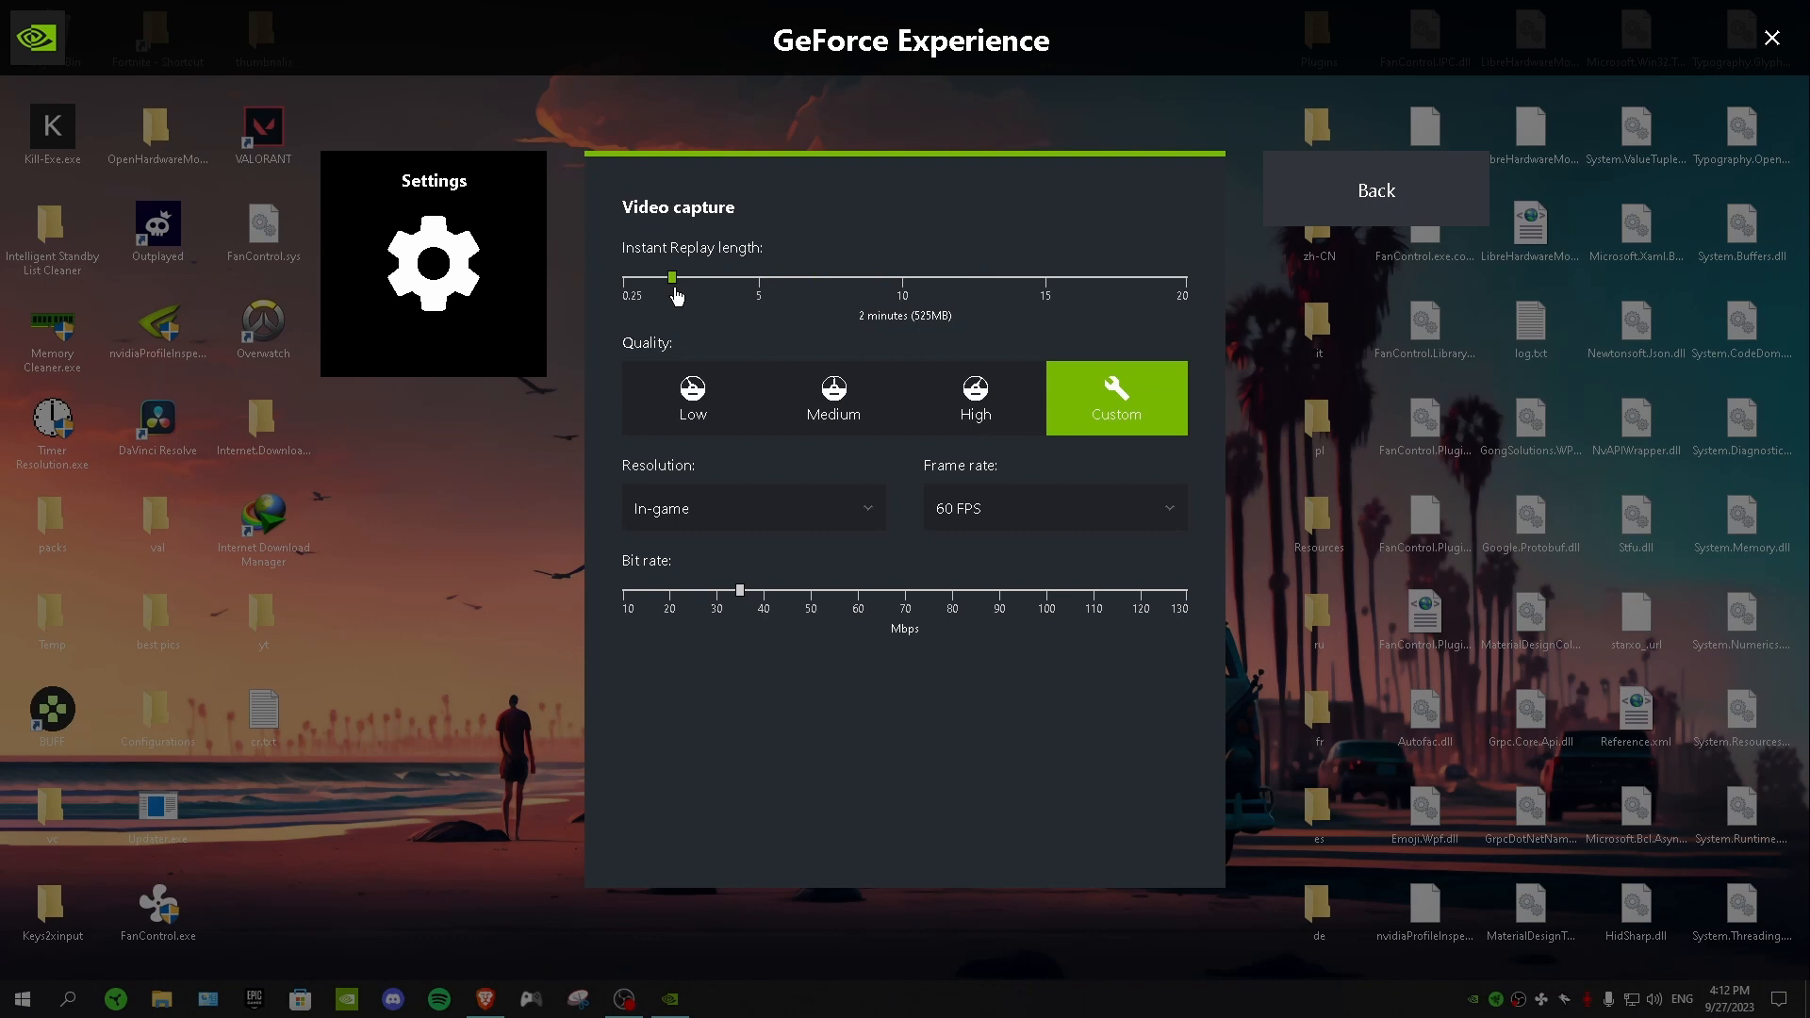
drag(670, 277, 699, 277)
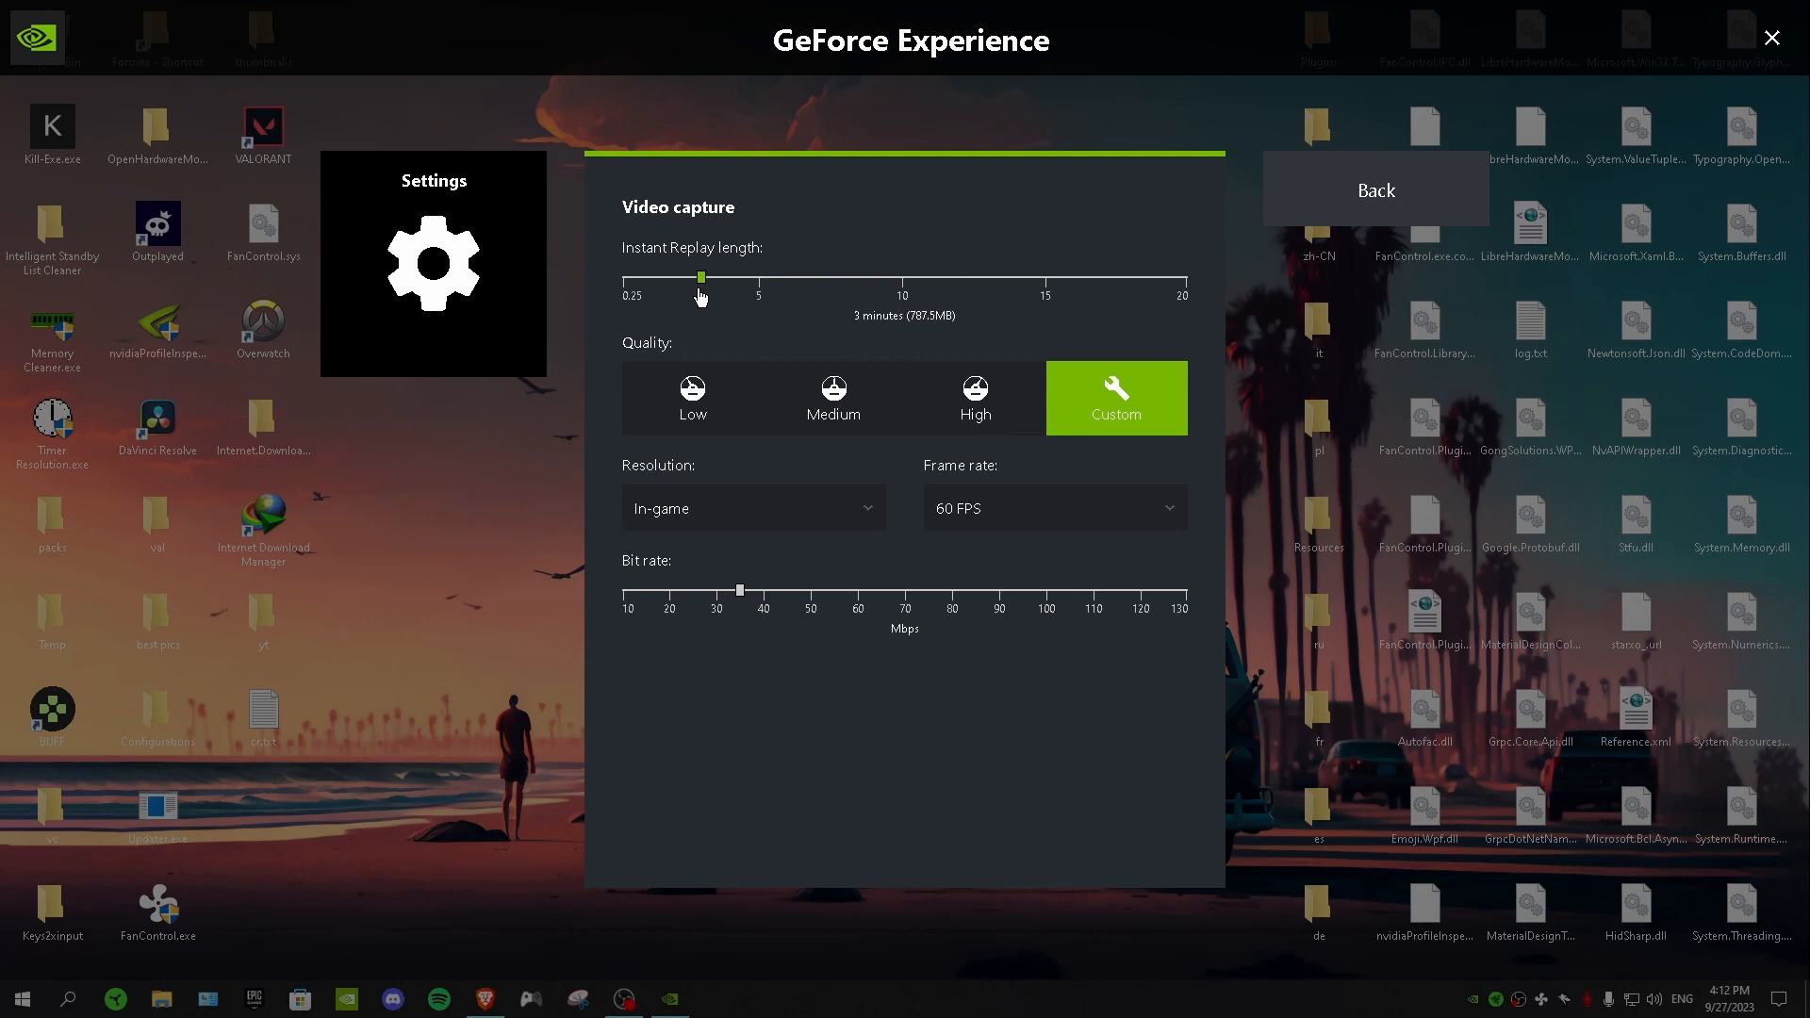
drag(700, 277, 634, 278)
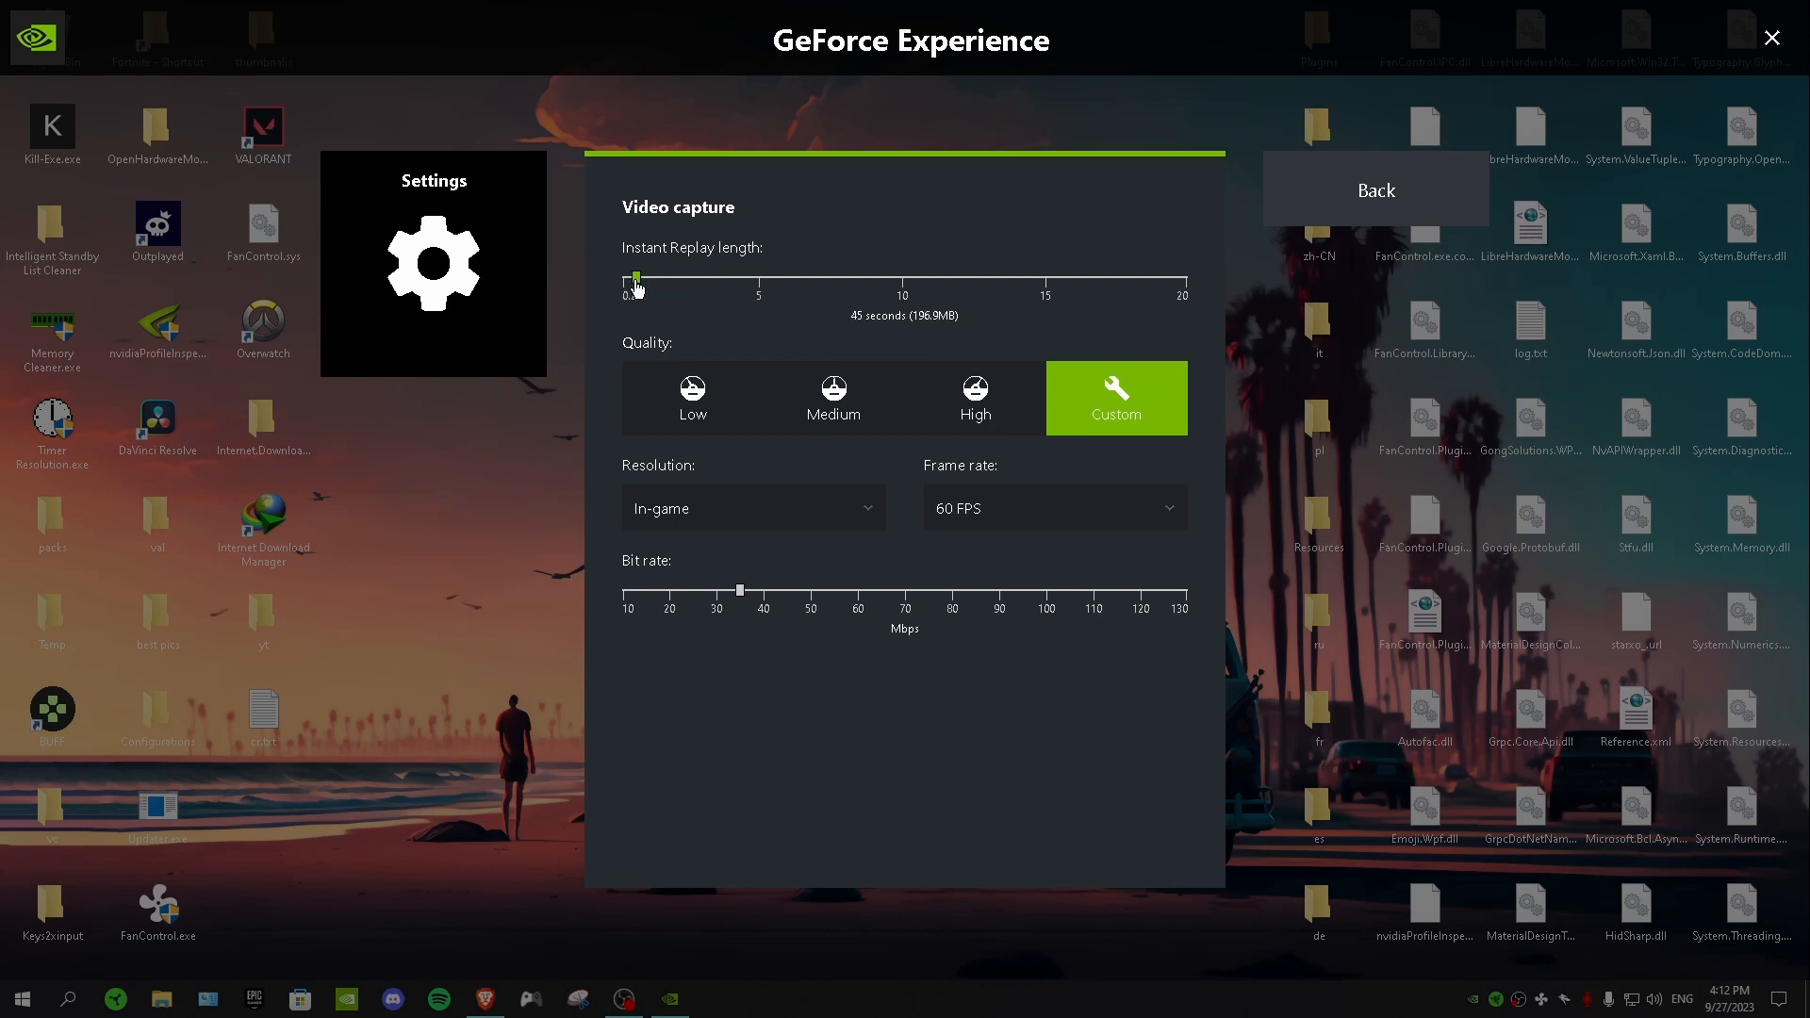
drag(635, 282, 630, 282)
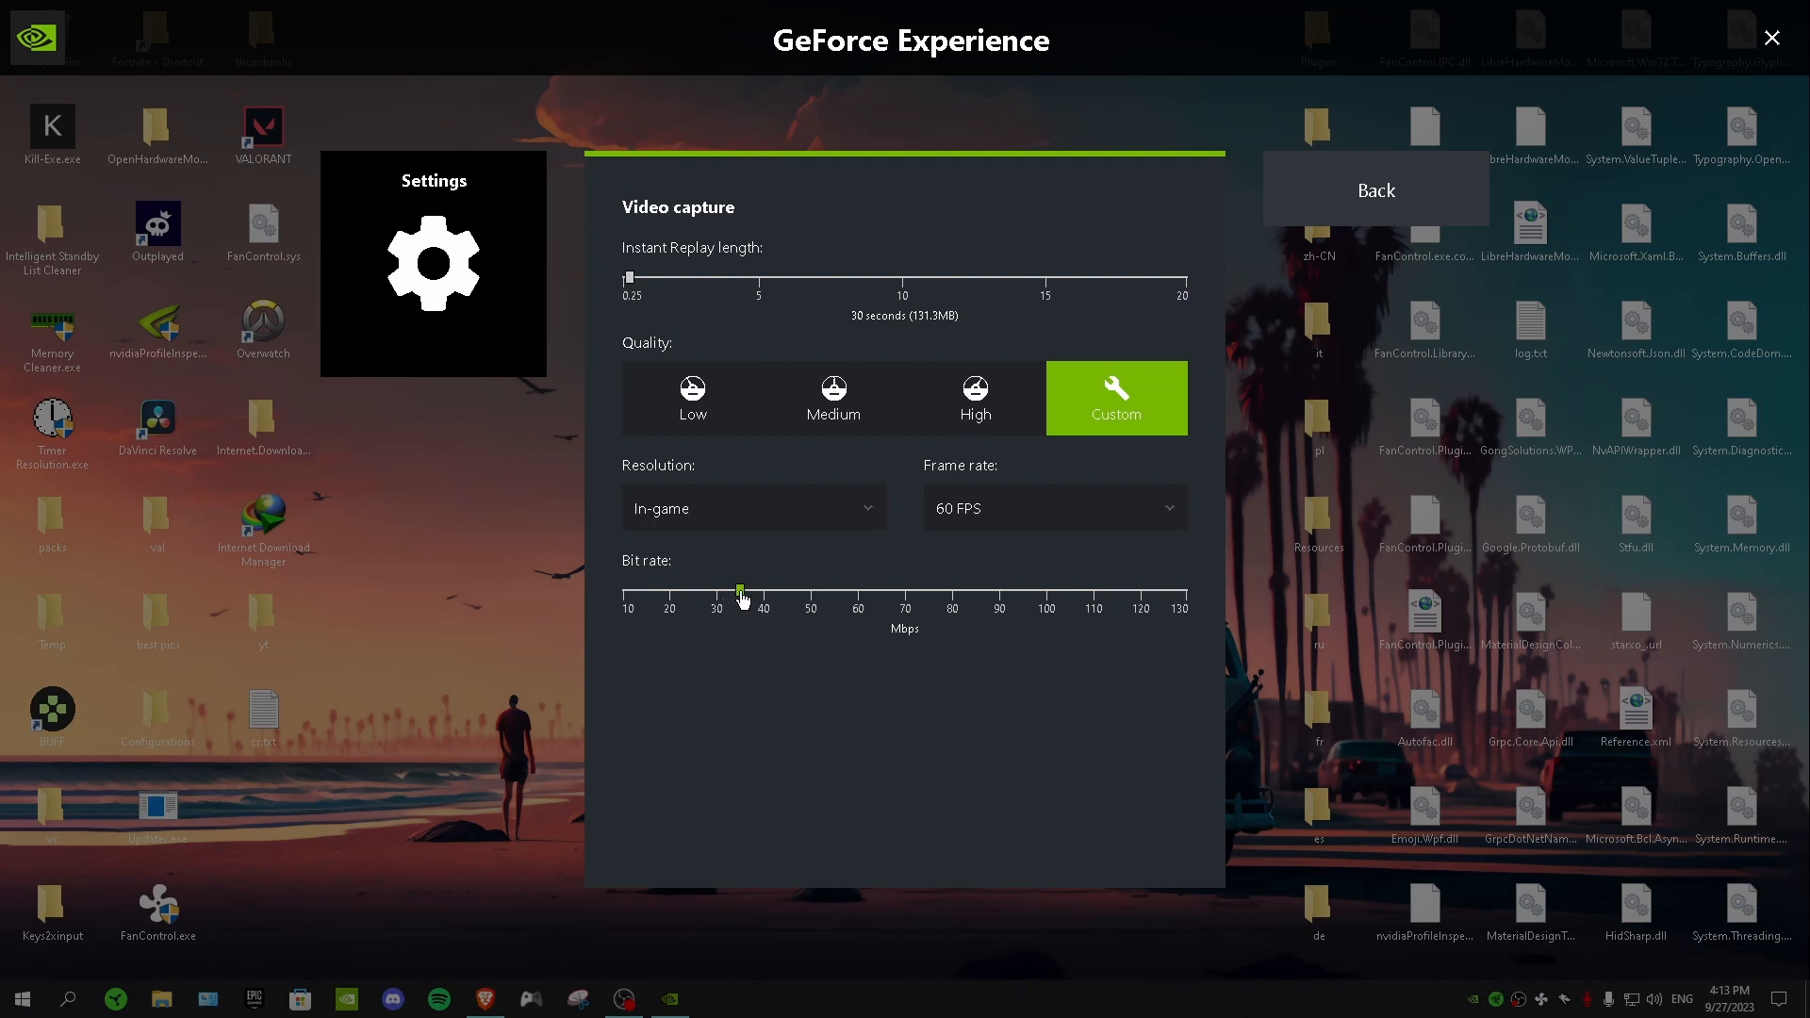
Step: Set the video capture bit rate to 50 Mbps, then return to the settings list
drag(740, 590, 809, 590)
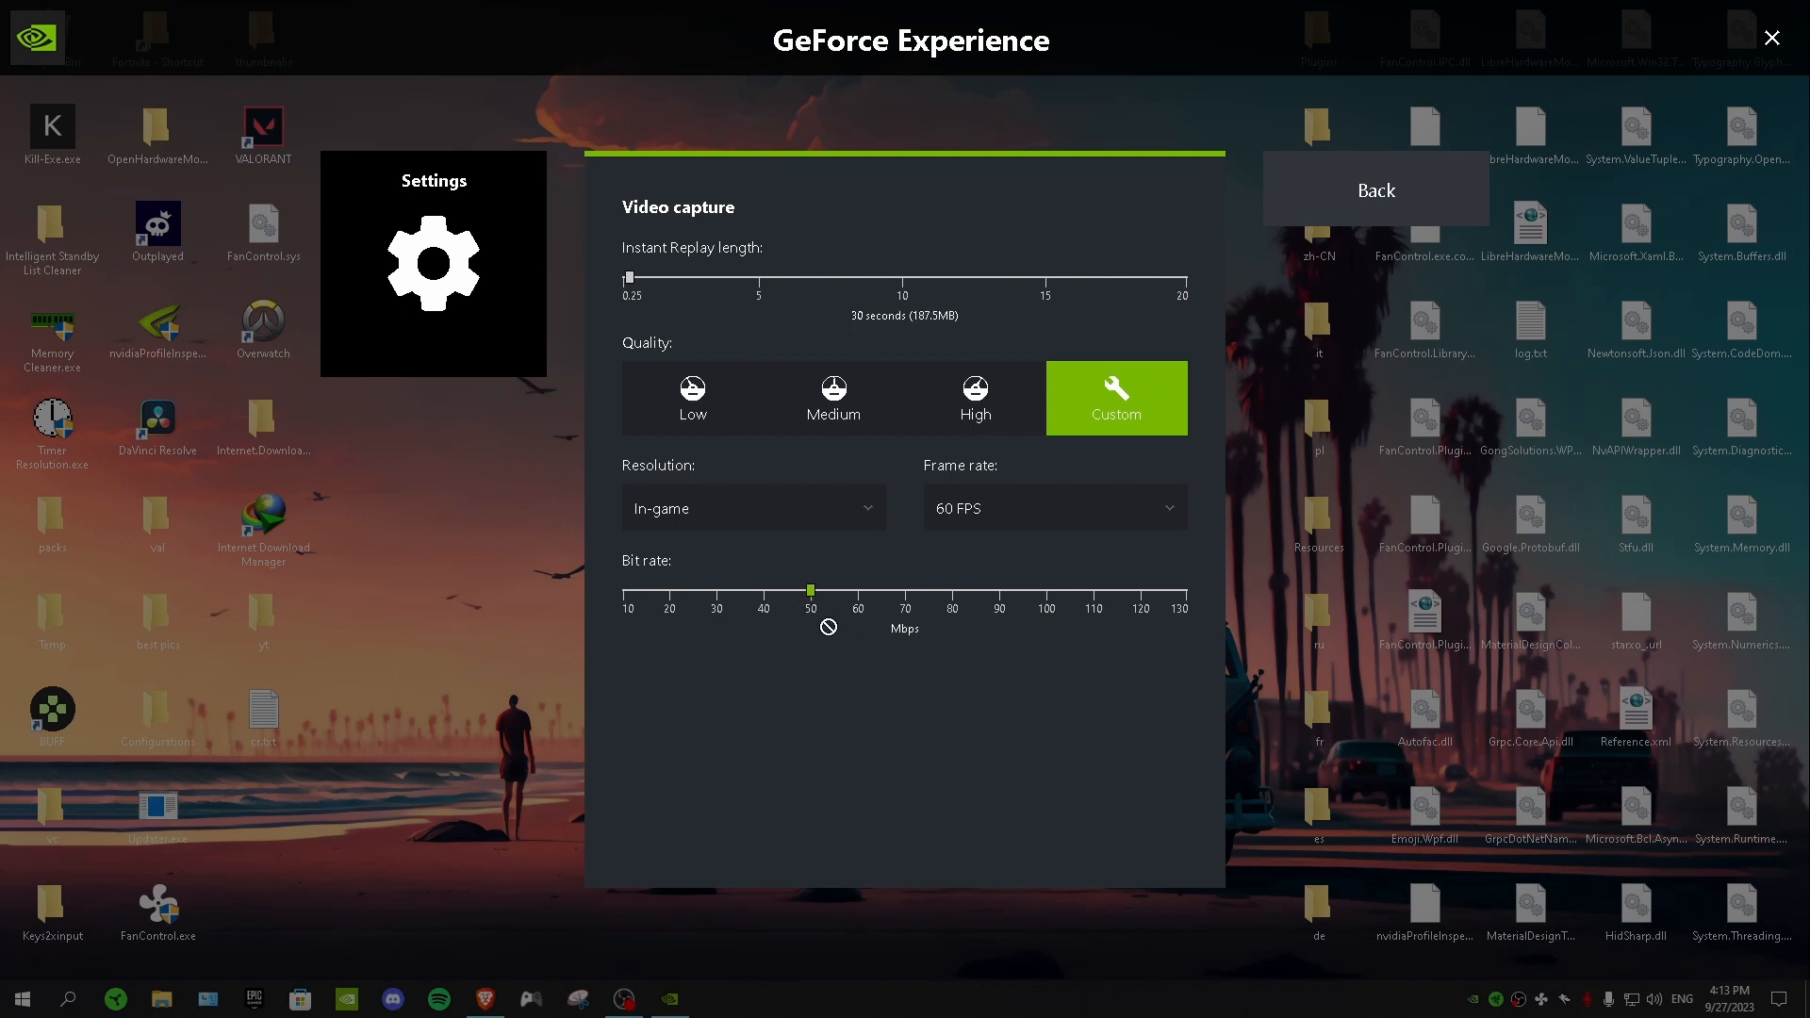
click(1374, 190)
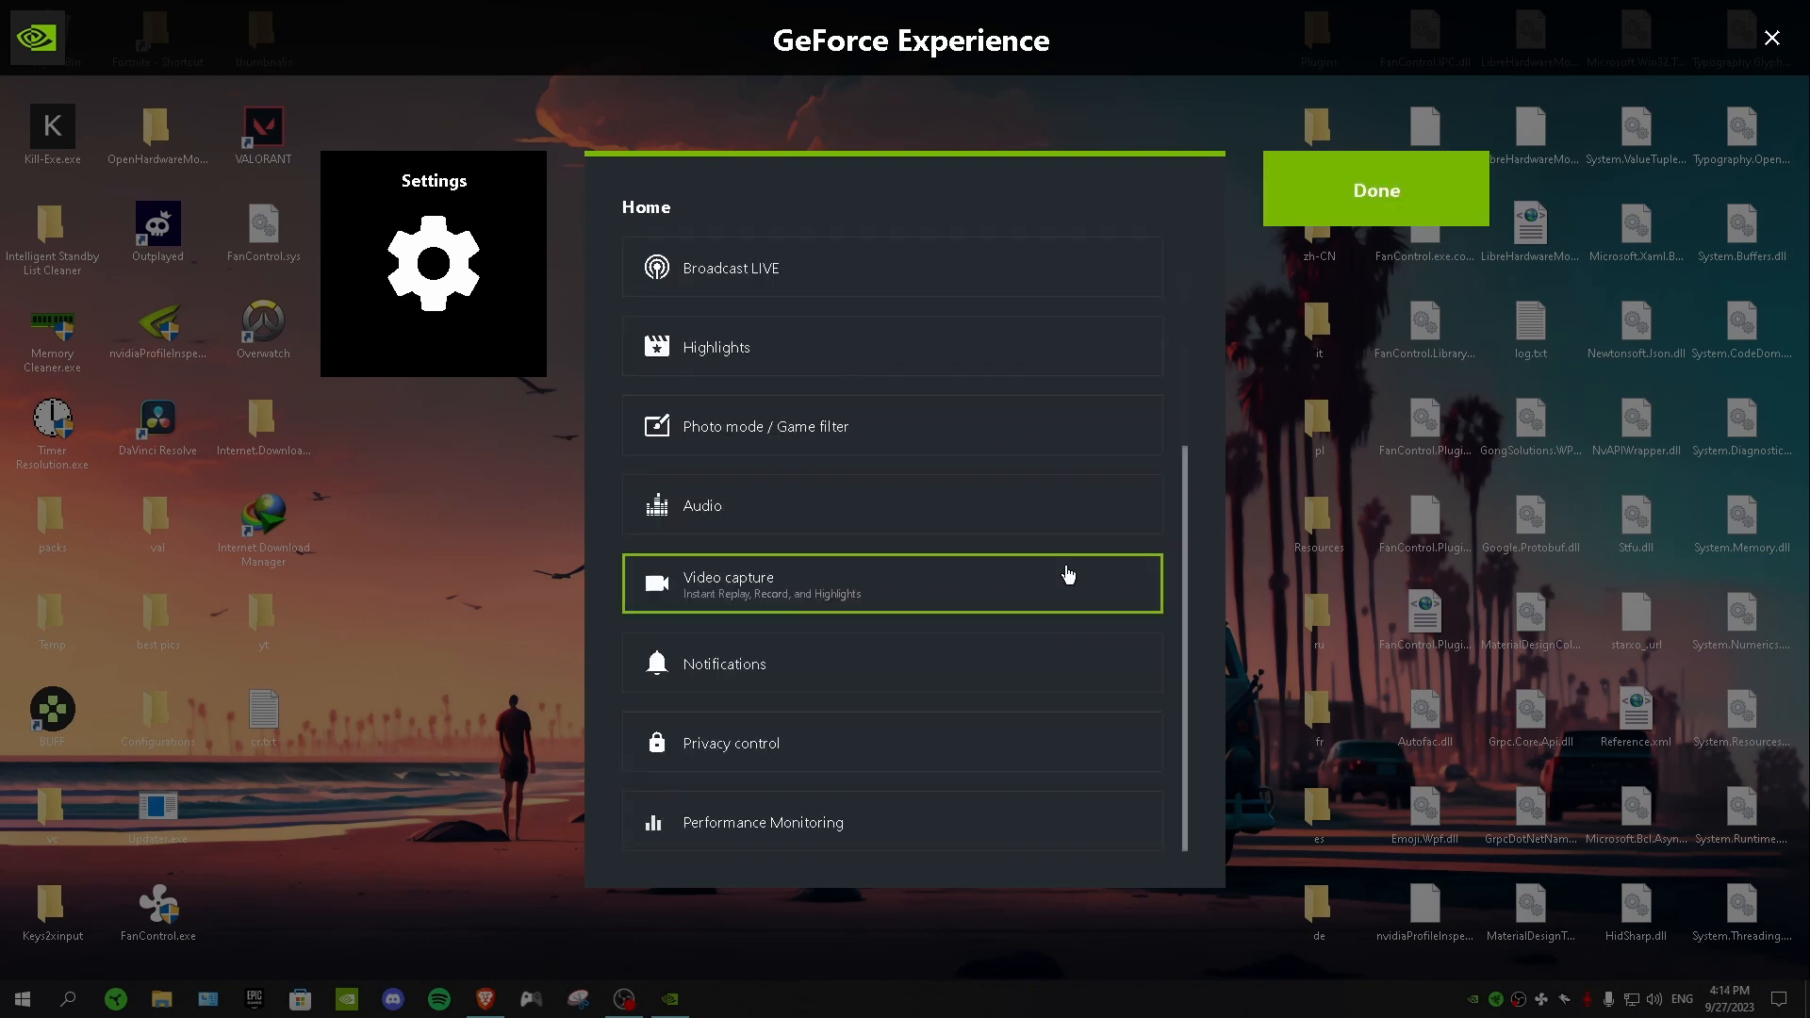
click(724, 662)
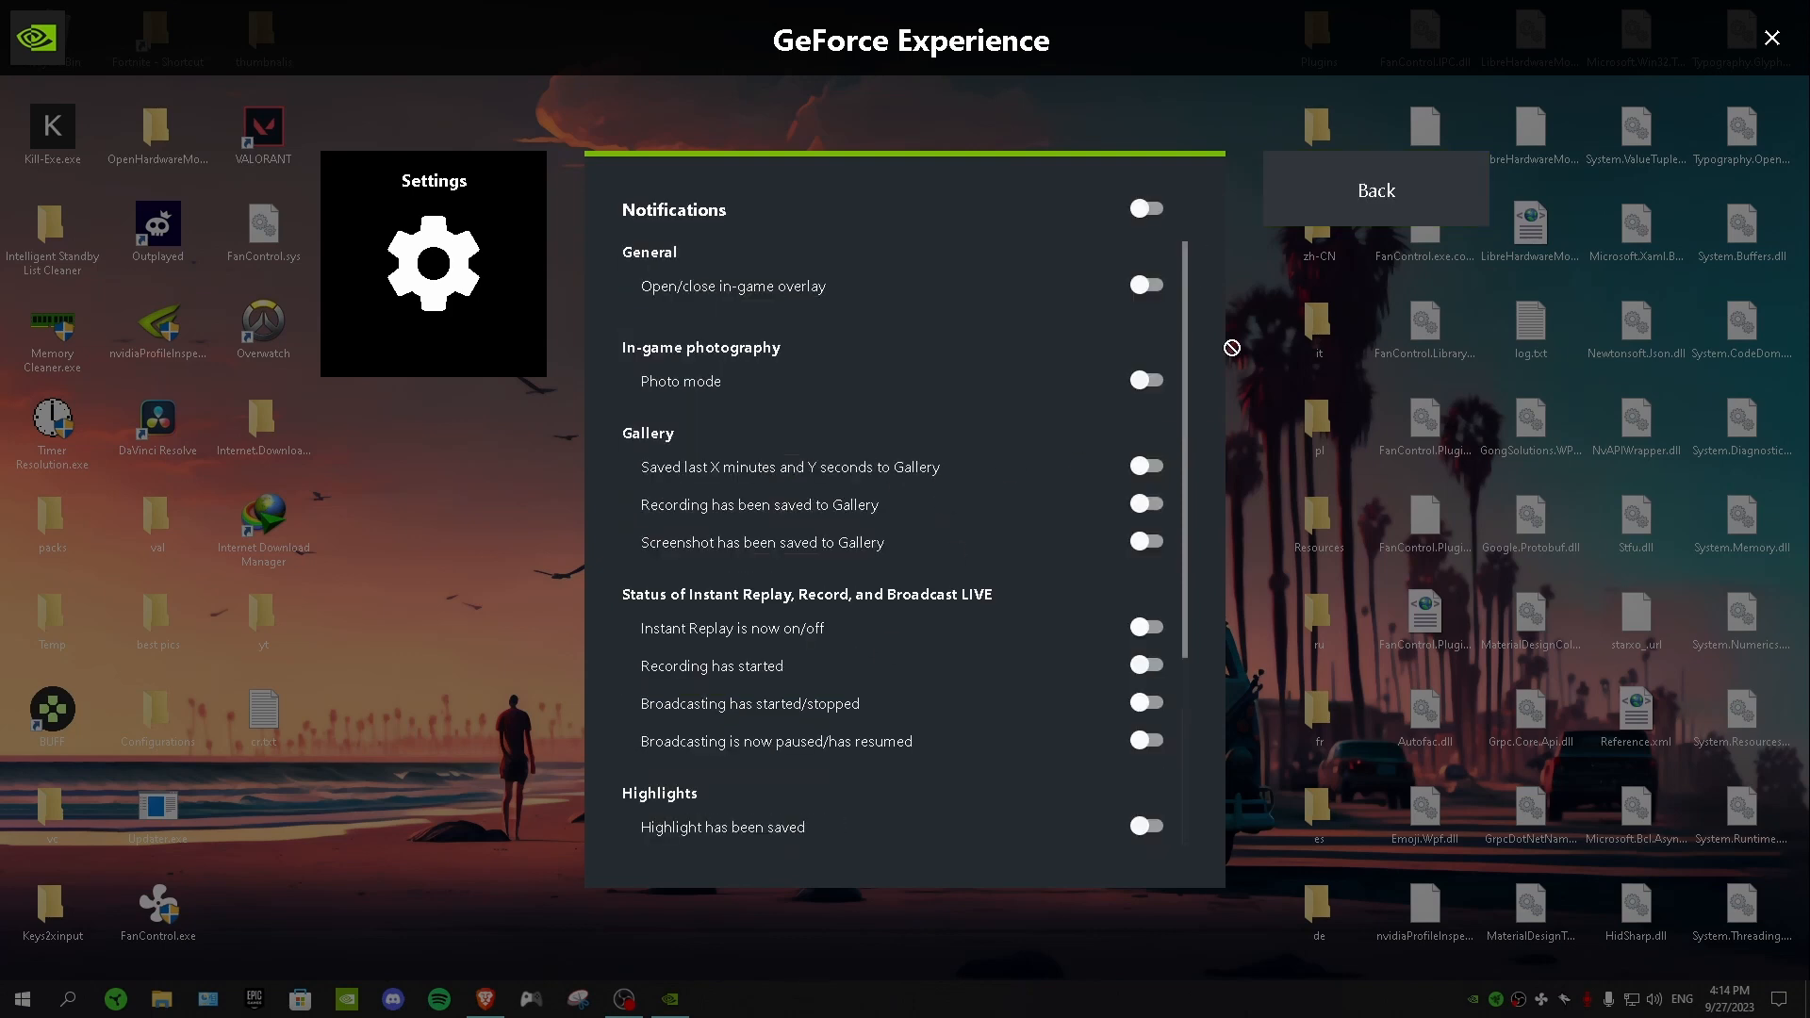
scroll(down, 3)
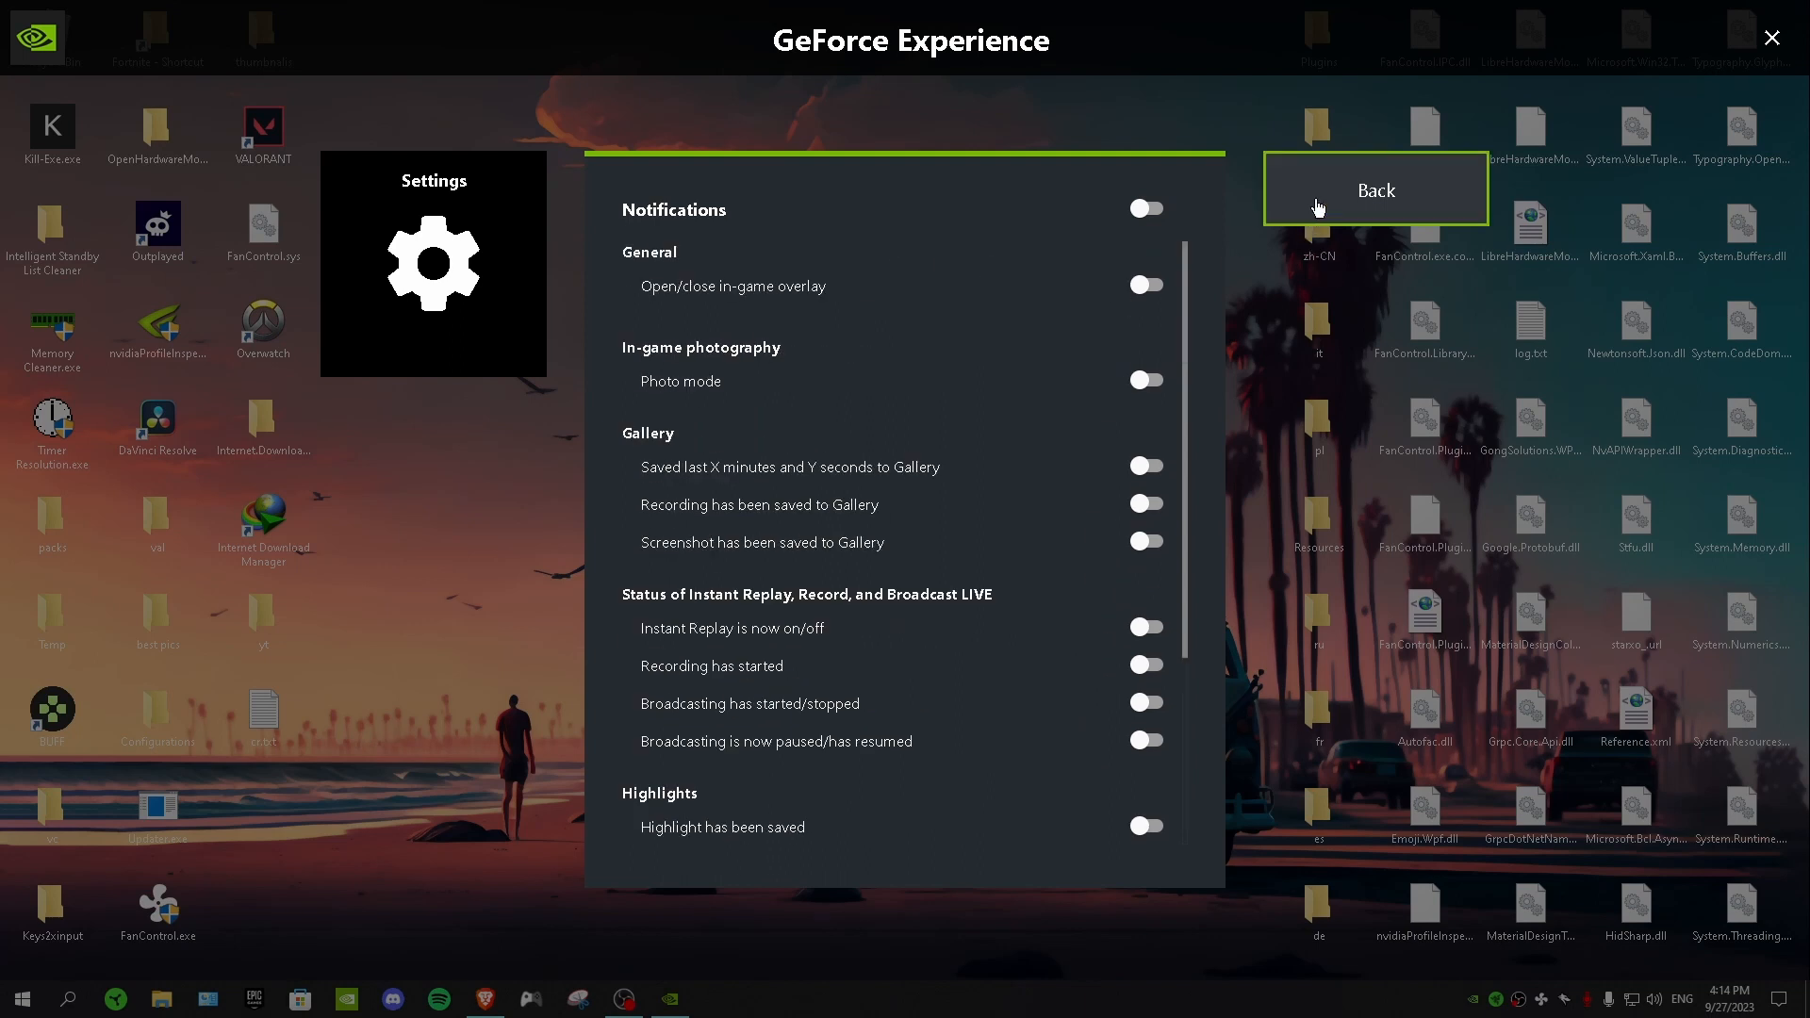
click(1374, 190)
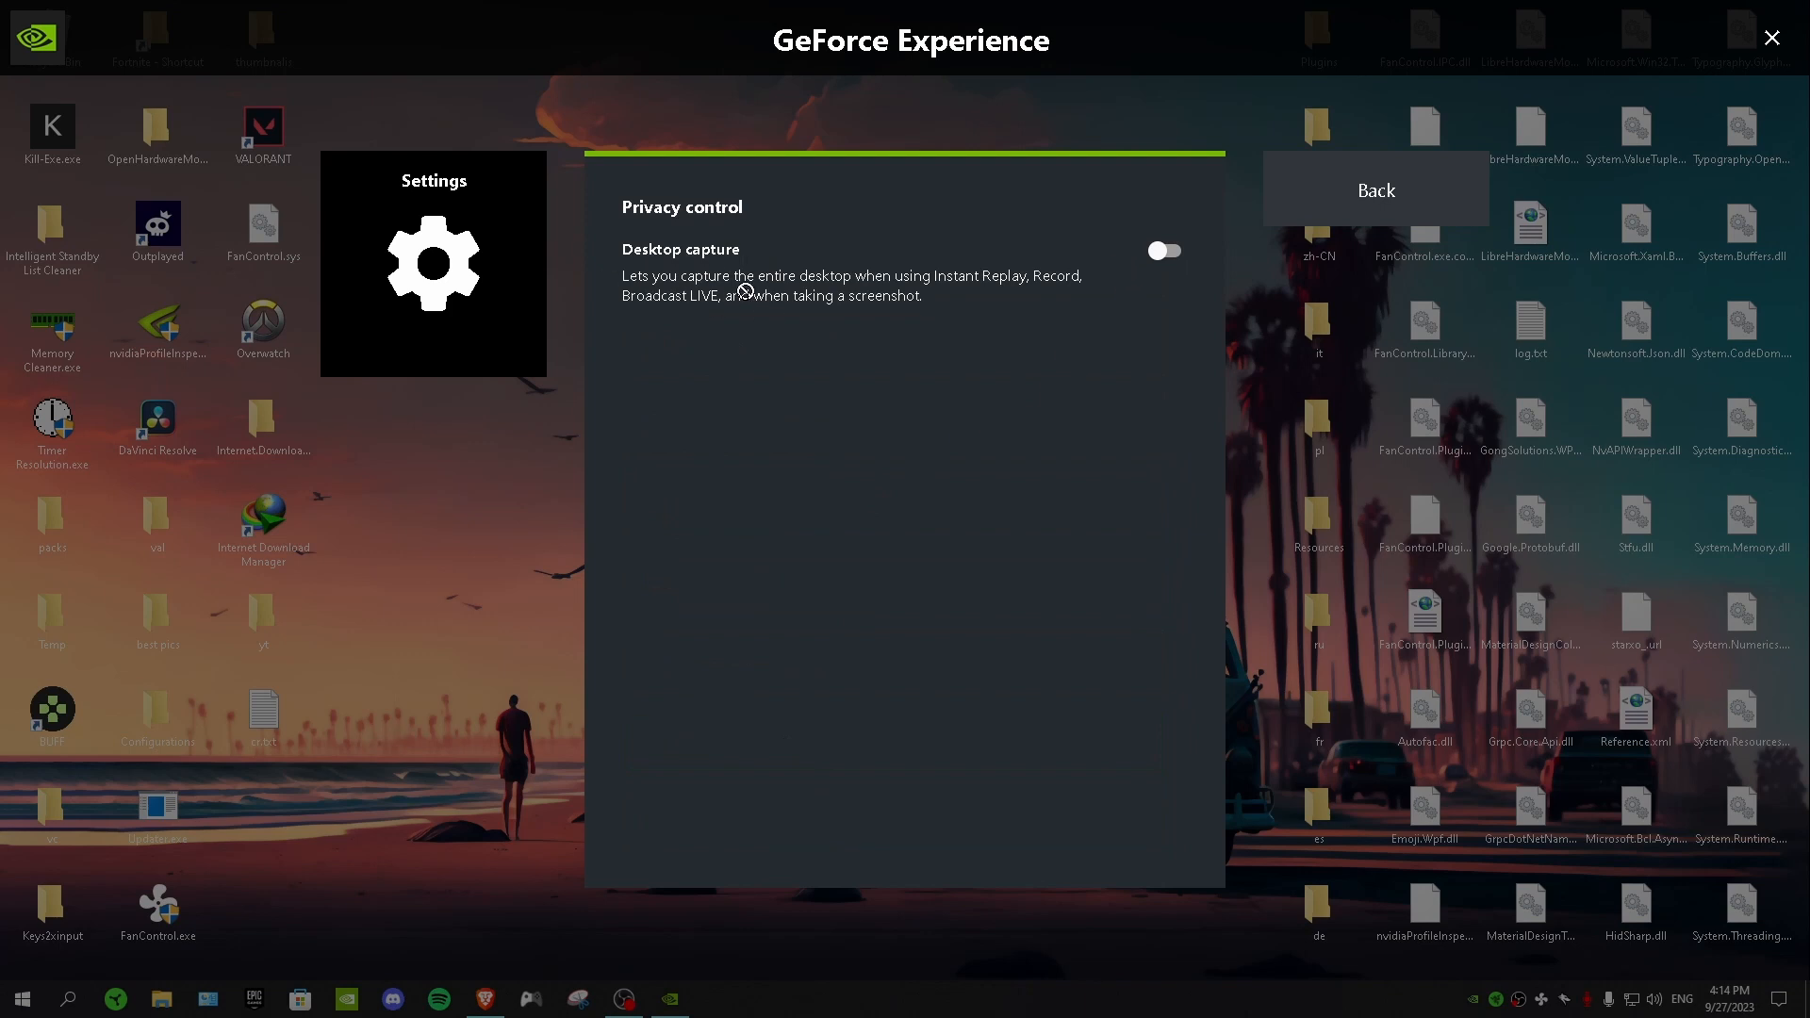
mouse_move(936, 376)
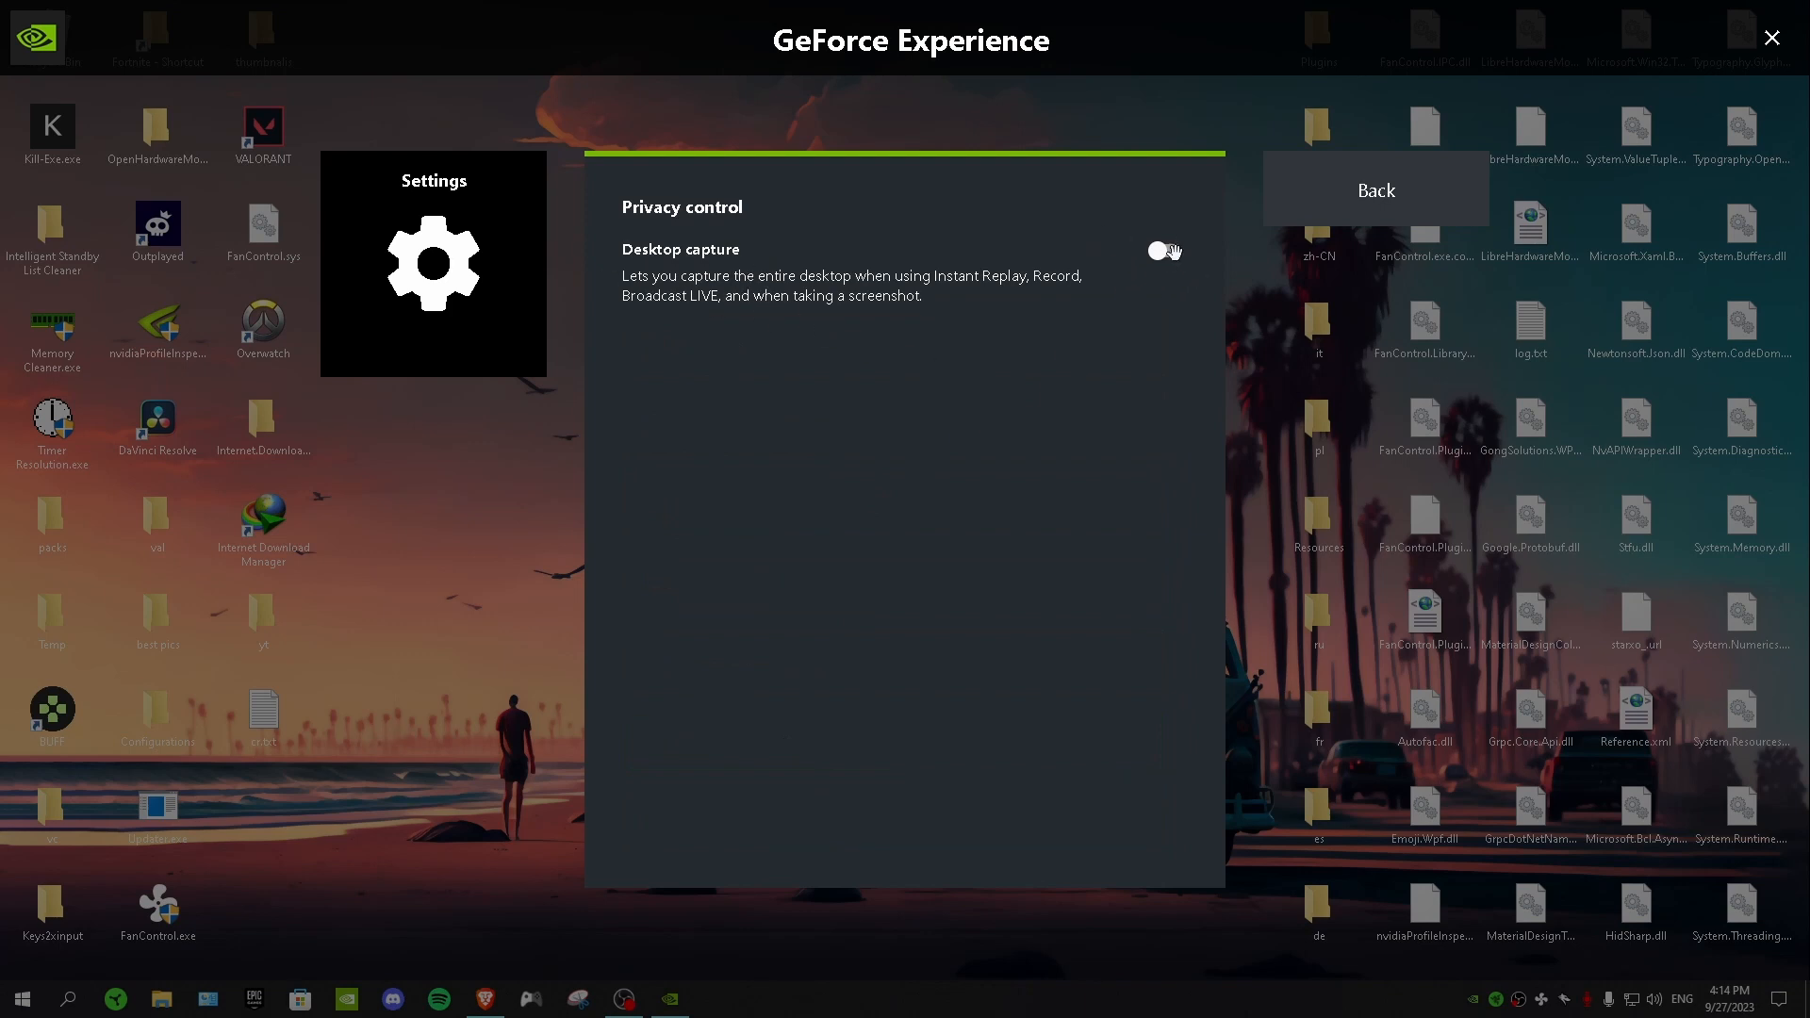
click(1375, 190)
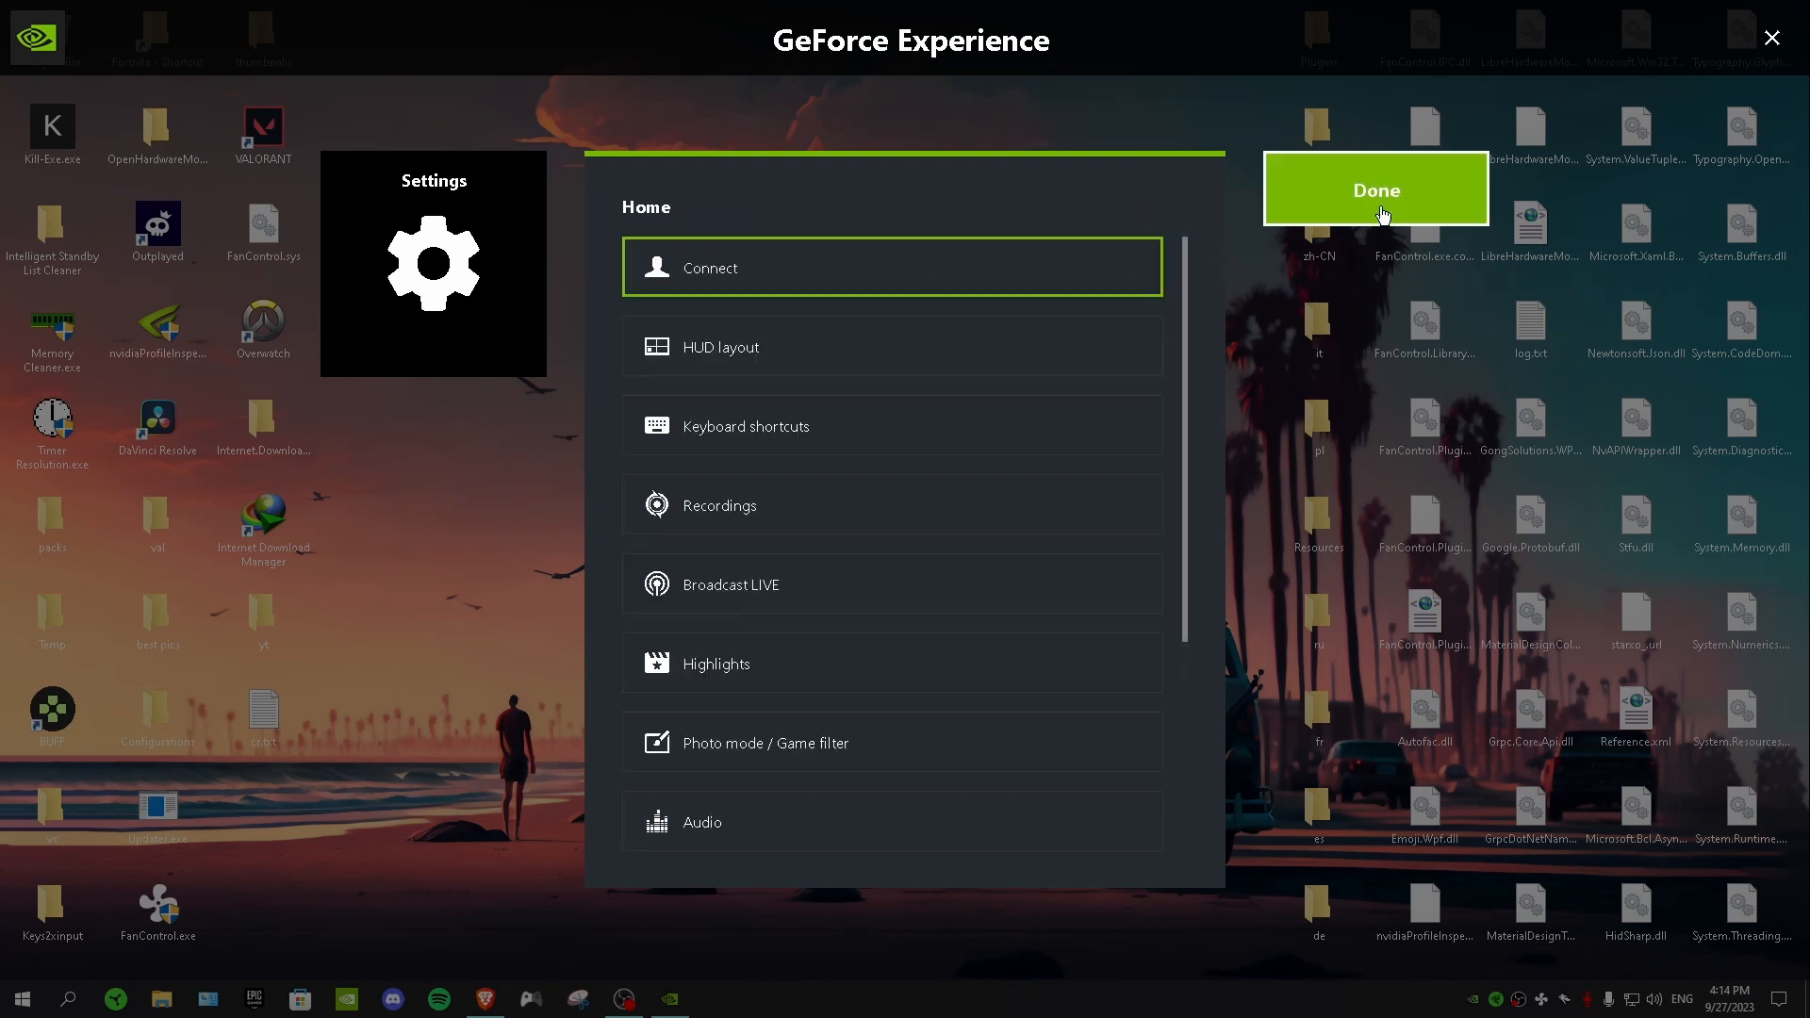
Step: Close overlay settings, browse Instant Replay and Record menus, then open the Performance panel
click(1374, 190)
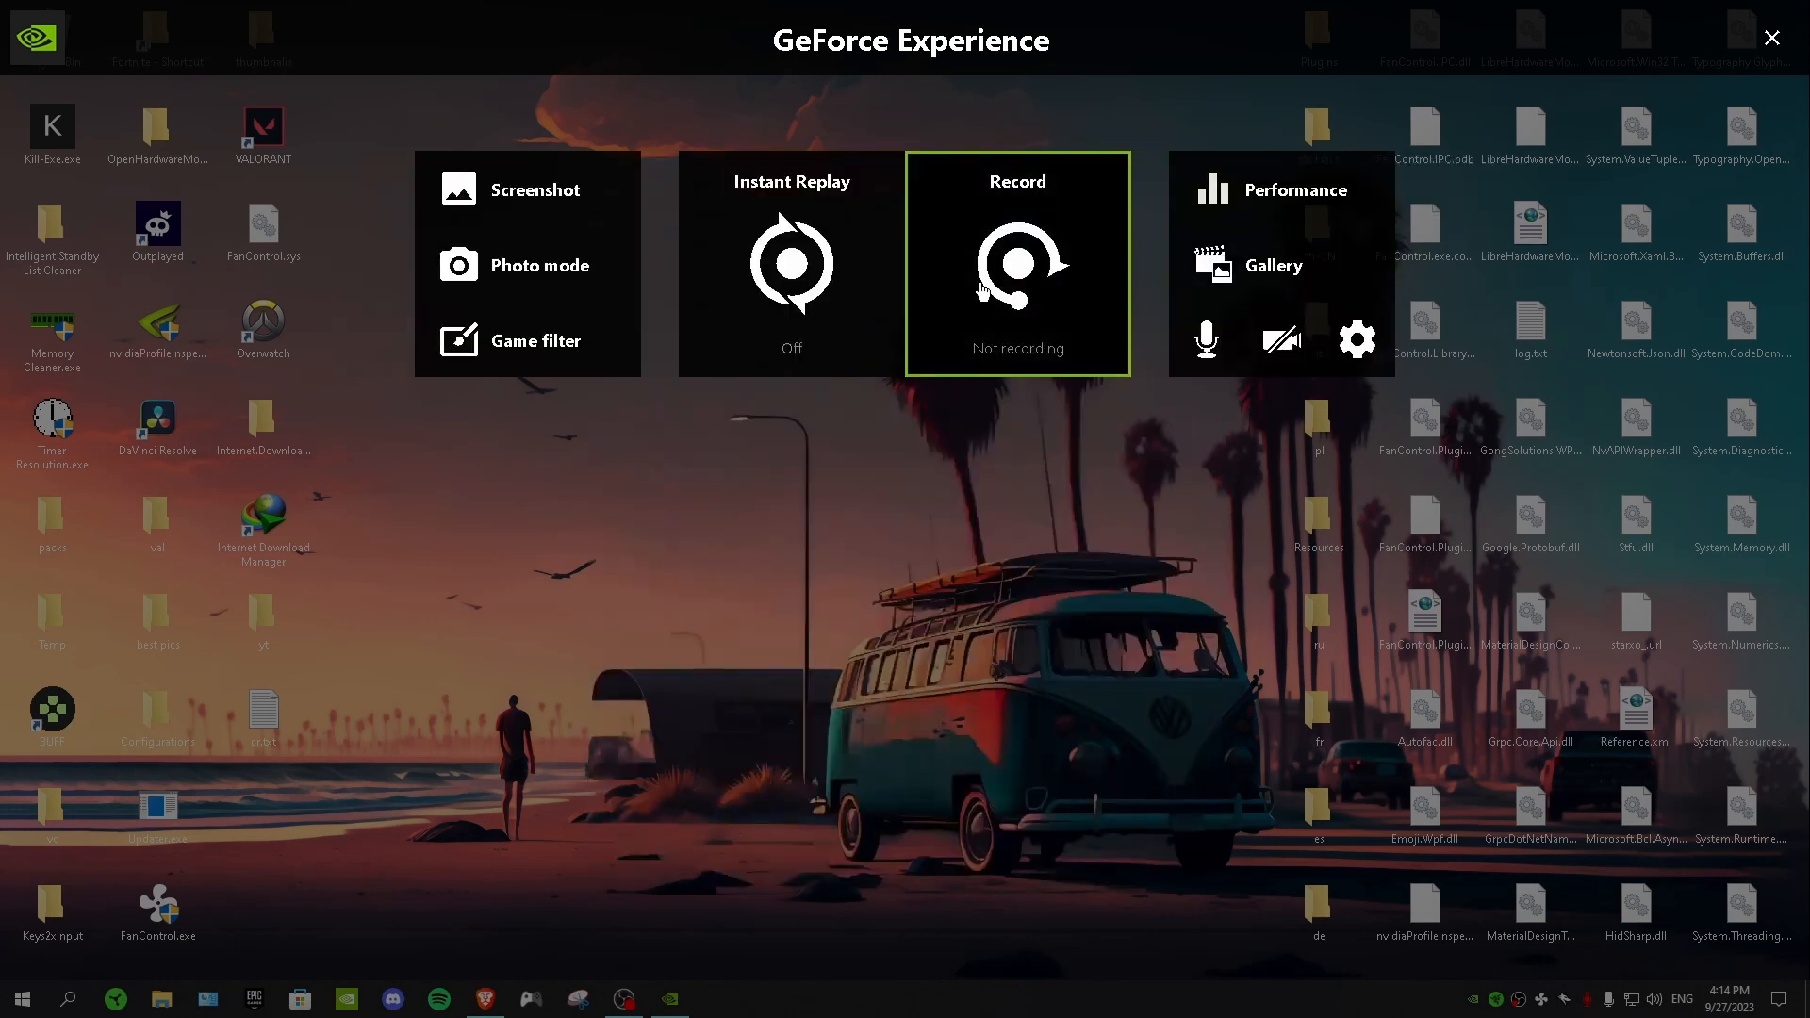
mouse_move(792, 263)
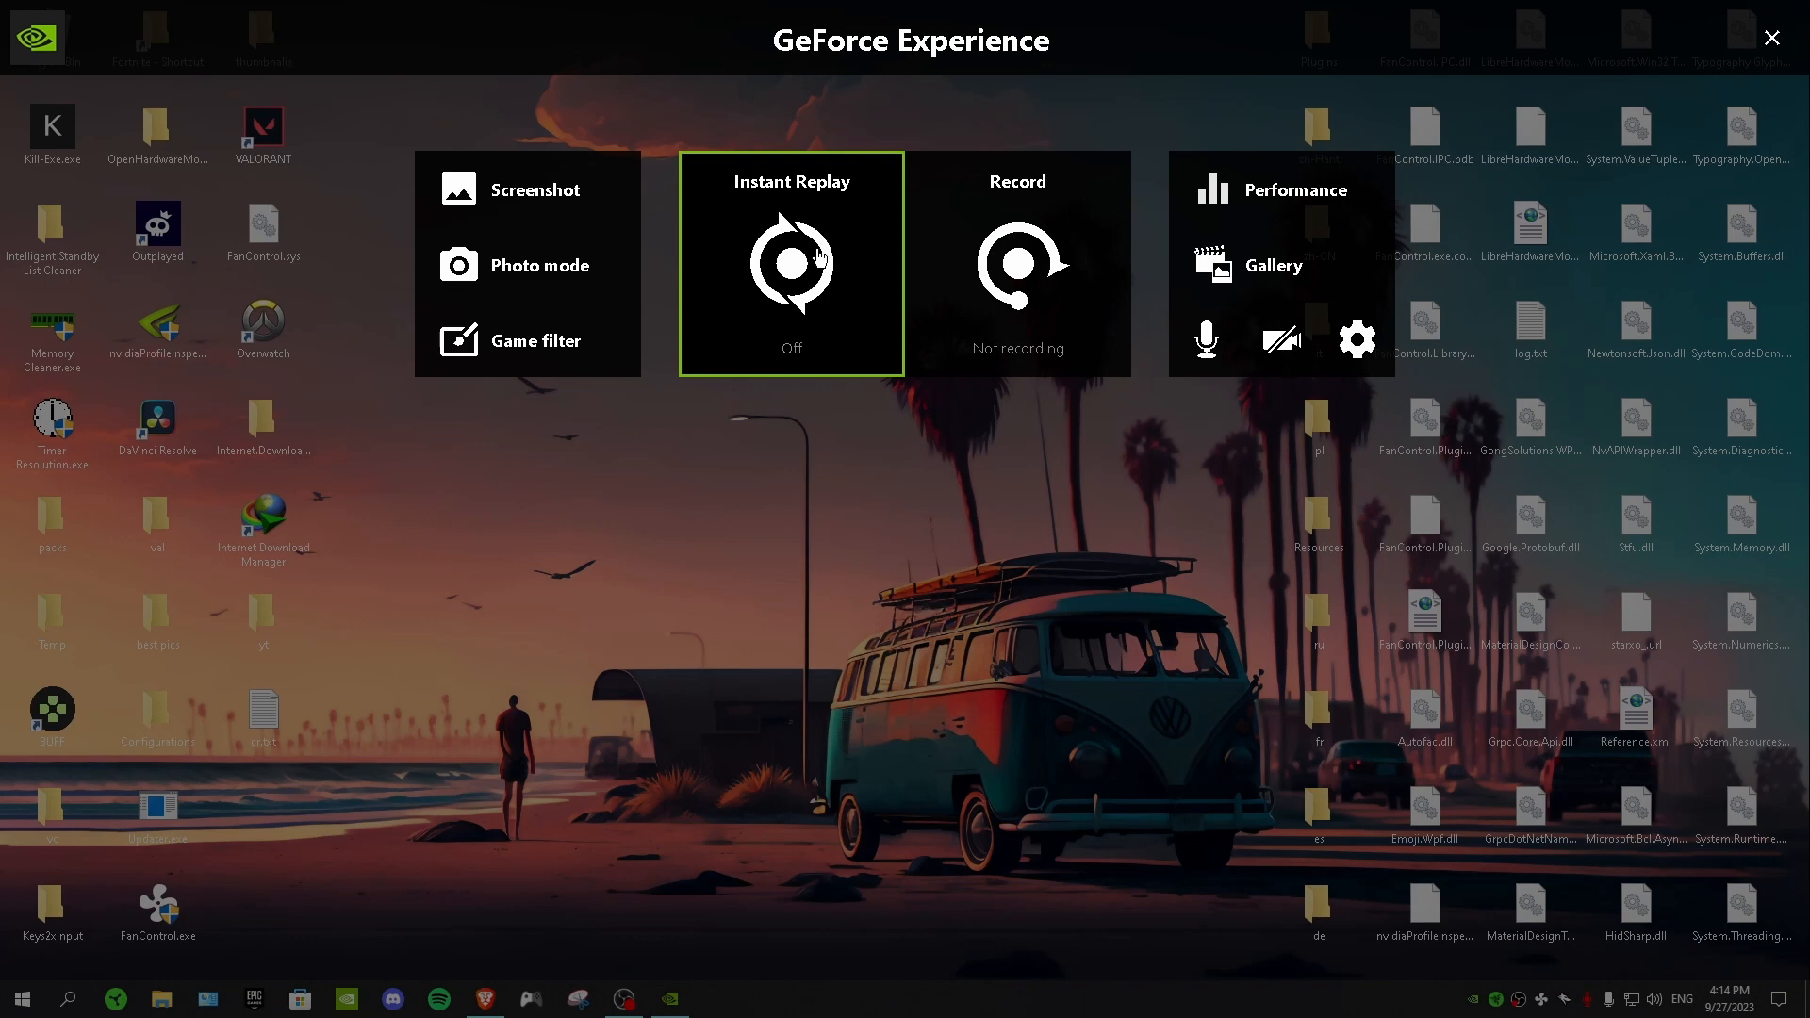
click(792, 260)
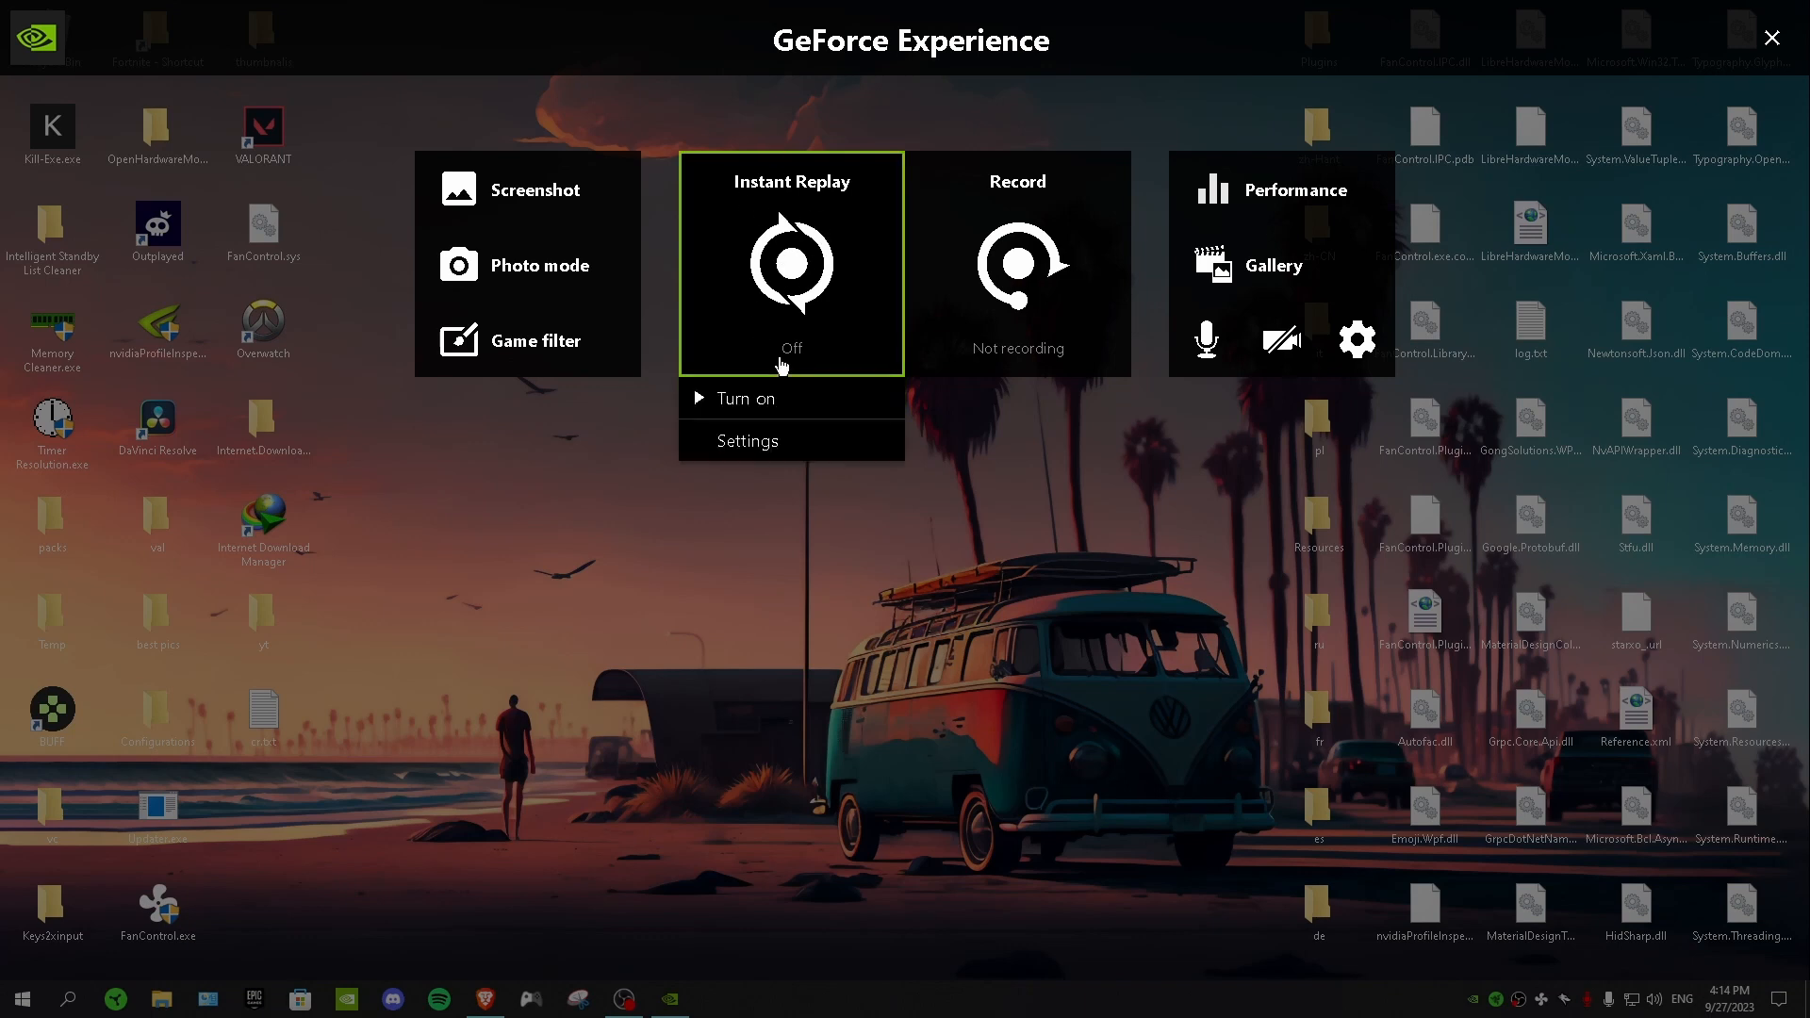
mouse_move(1035, 293)
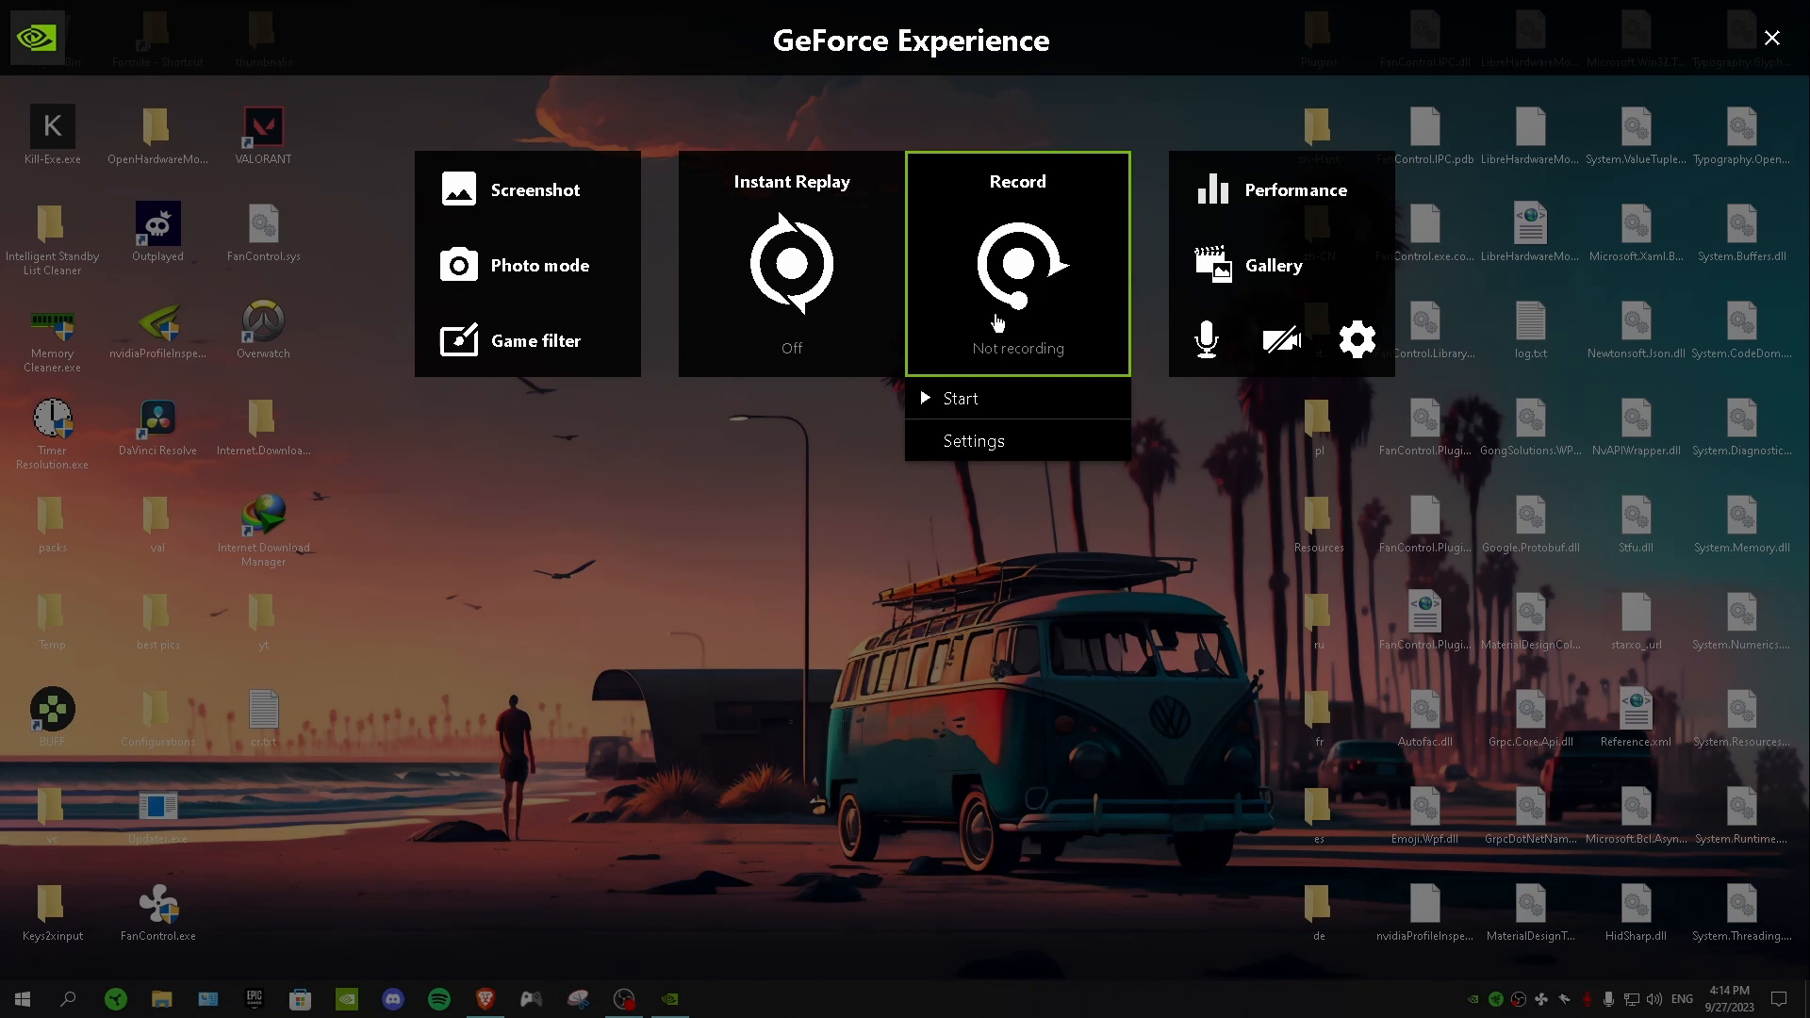
click(1205, 339)
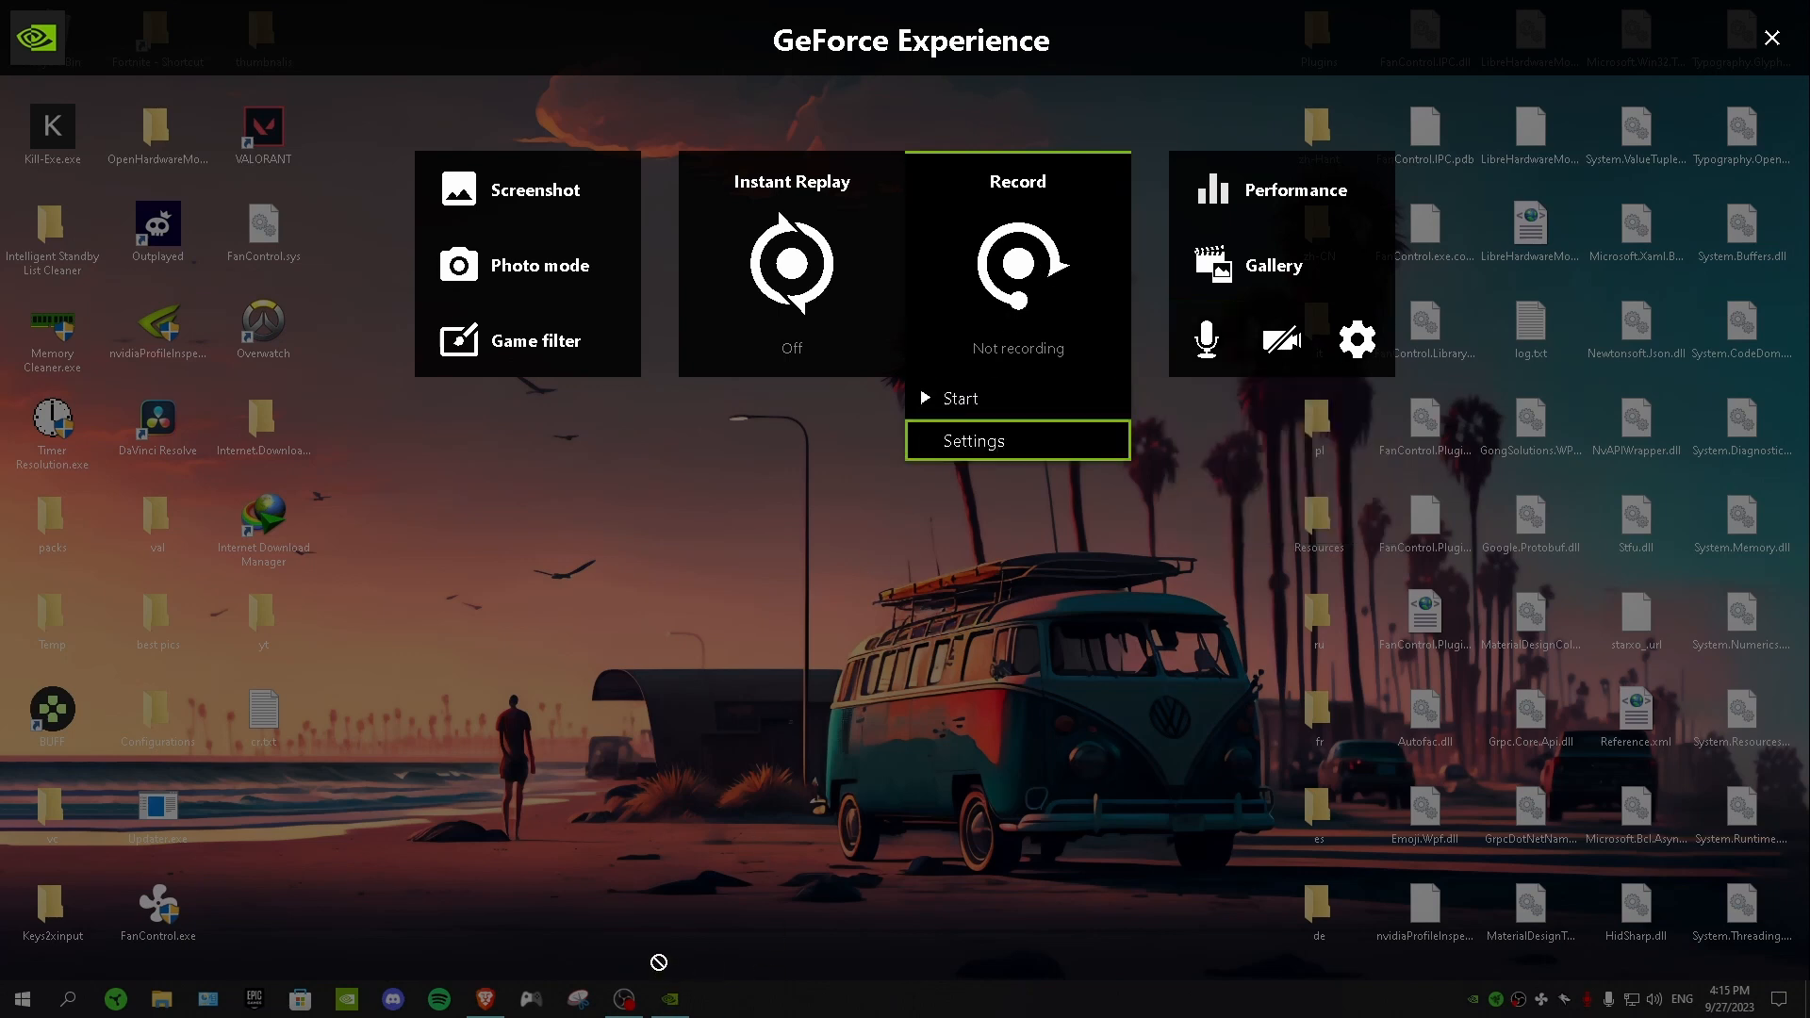
mouse_move(1305, 164)
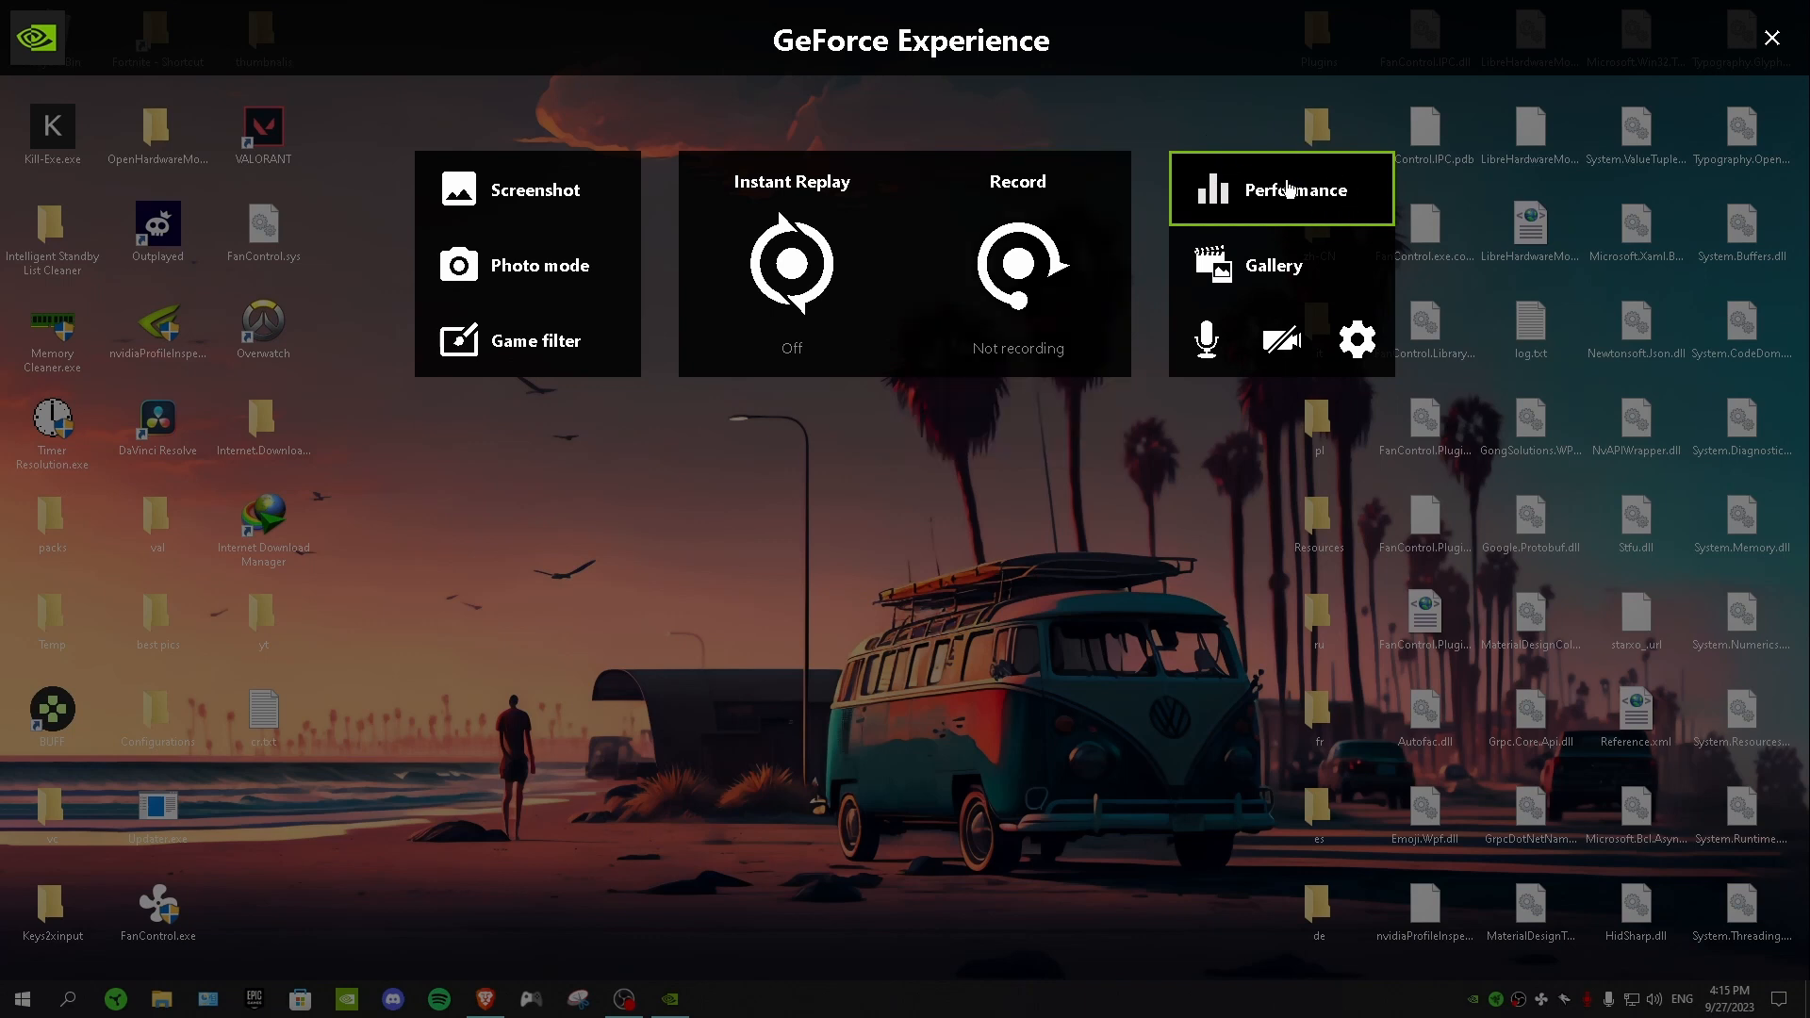
click(1280, 188)
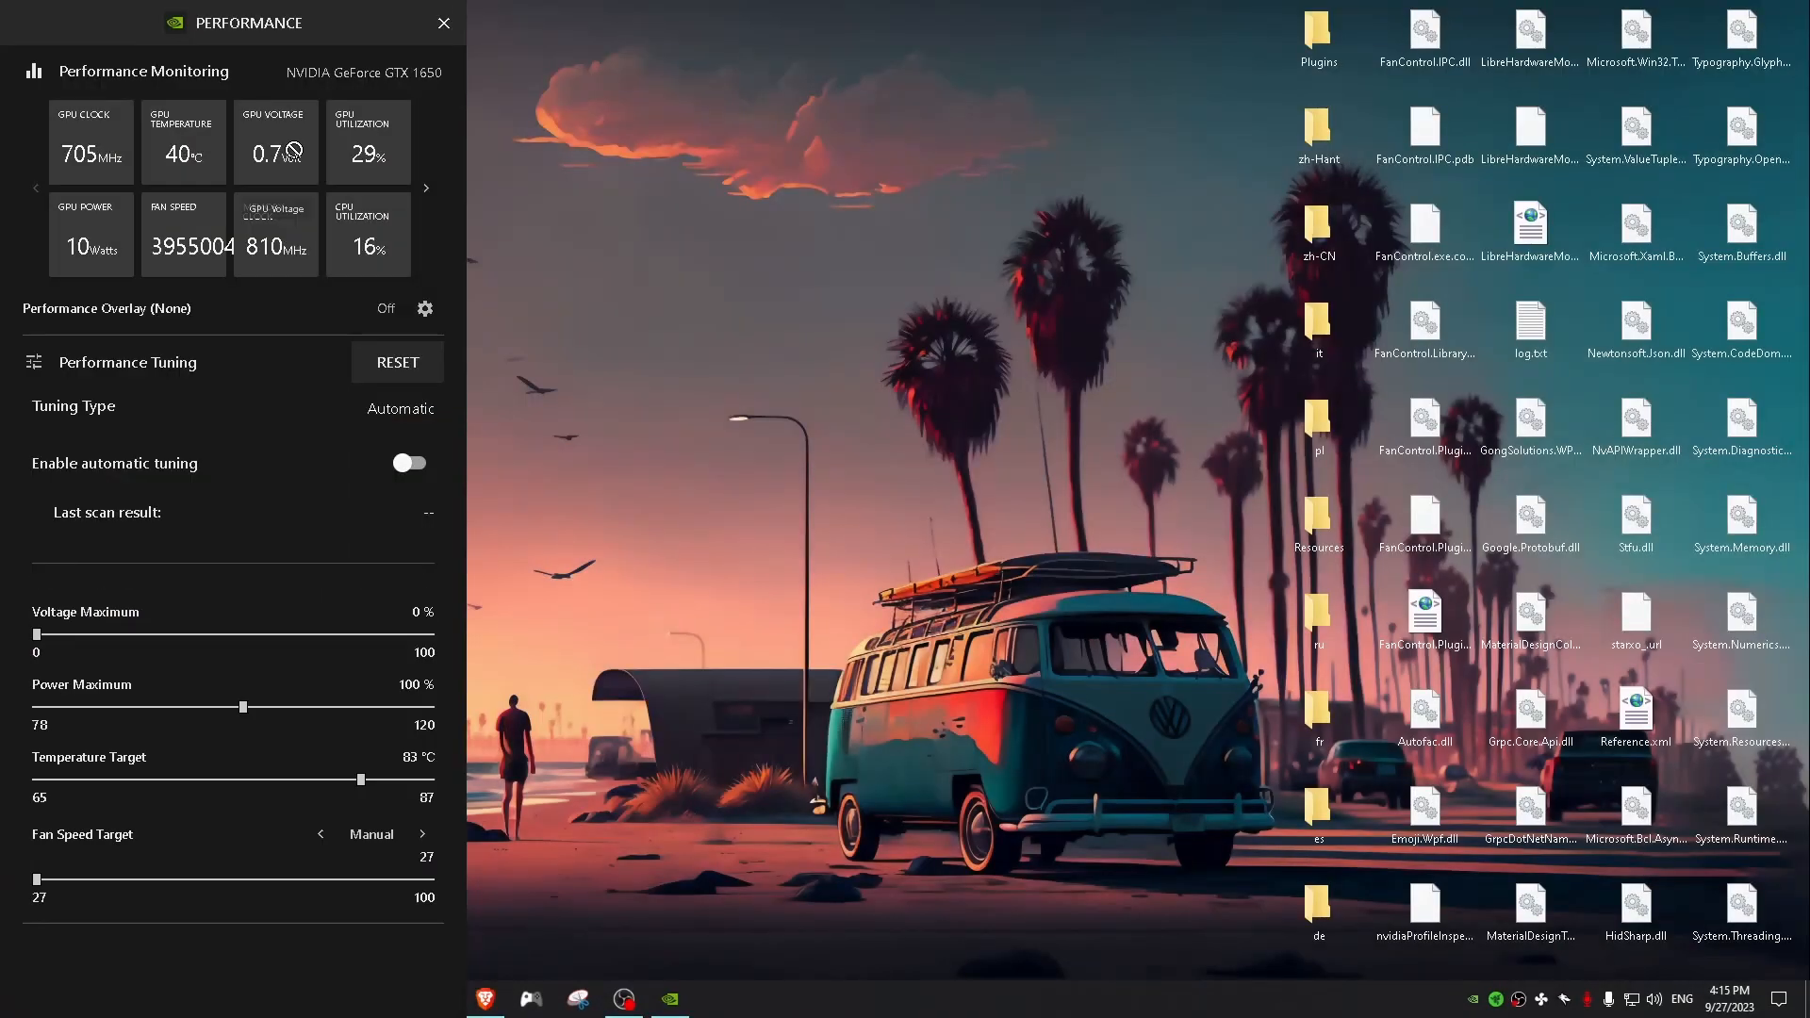